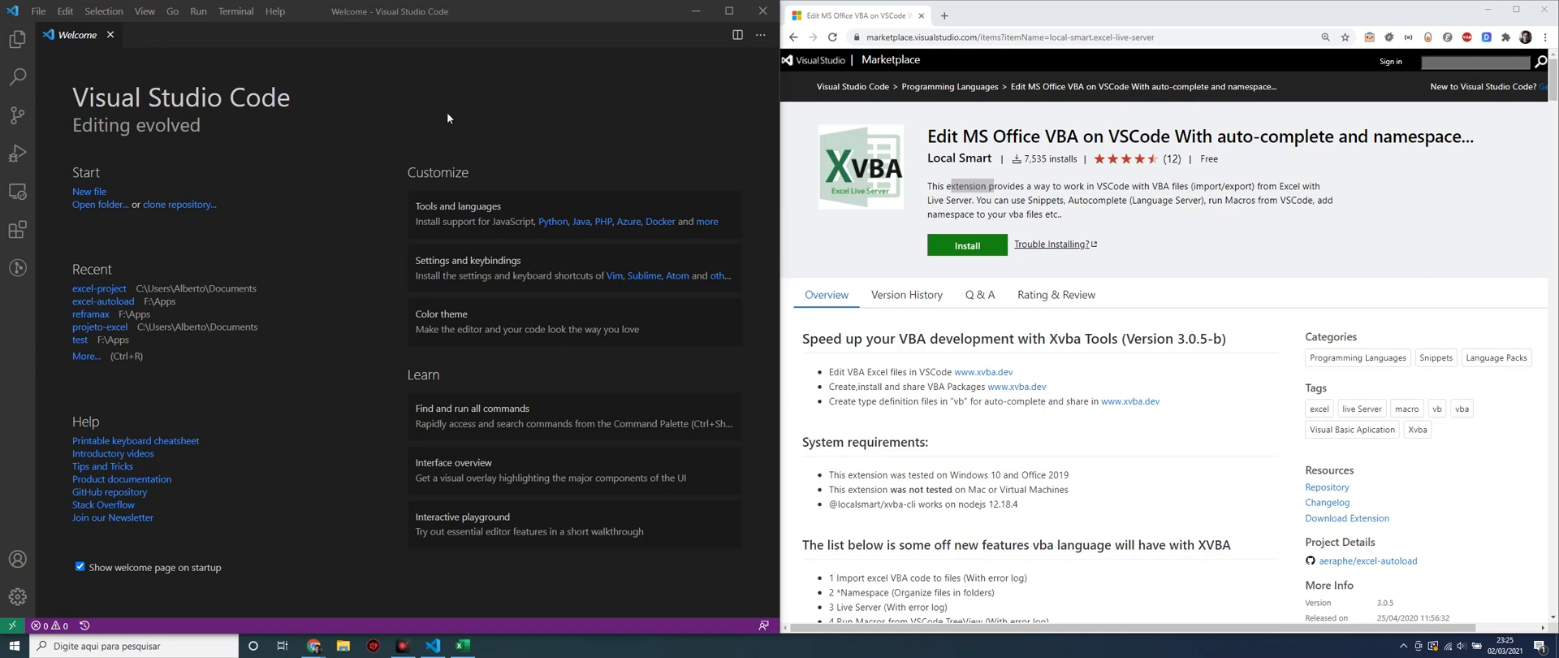
{"action": "mouse_move", "coordinate": [464, 112]}
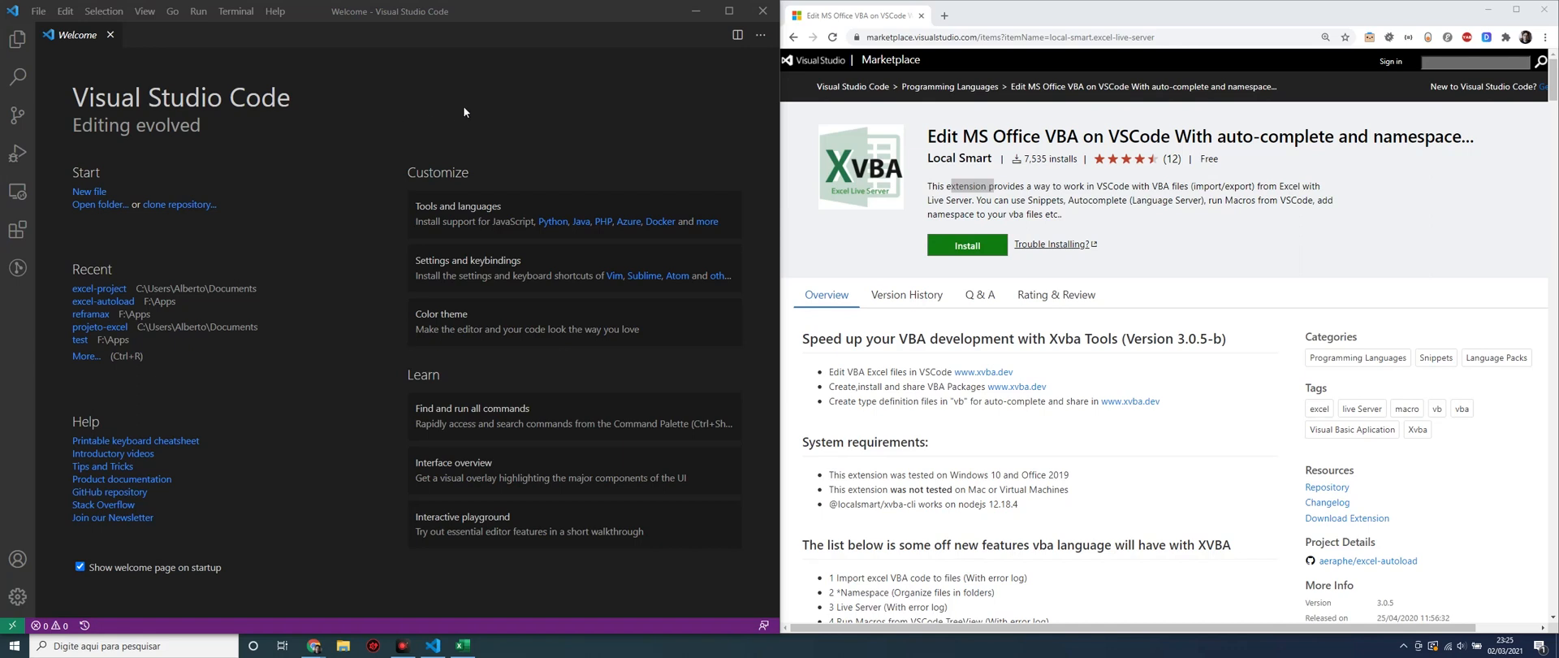
{"action": "mouse_move", "coordinate": [446, 112]}
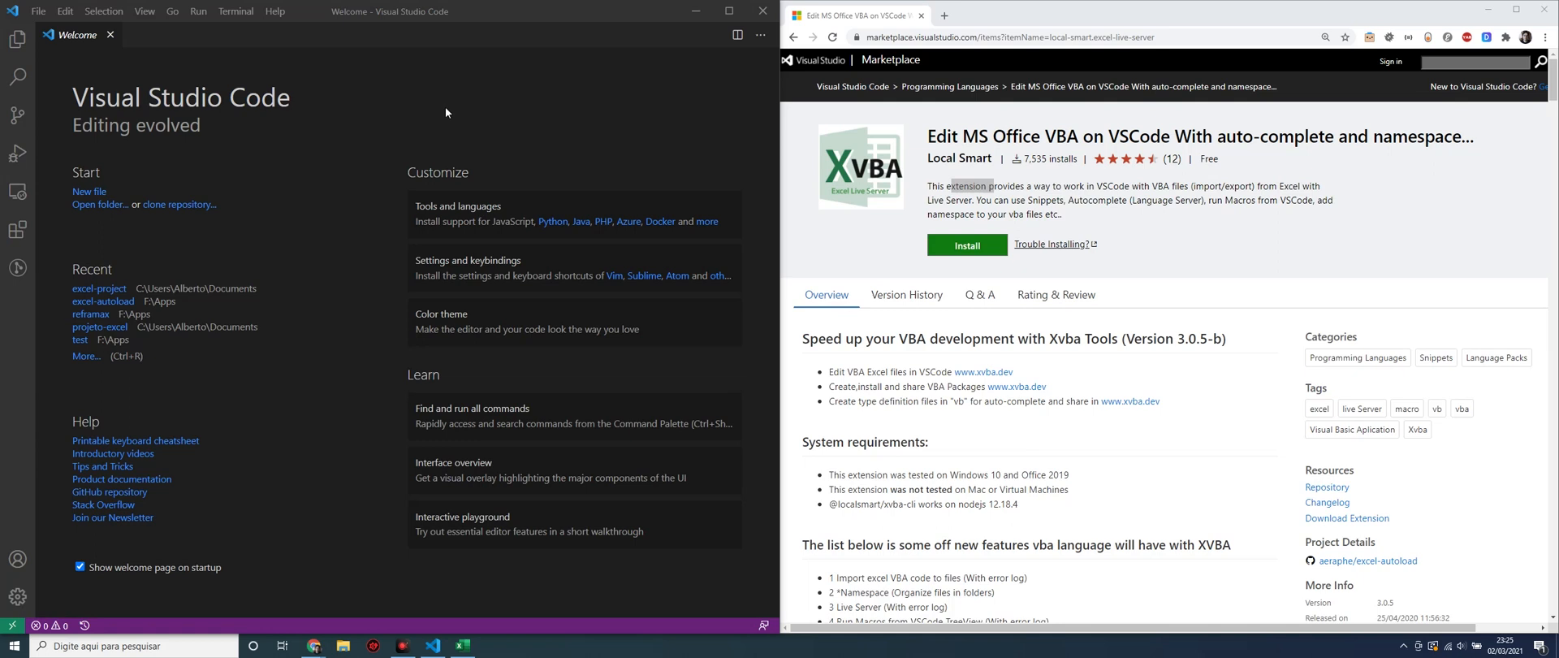
{"action": "mouse_move", "coordinate": [192, 99]}
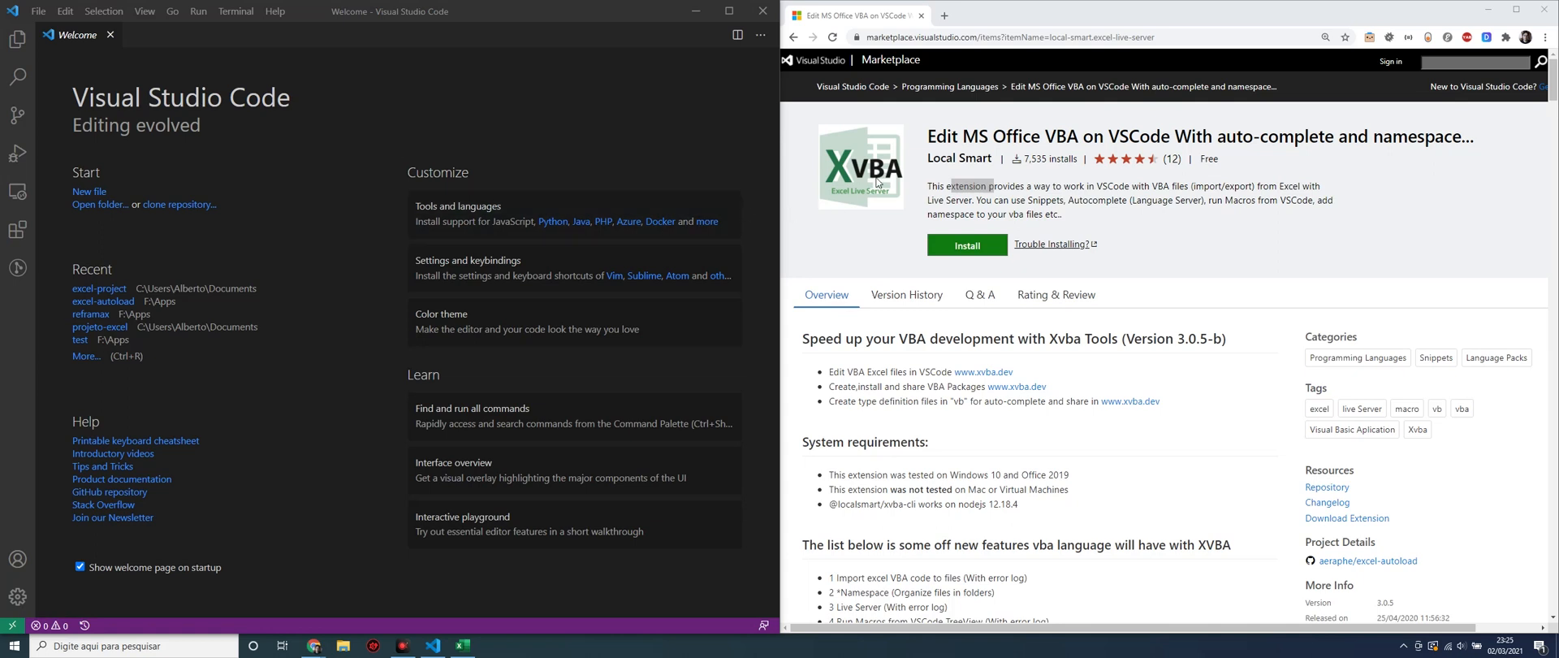
{"action": "mouse_move", "coordinate": [565, 132]}
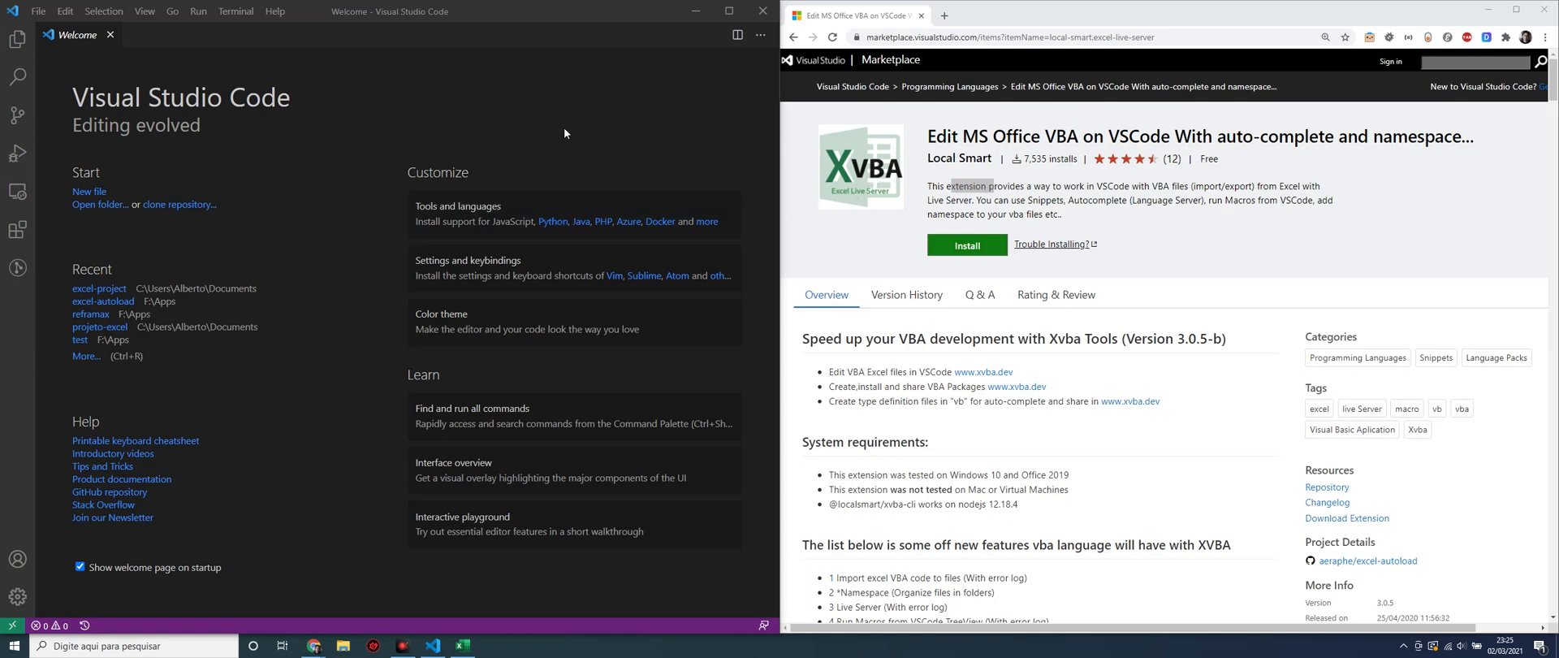
{"action": "mouse_move", "coordinate": [204, 248]}
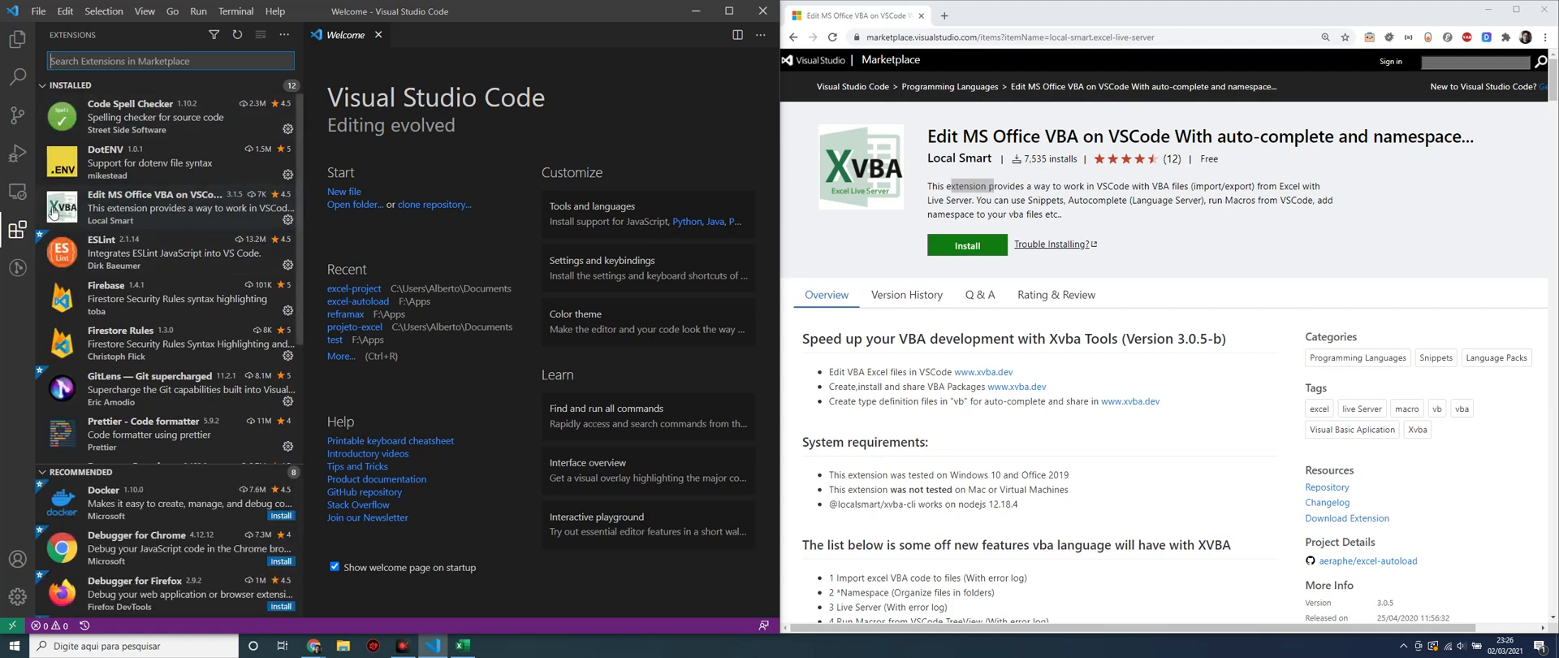
{"action": "mouse_move", "coordinate": [134, 208]}
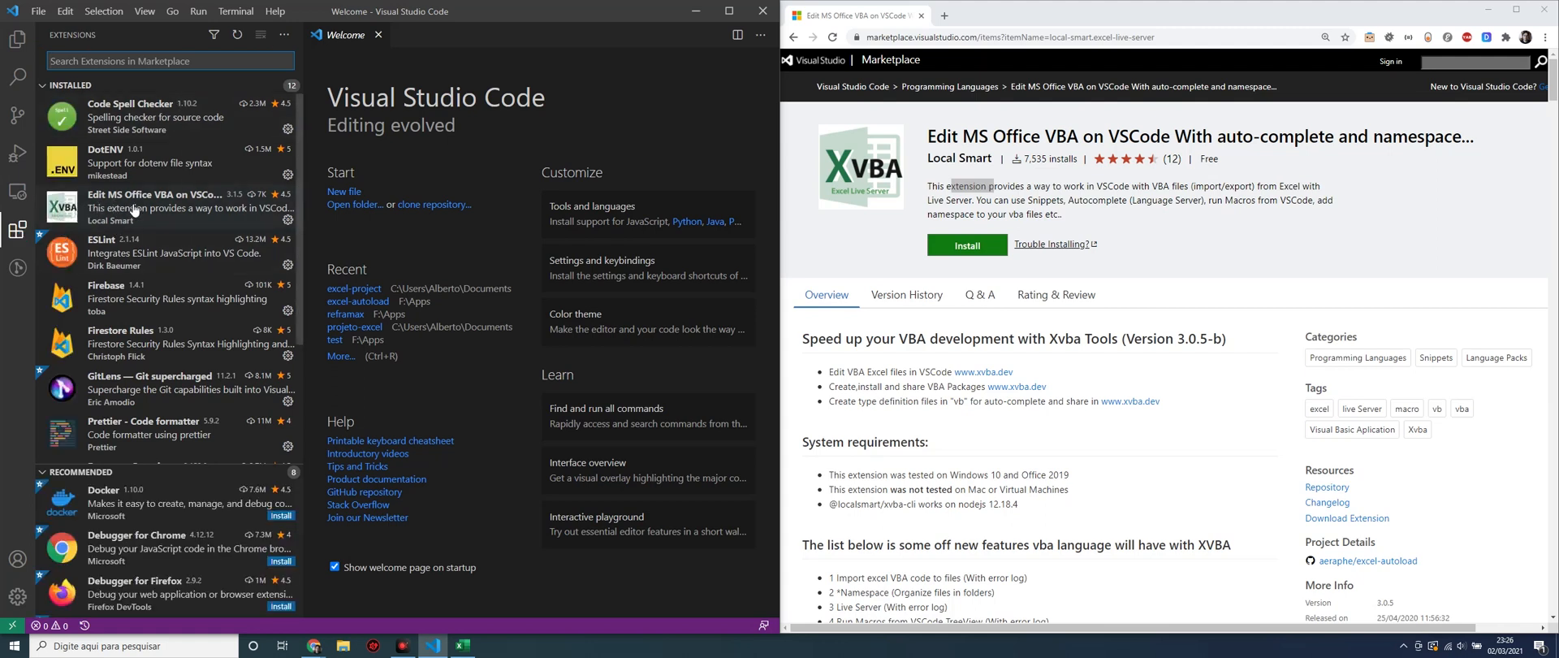
{"action": "mouse_move", "coordinate": [197, 209]}
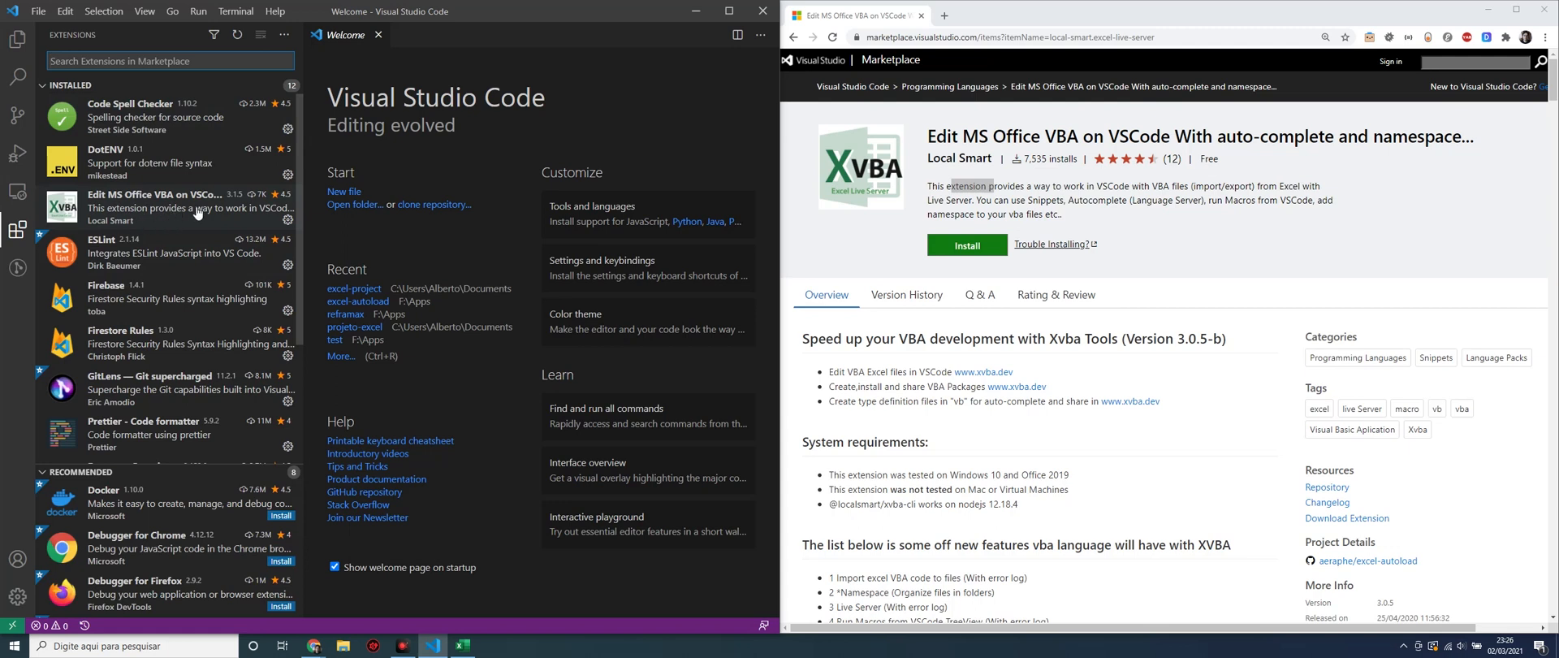
Switch from the Extensions list to the empty file Explorer.
{"action": "left_click", "coordinate": [17, 38]}
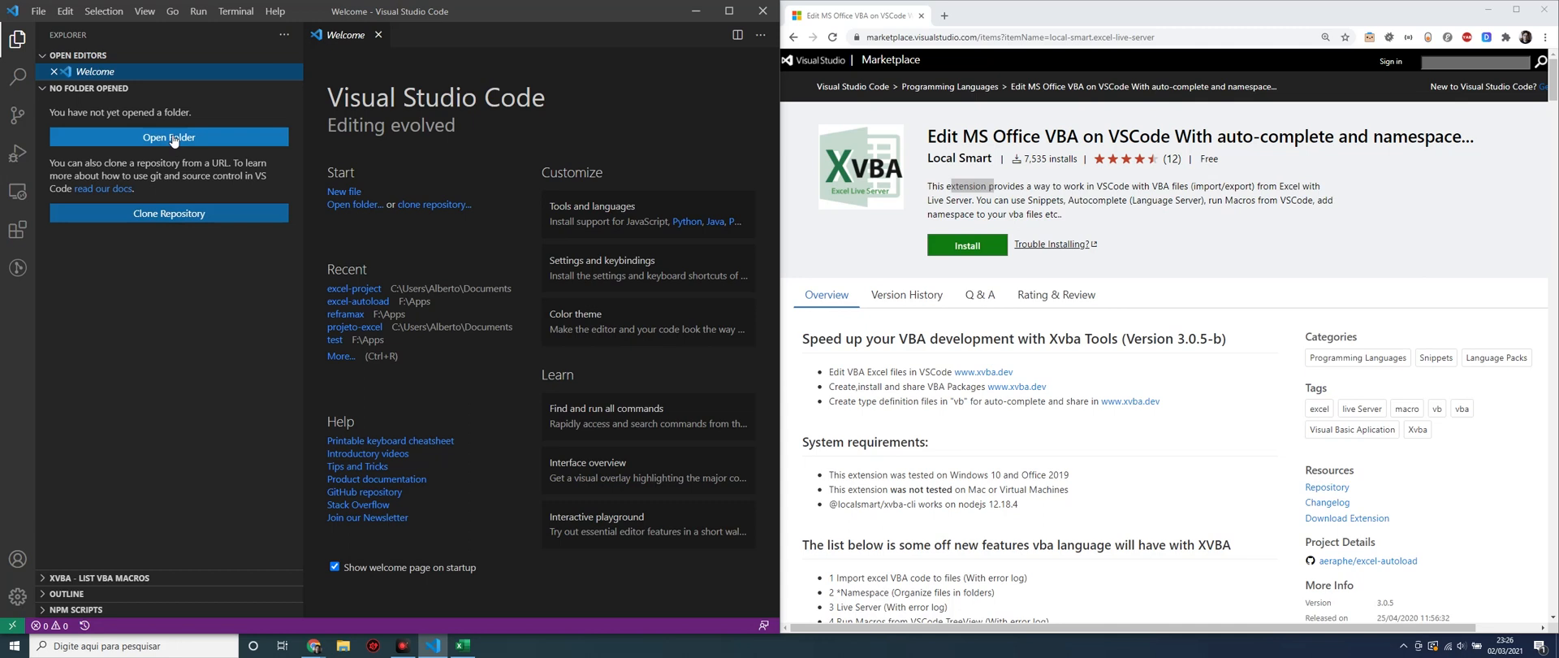
Create an excel-project folder in Documents and open it as the workspace.
{"action": "left_click", "coordinate": [168, 138]}
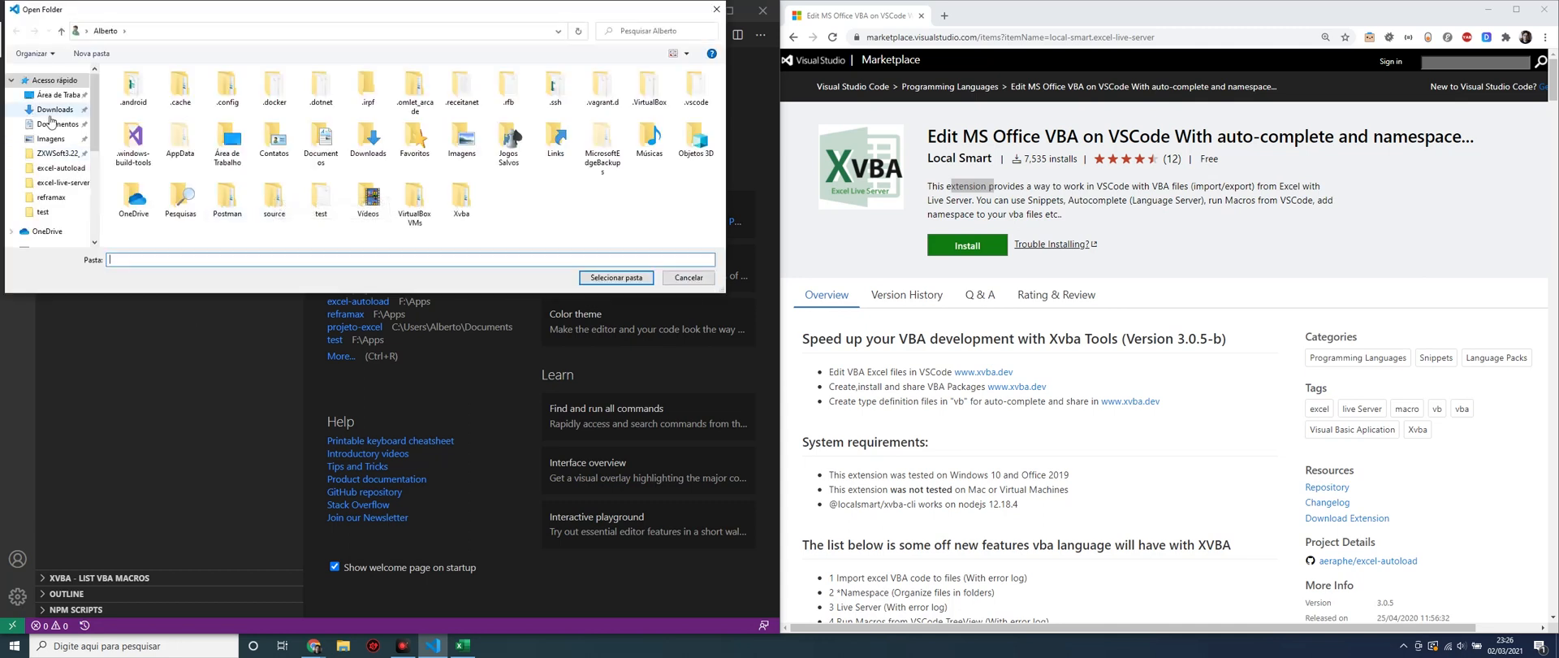
{"action": "left_click", "coordinate": [58, 124]}
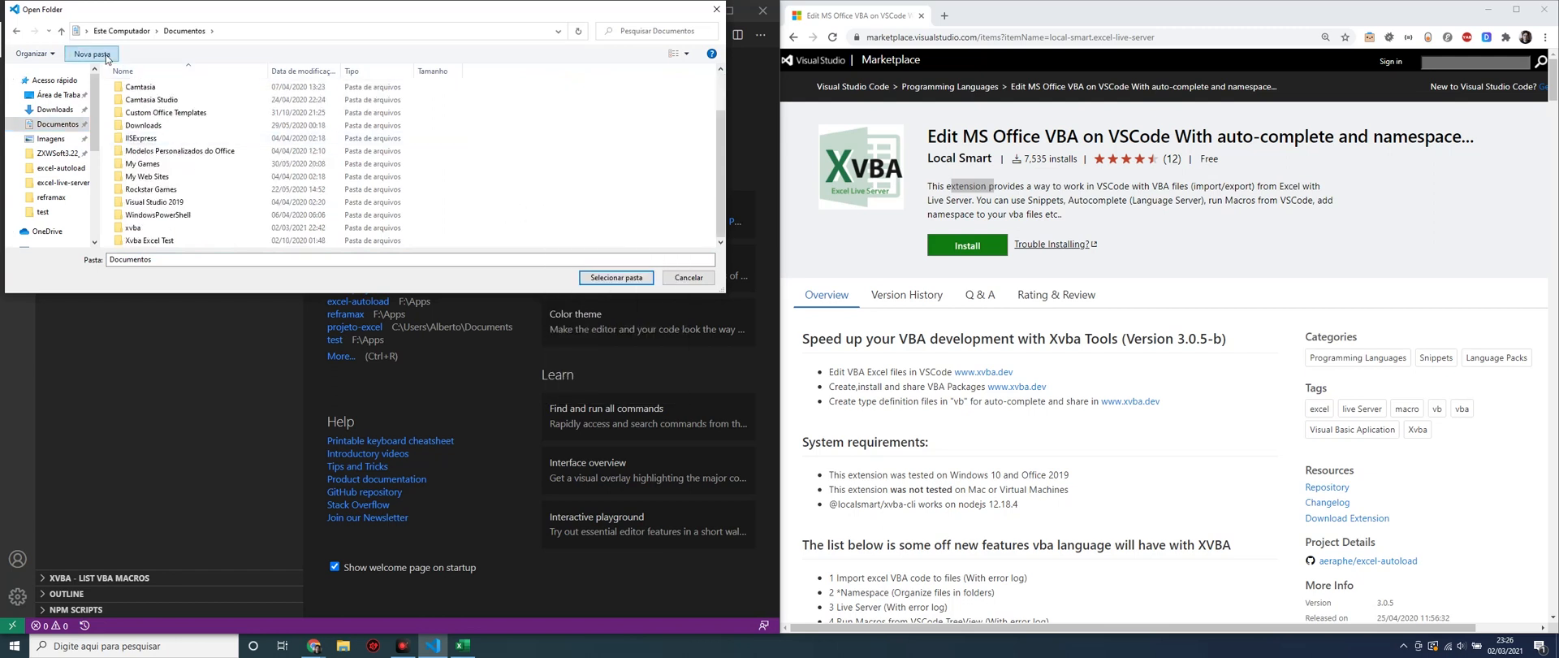
{"action": "left_click", "coordinate": [89, 53]}
{"action": "type", "text": "excel"}
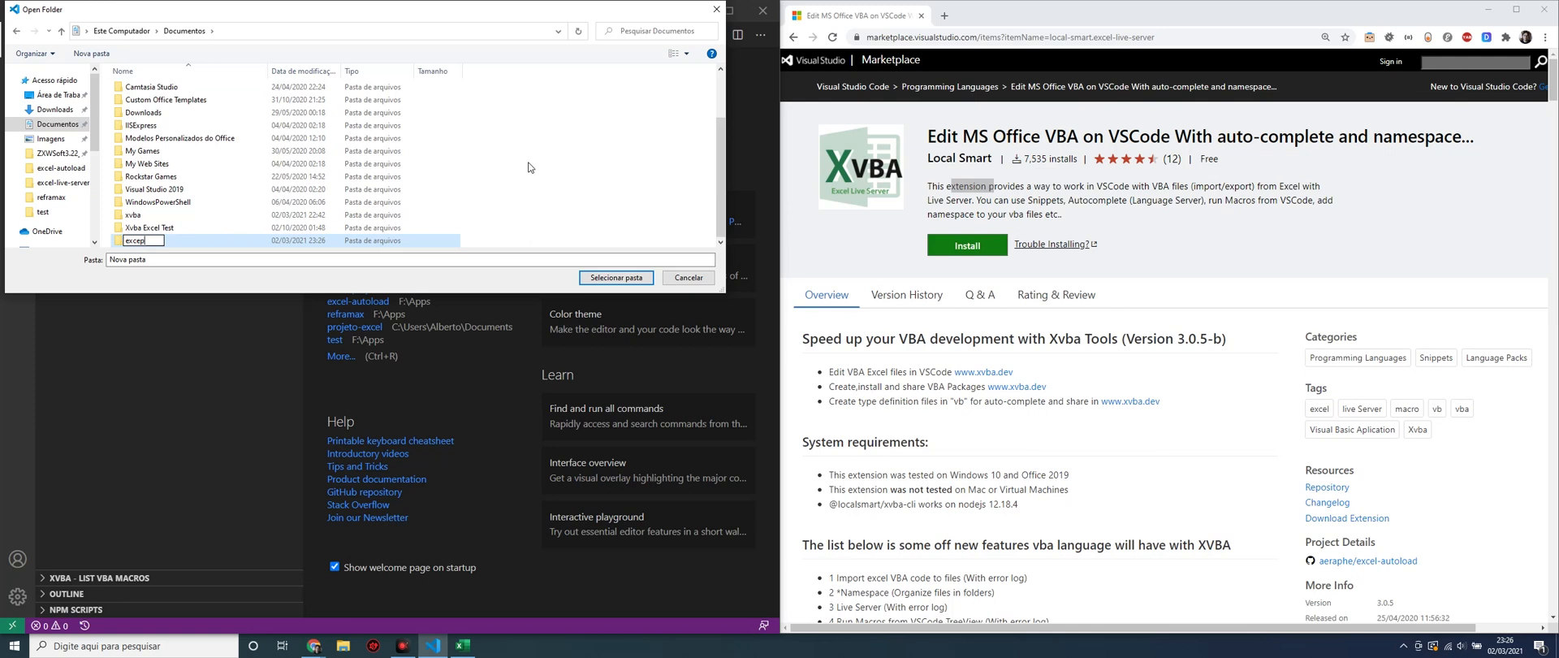
{"action": "type", "text": "-pro"}
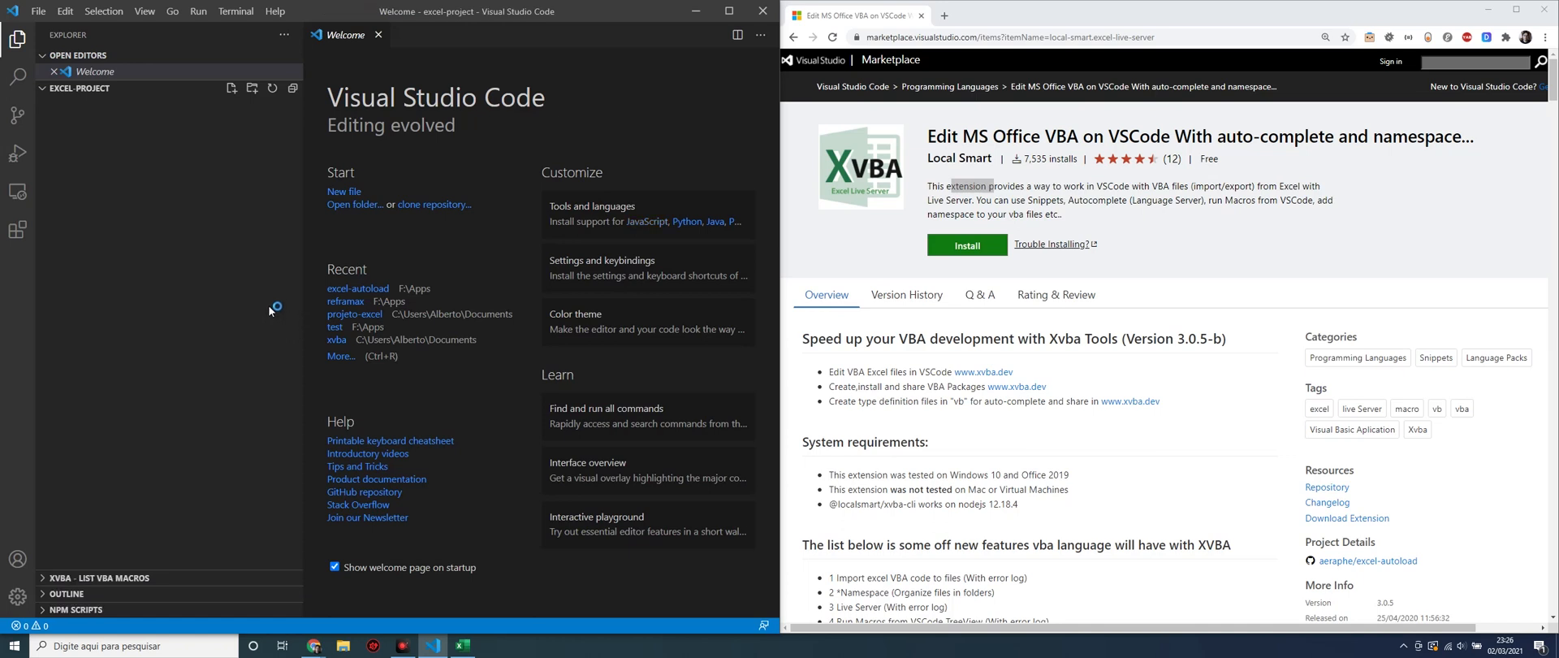
{"action": "mouse_move", "coordinate": [284, 283]}
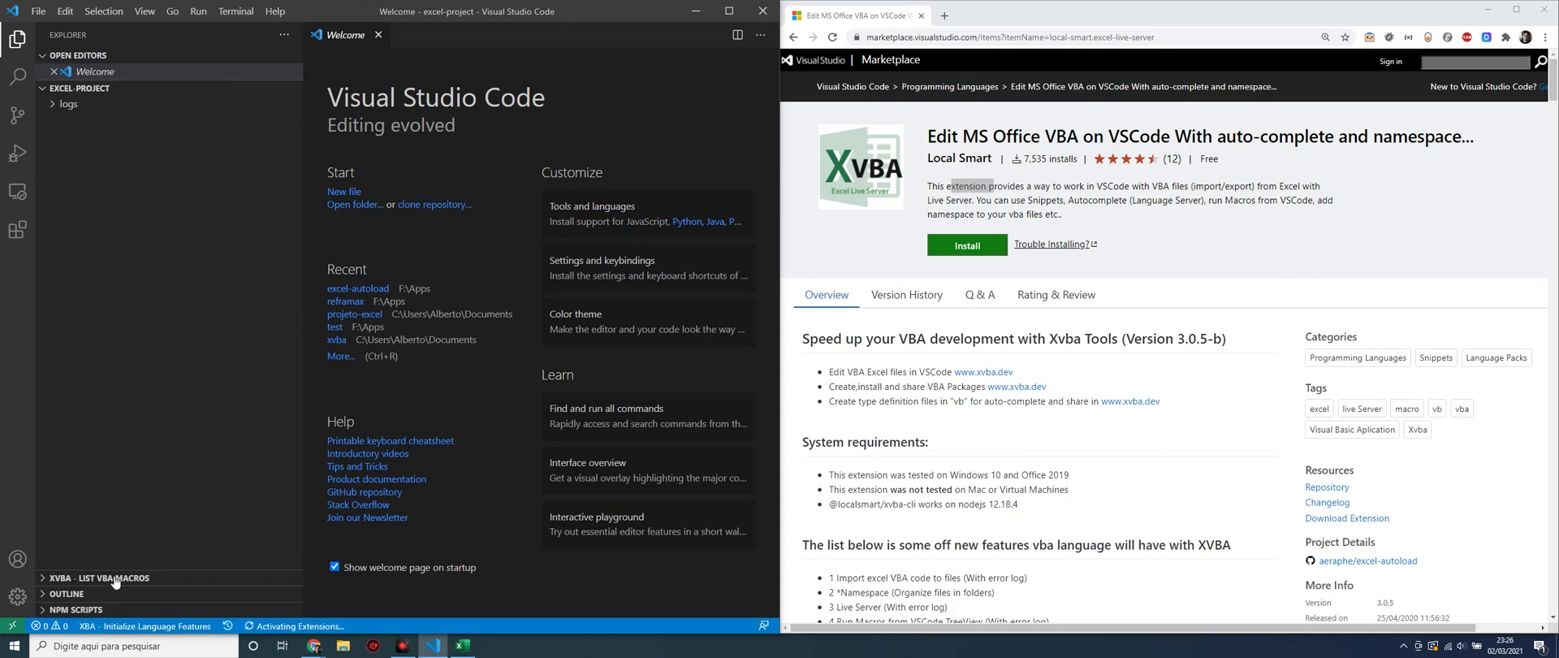
Expand the XVBA - List VBA Macros panel once the logs folder appears.
{"action": "left_click", "coordinate": [99, 577]}
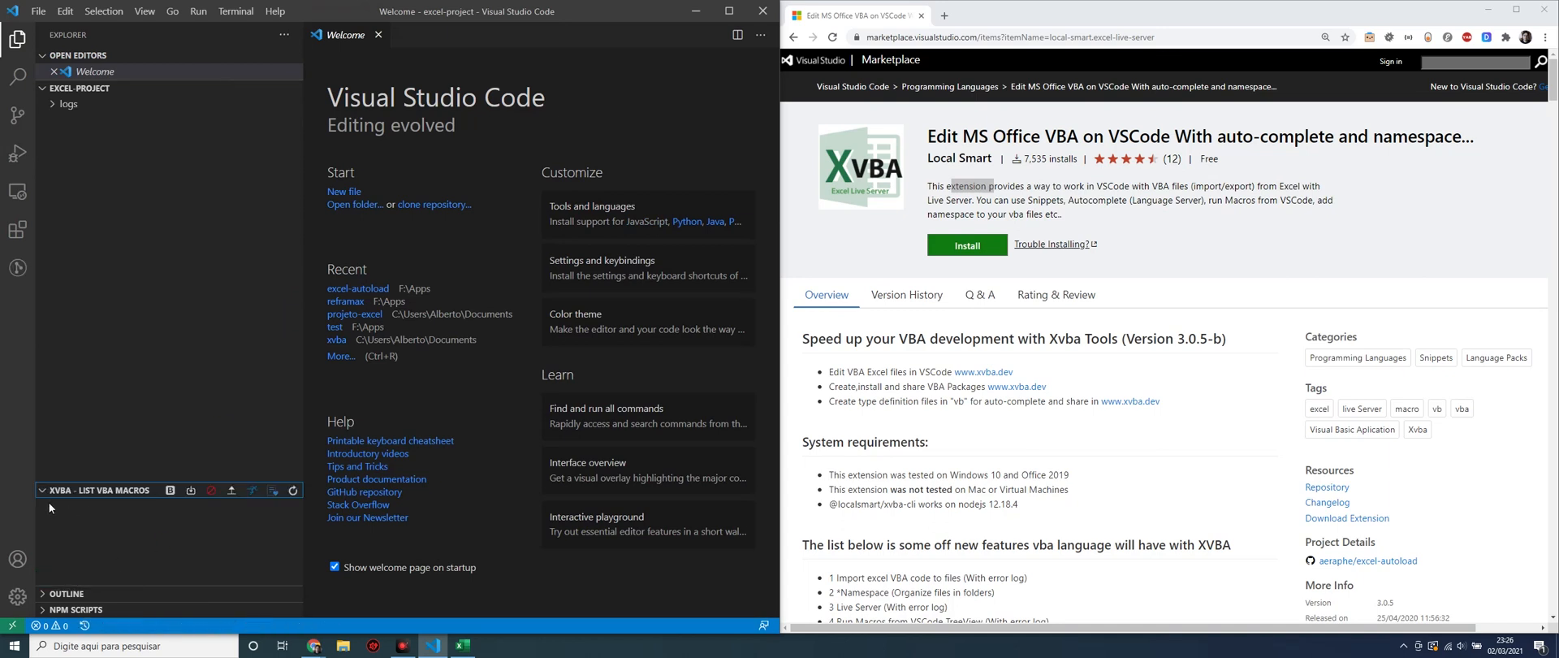
{"action": "mouse_move", "coordinate": [230, 543]}
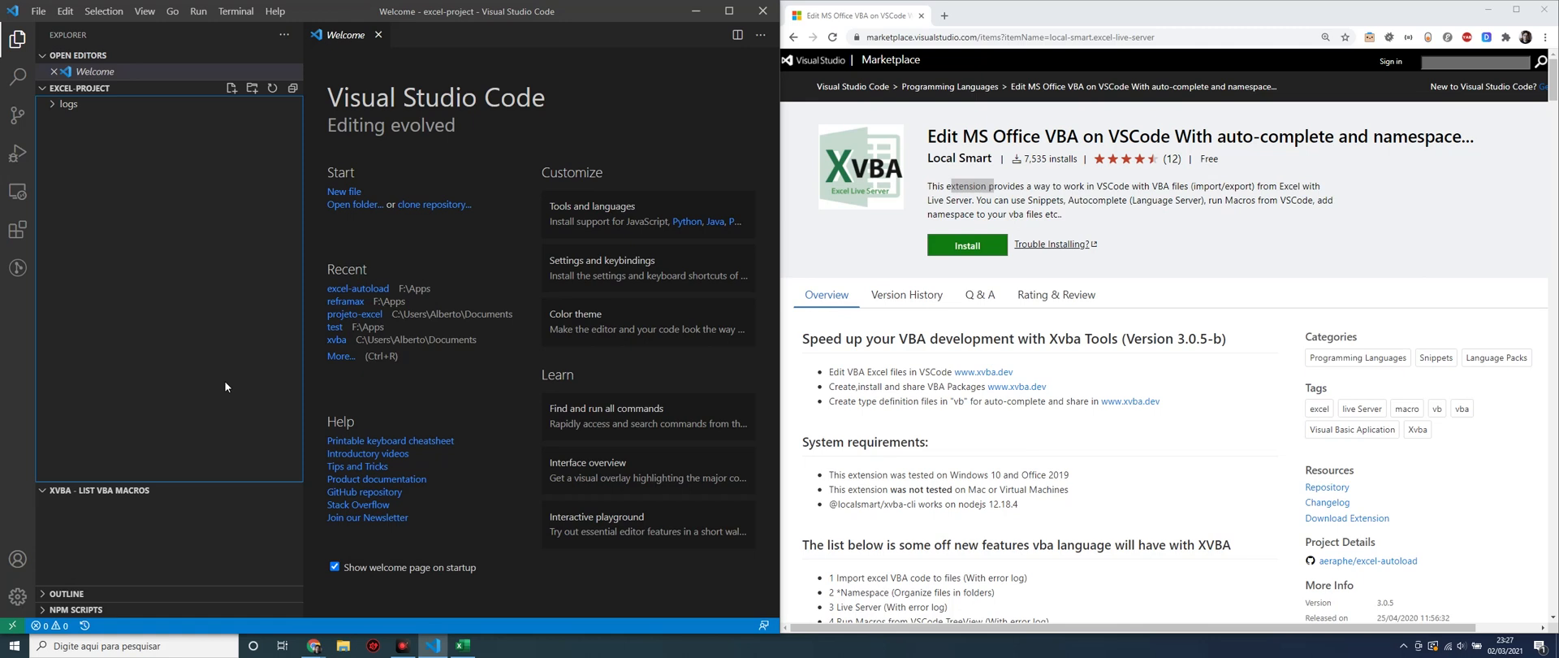
{"action": "mouse_move", "coordinate": [167, 520]}
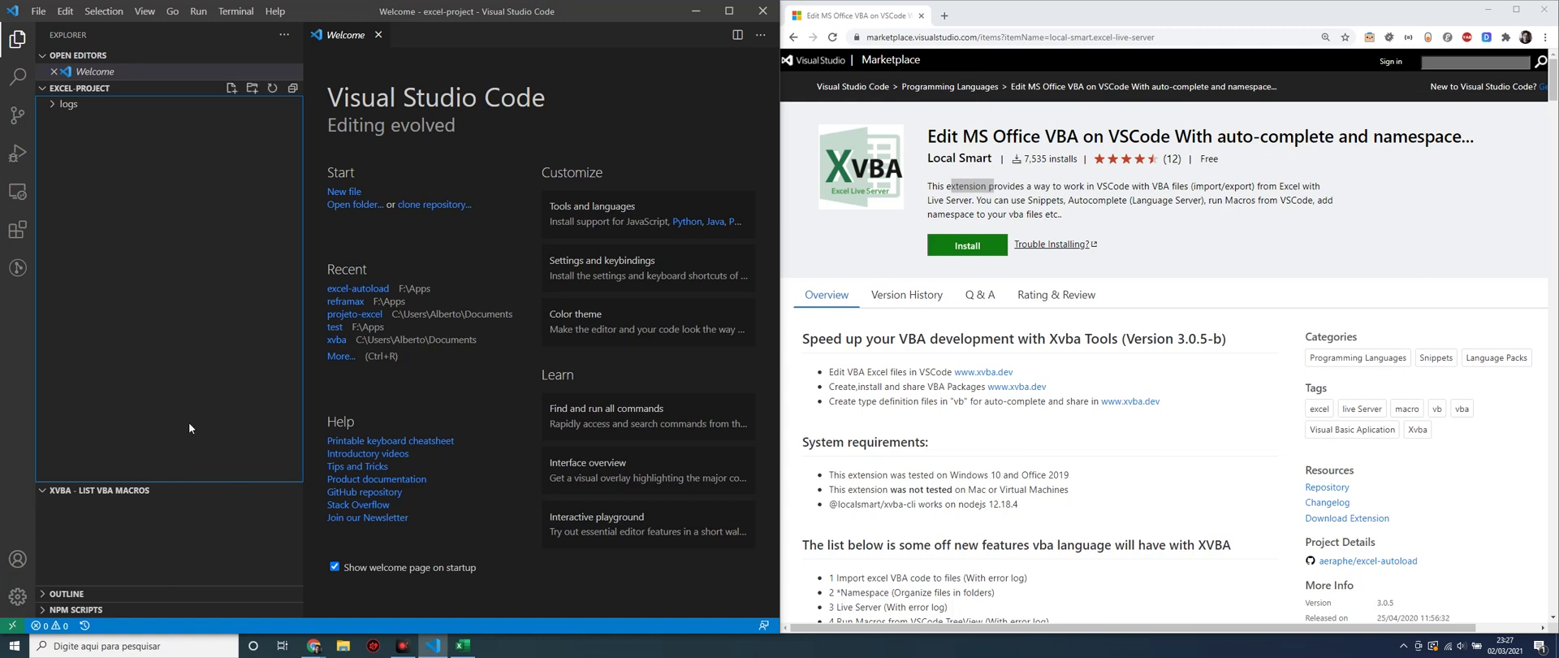
{"action": "mouse_move", "coordinate": [388, 152]}
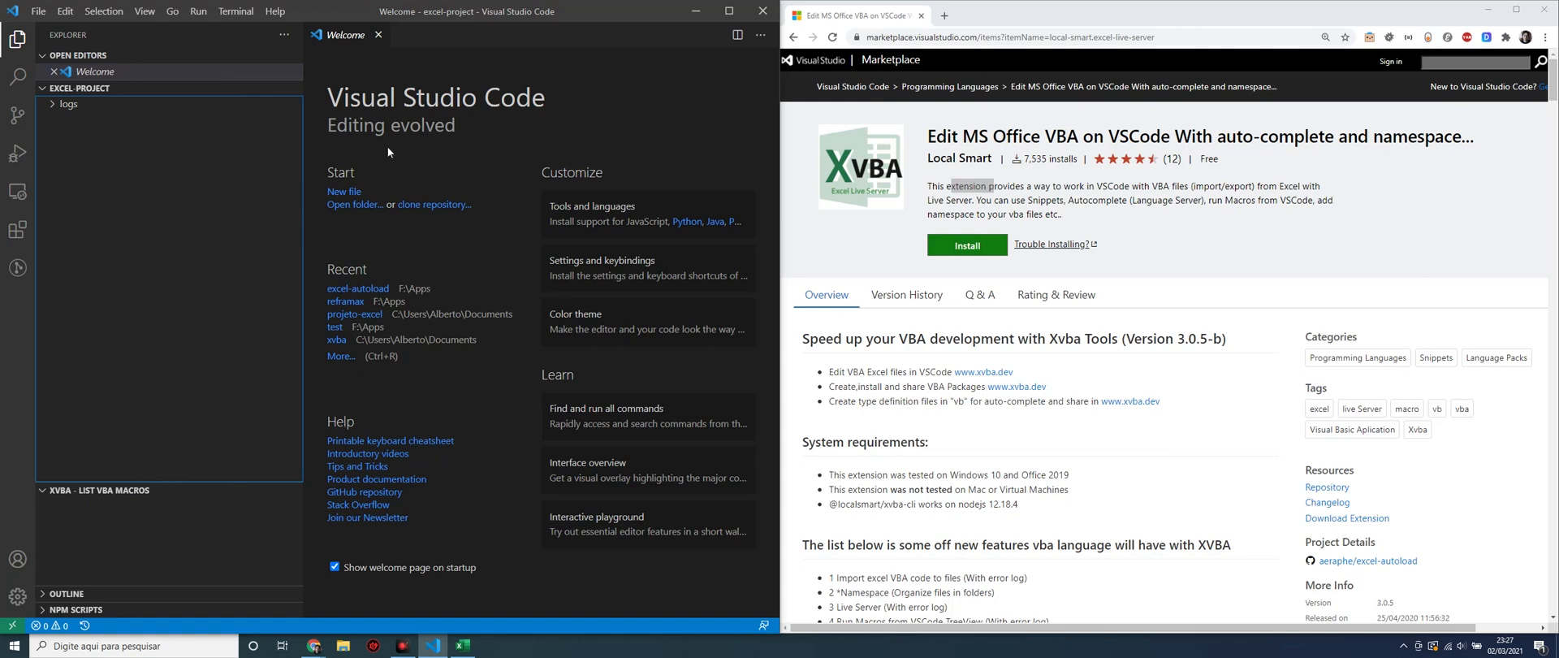
{"action": "mouse_move", "coordinate": [450, 622]}
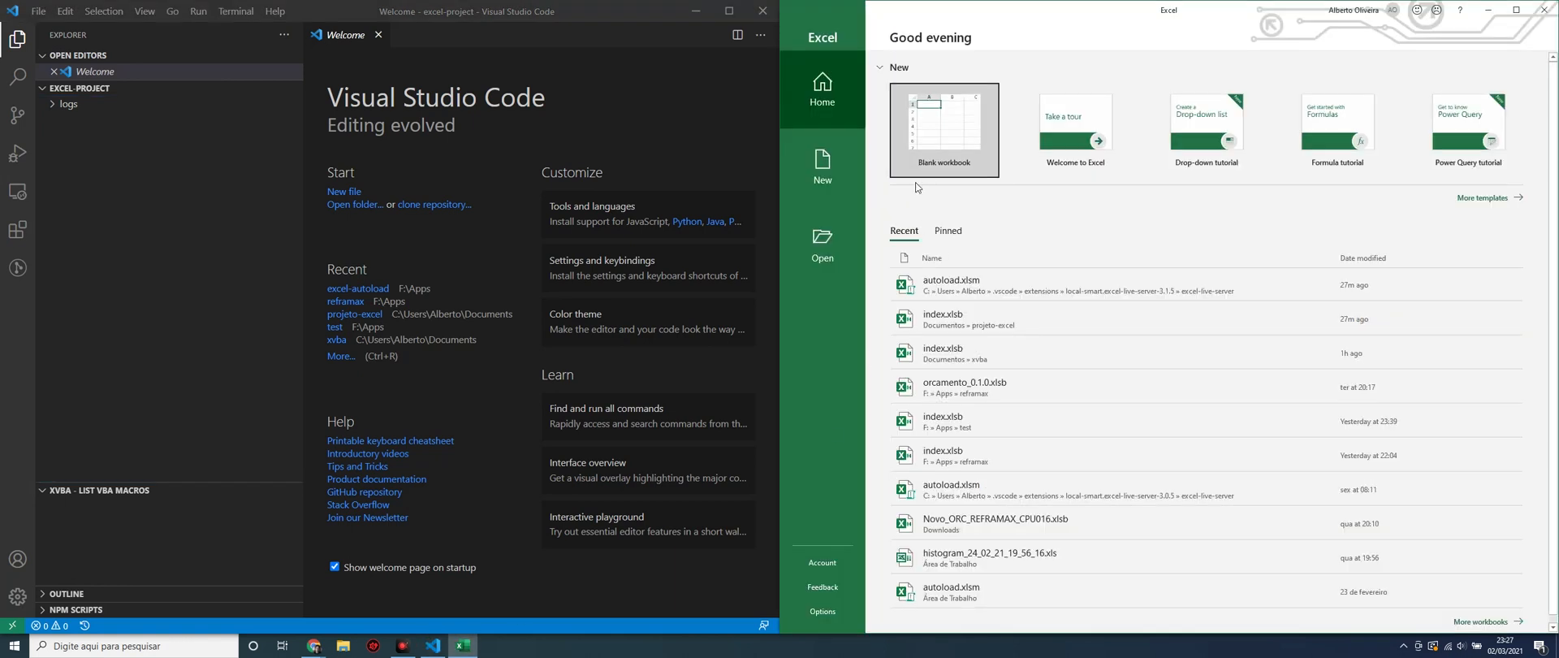
Open a blank workbook and enable all macros in Trust Center Macro Settings.
{"action": "left_click", "coordinate": [943, 130]}
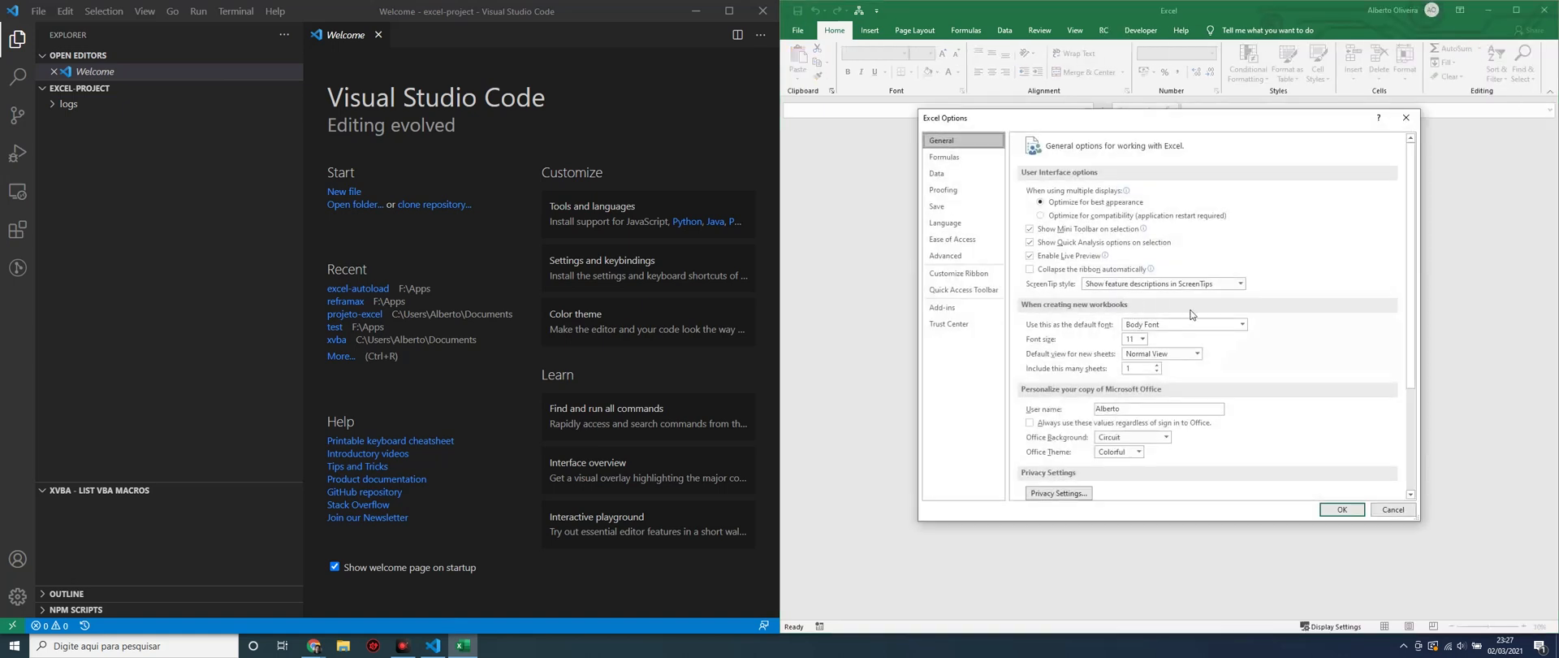
{"action": "left_click", "coordinate": [948, 324]}
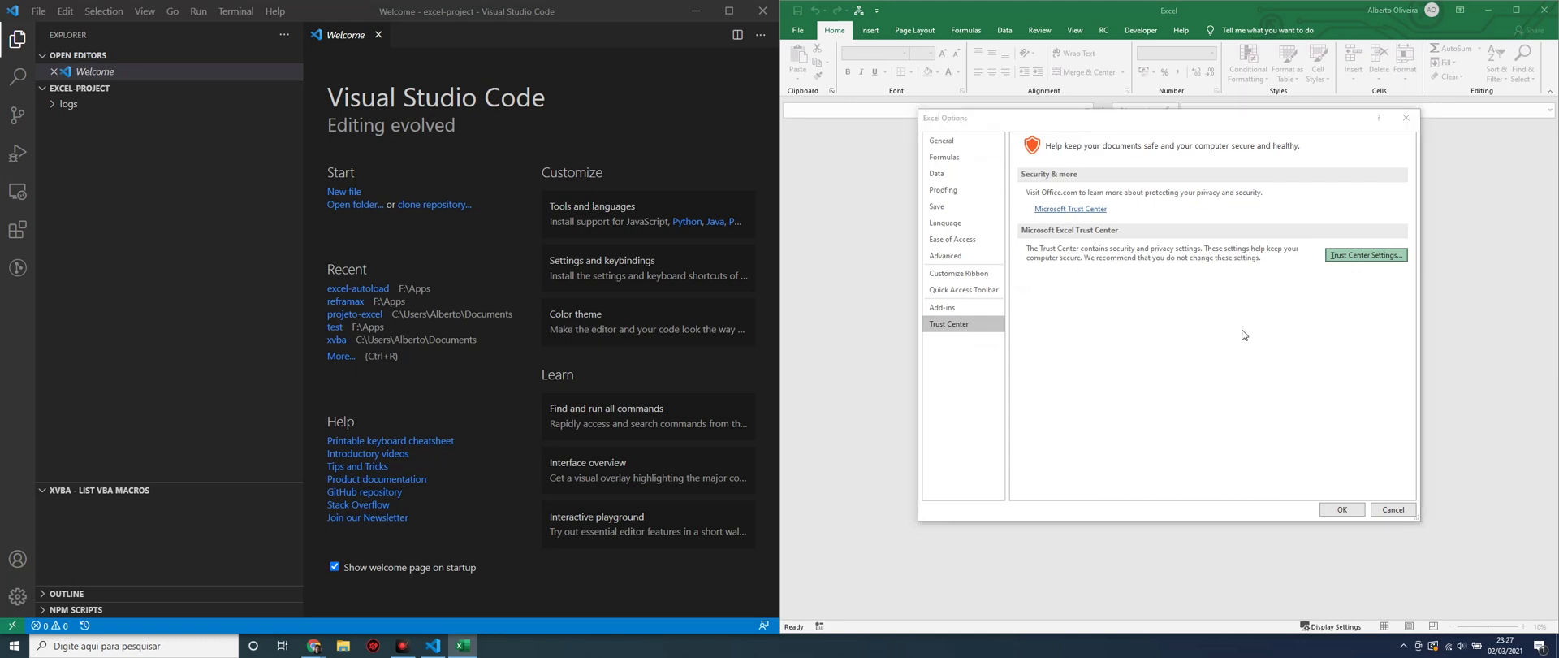
{"action": "left_click", "coordinate": [1366, 254]}
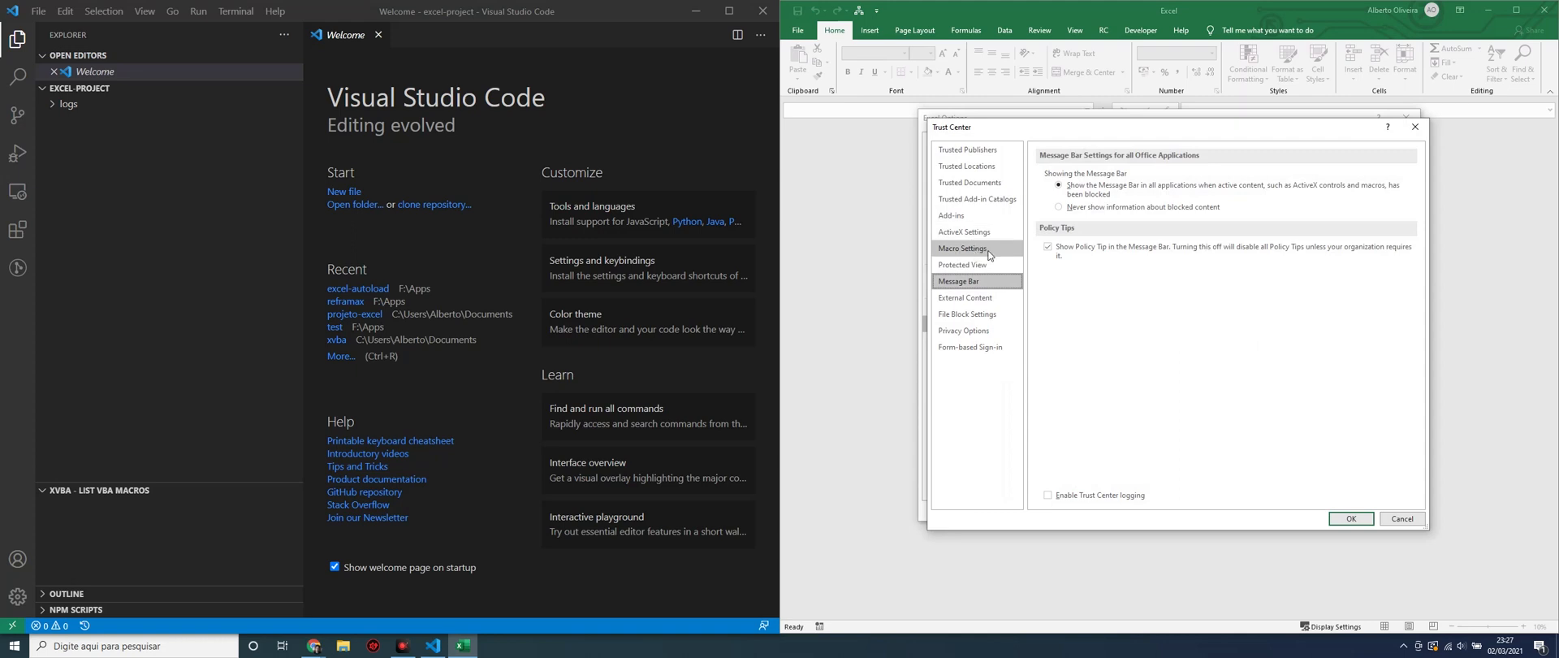
{"action": "left_click", "coordinate": [961, 248]}
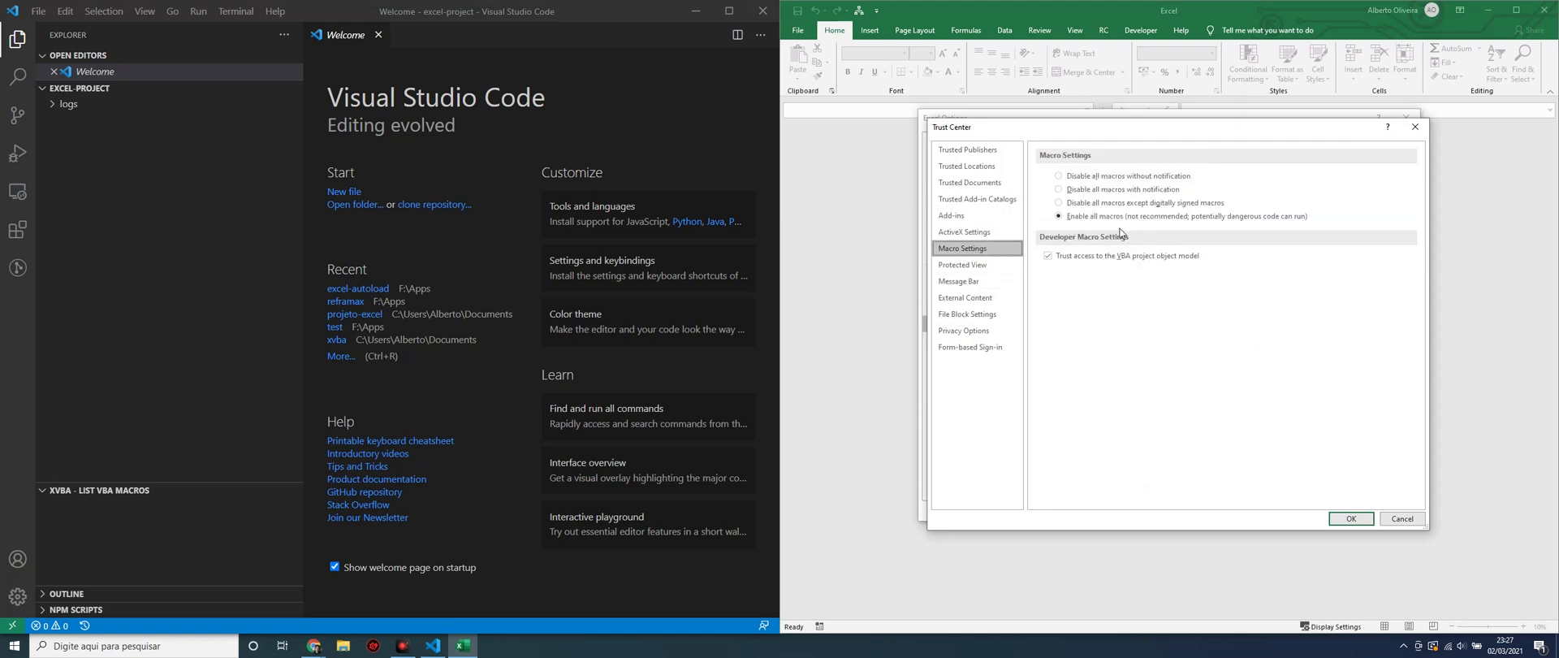
{"action": "left_click", "coordinate": [1349, 518]}
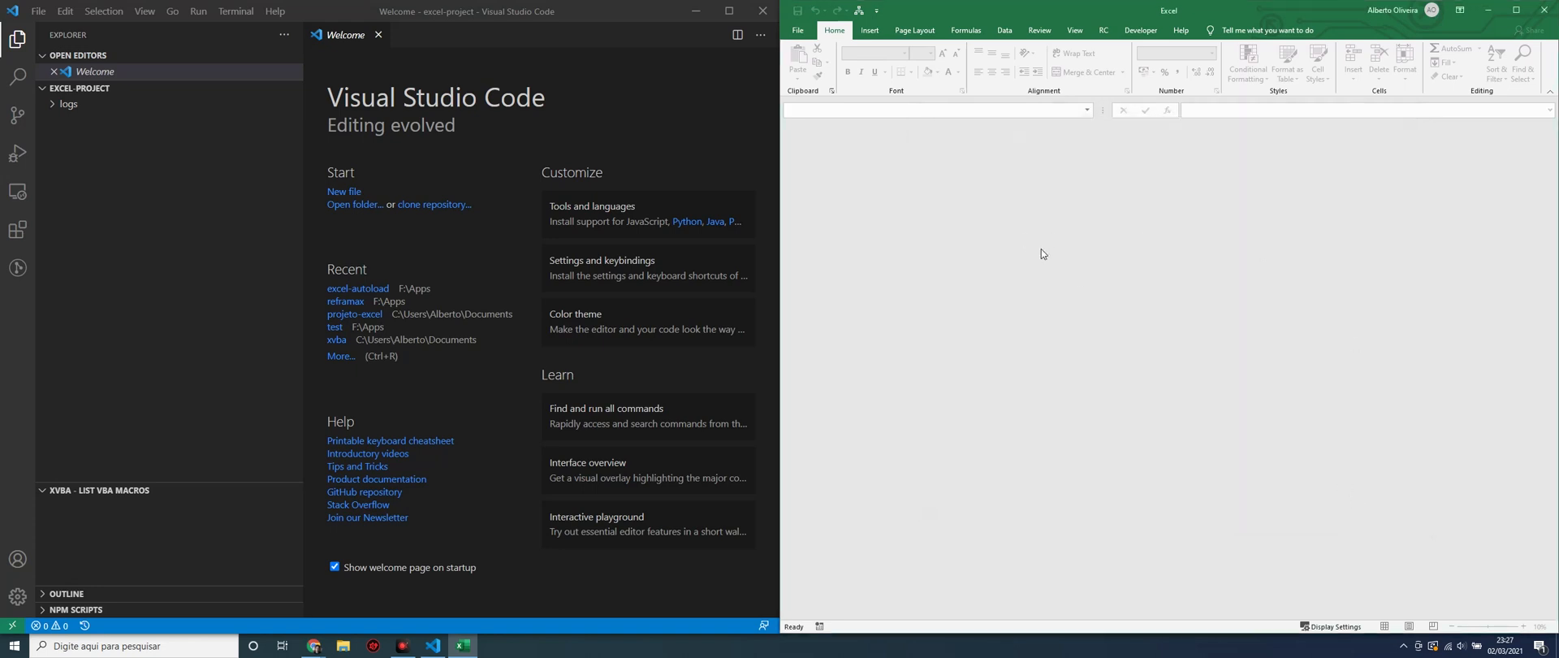
{"action": "mouse_move", "coordinate": [638, 199]}
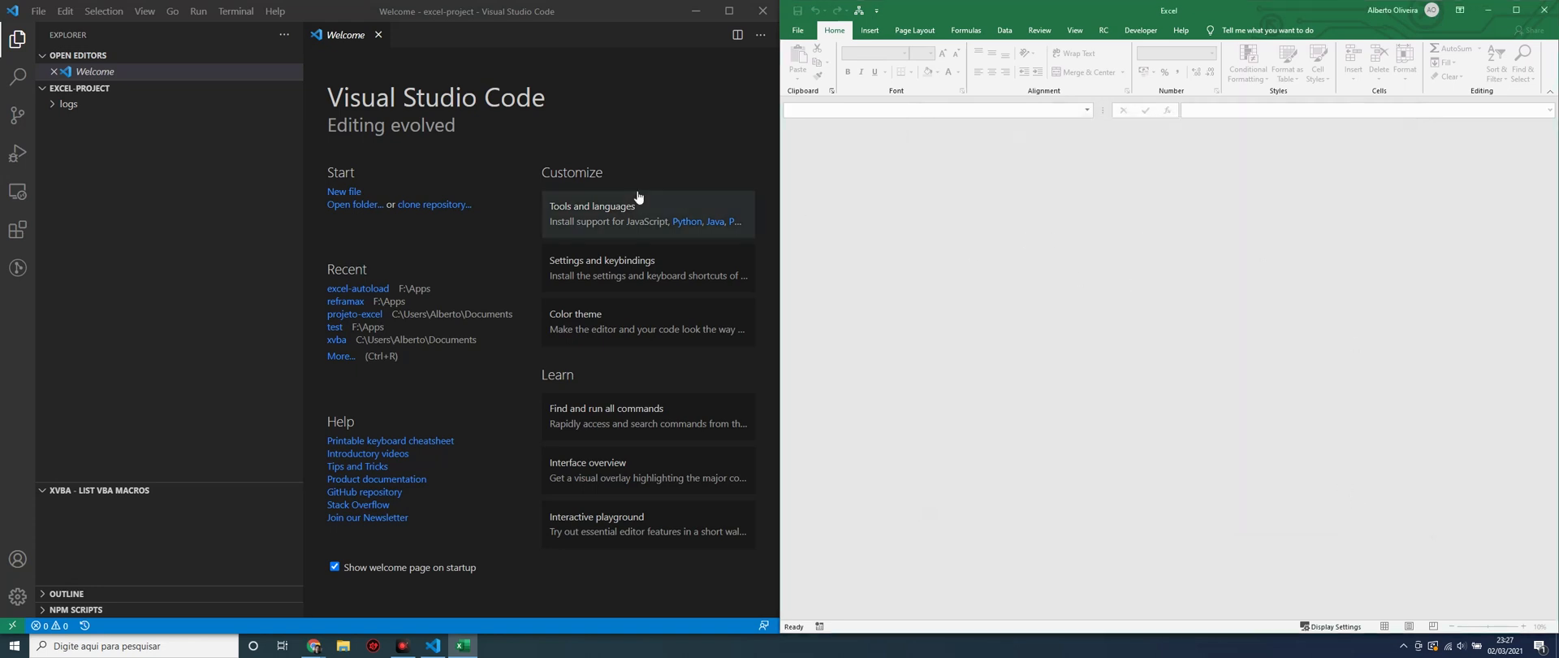
{"action": "mouse_move", "coordinate": [956, 147]}
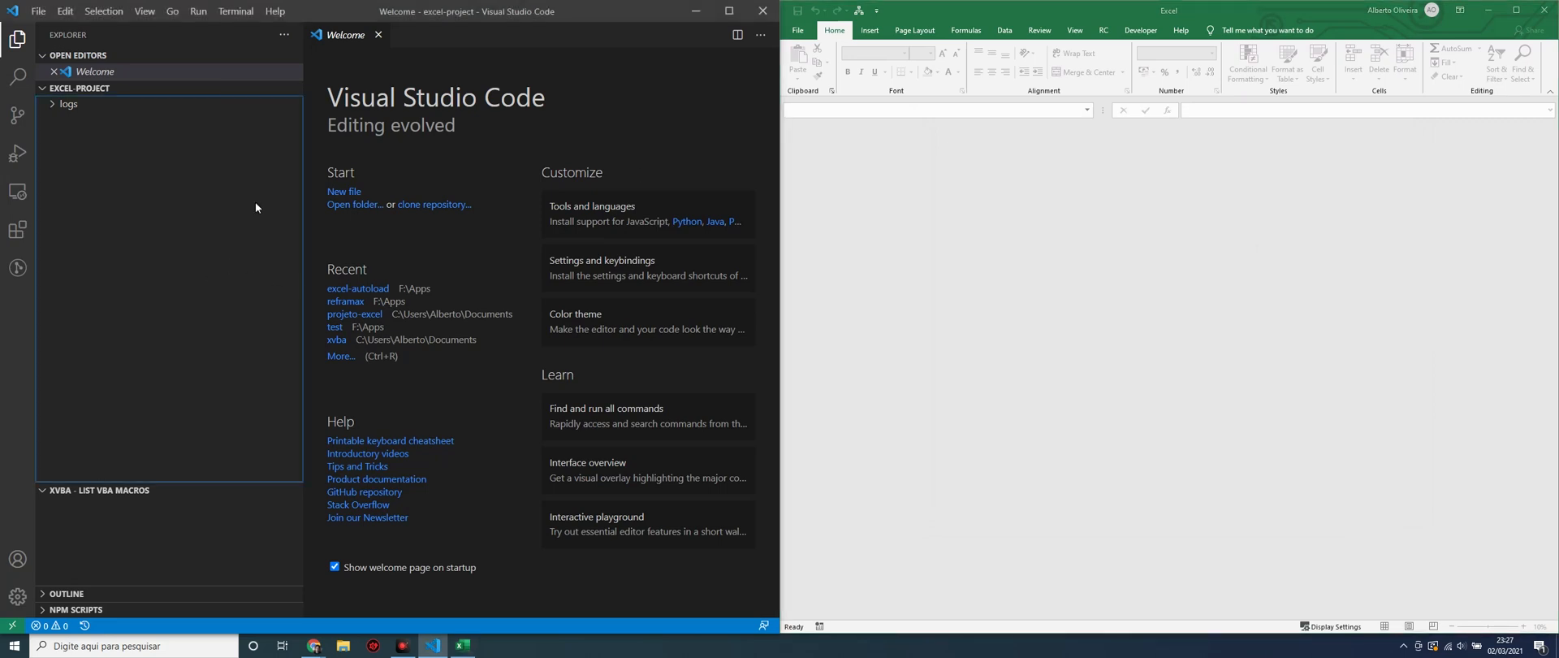
{"action": "mouse_move", "coordinate": [180, 248]}
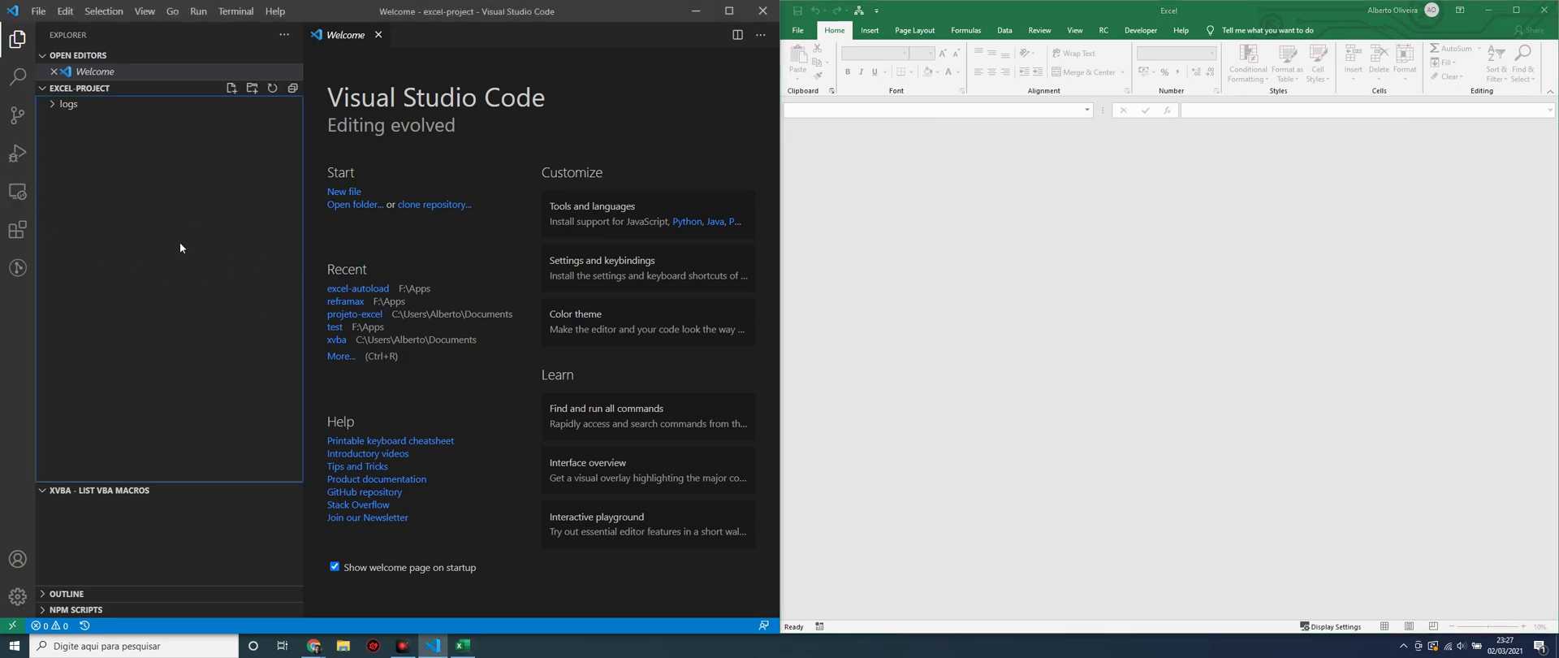
{"action": "mouse_move", "coordinate": [155, 232]}
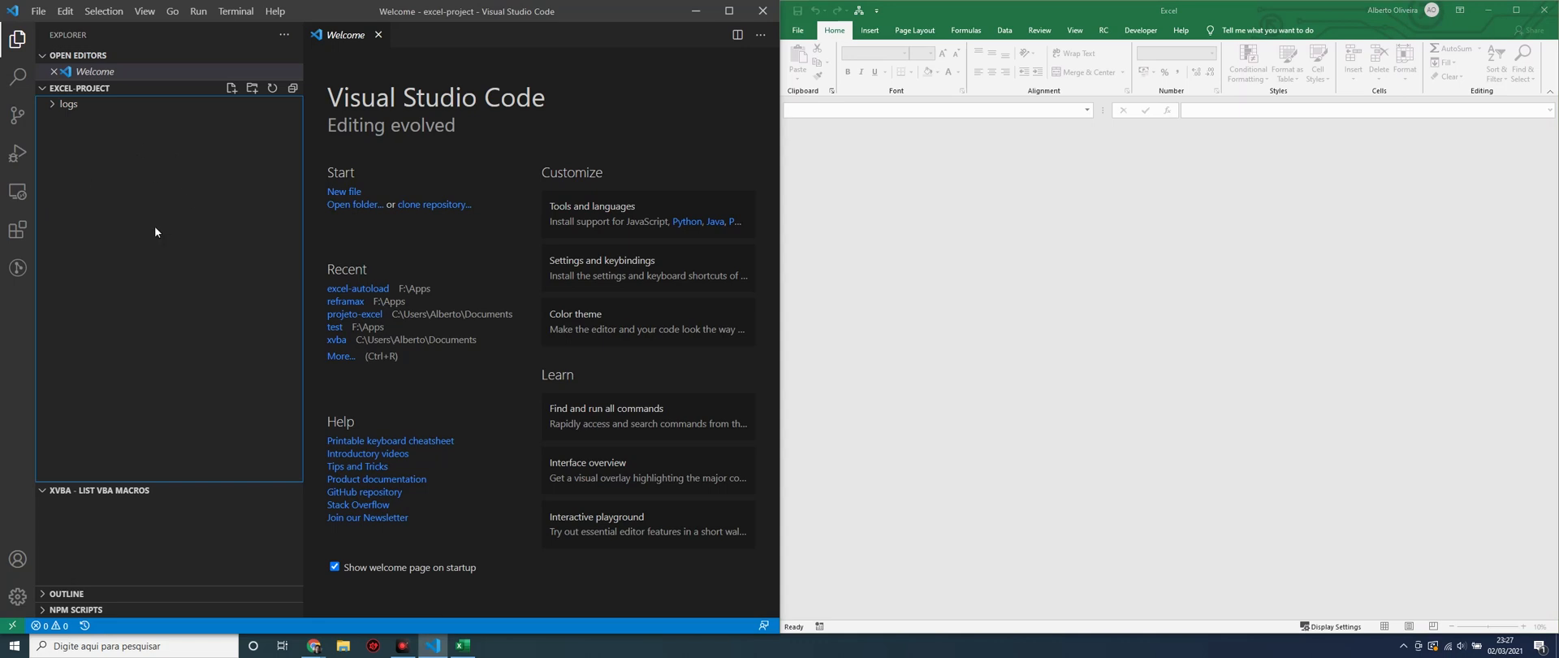
{"action": "mouse_move", "coordinate": [168, 486]}
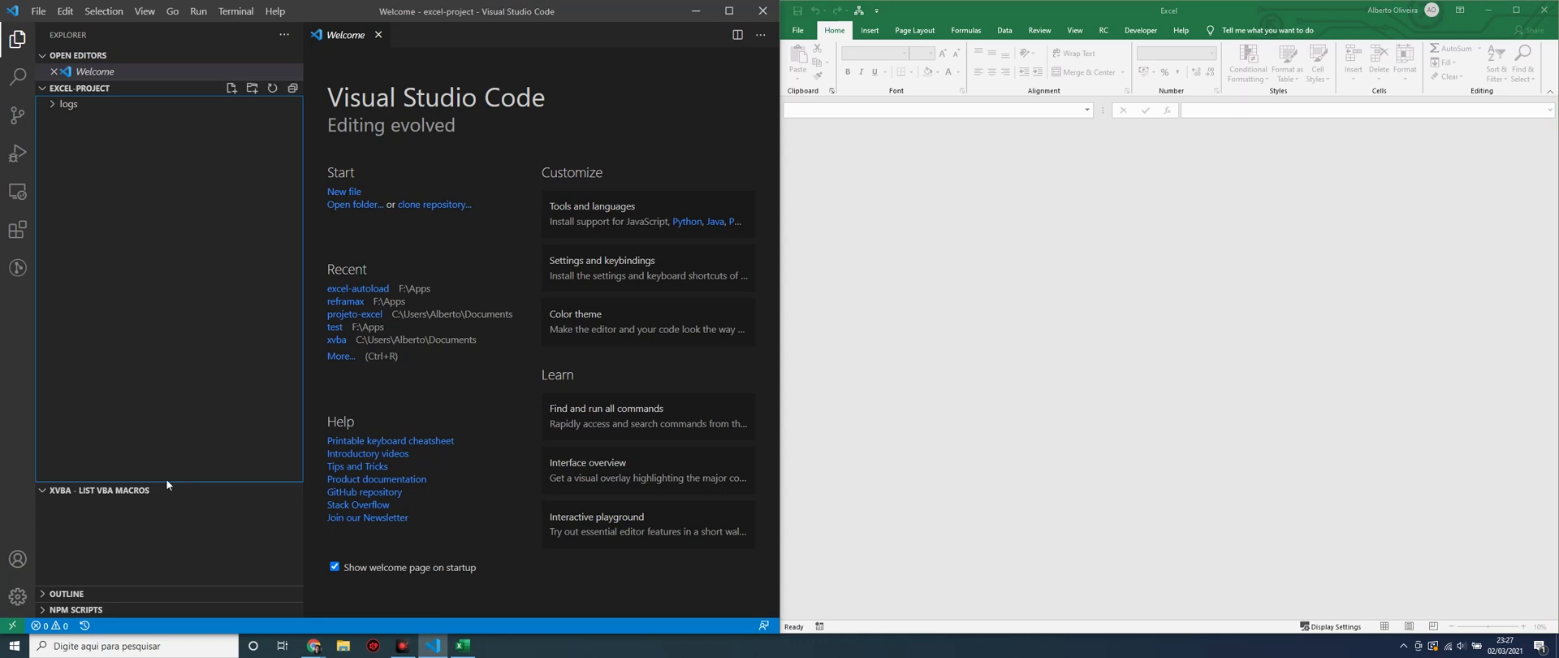
{"action": "mouse_move", "coordinate": [169, 496]}
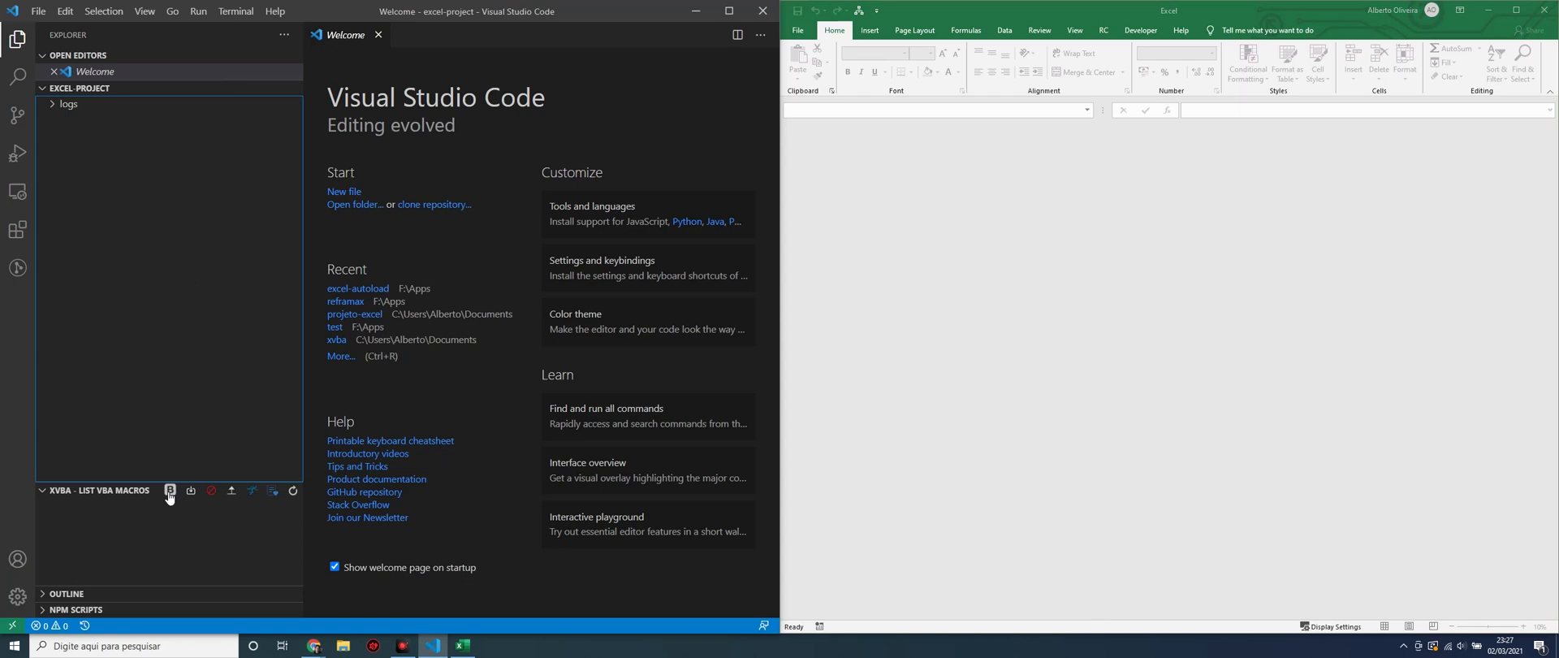
Bootstrap XVBA to generate ribbons, vba-files, module folders, config.json and package.json.
{"action": "left_click", "coordinate": [168, 489]}
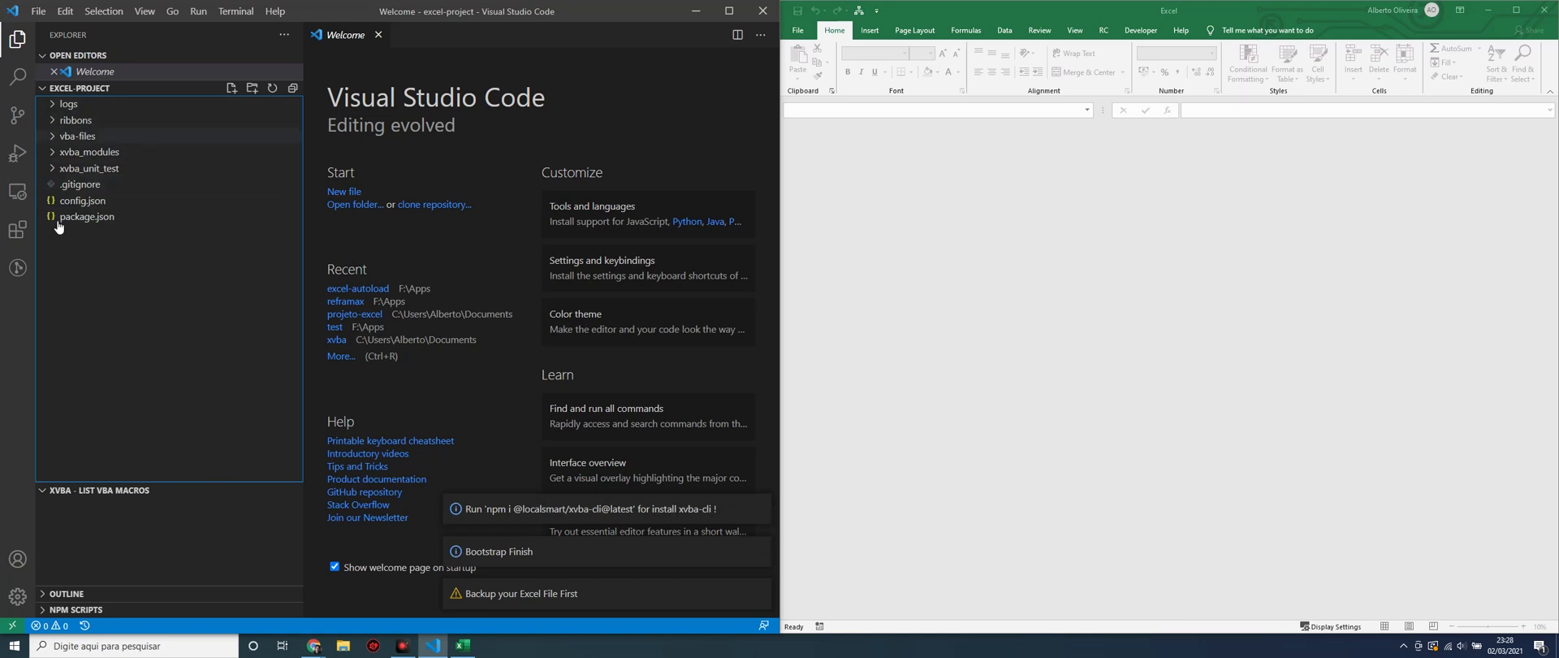
{"action": "mouse_move", "coordinate": [94, 132]}
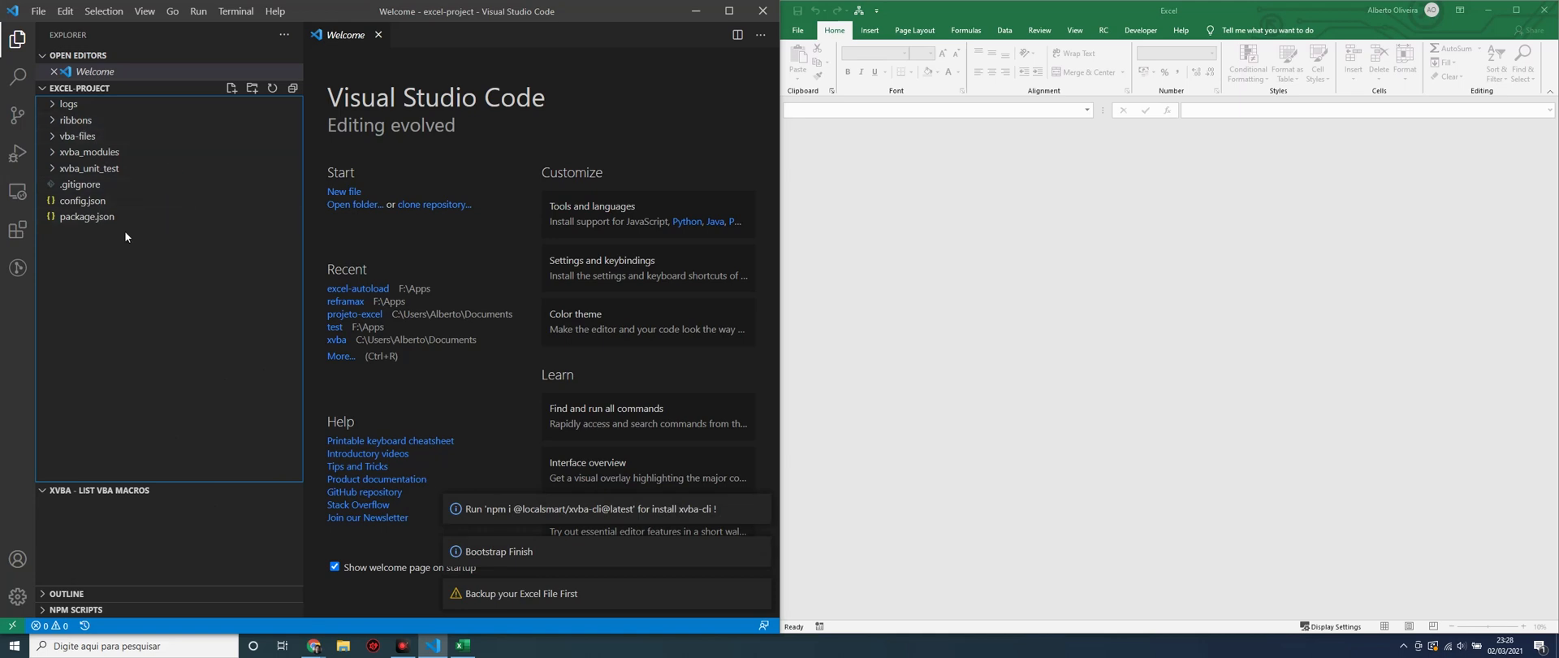
{"action": "mouse_move", "coordinate": [486, 282]}
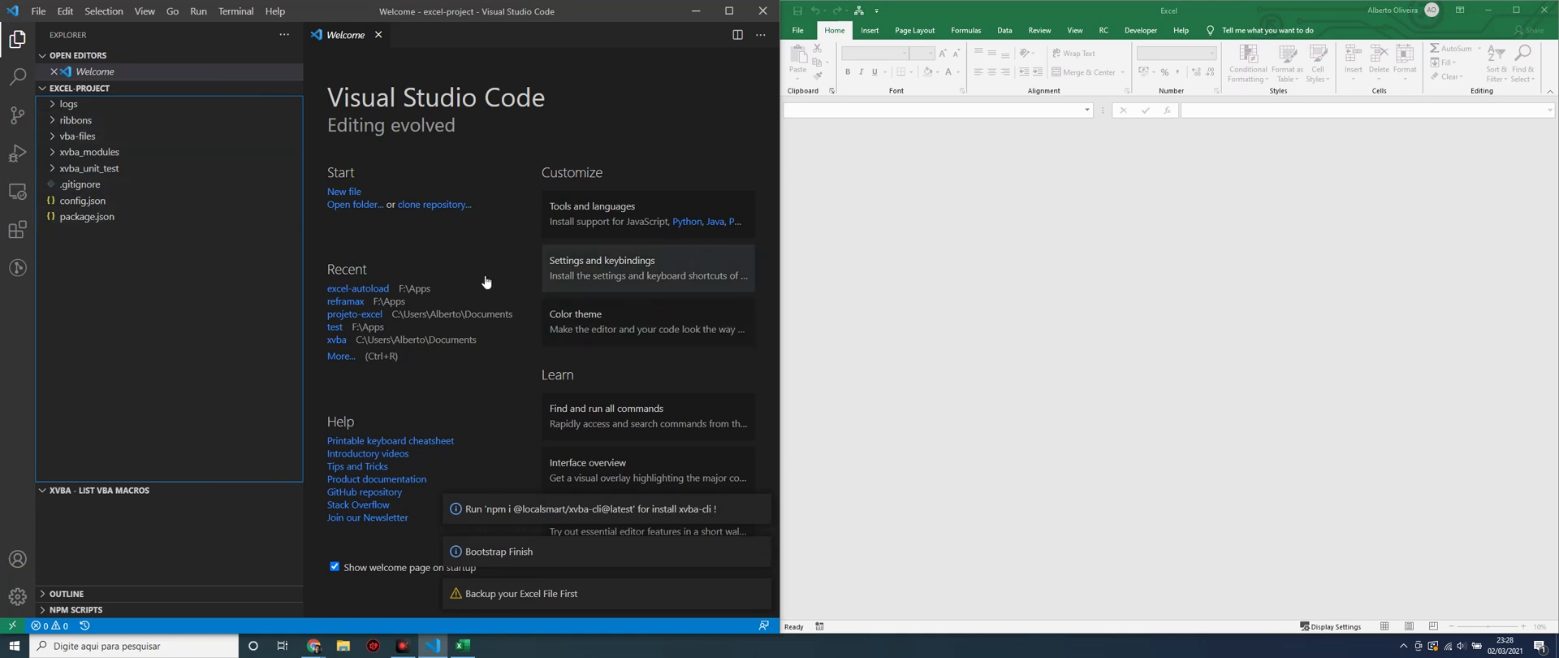
{"action": "left_click", "coordinate": [797, 30]}
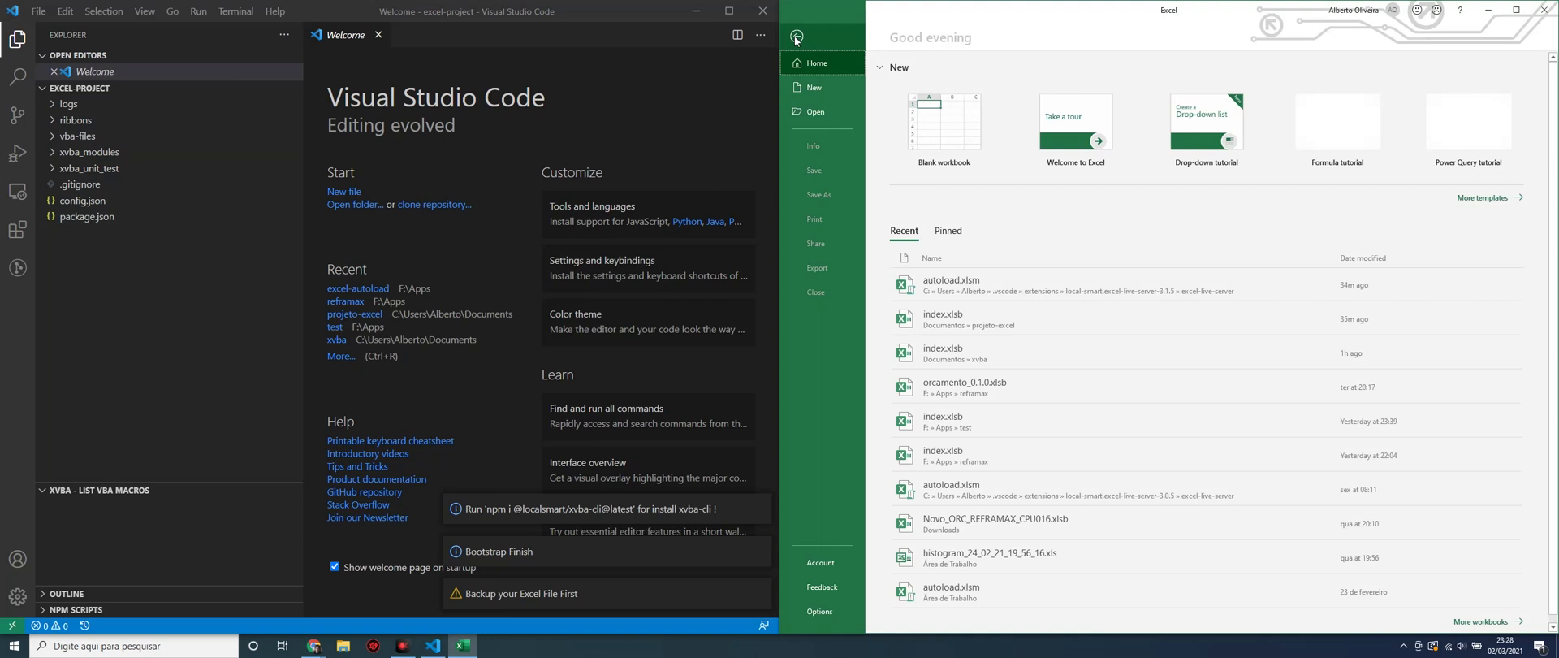
Save a new blank workbook as Excel Binary Workbook index.xlsb in excel-project.
{"action": "left_click", "coordinate": [814, 88]}
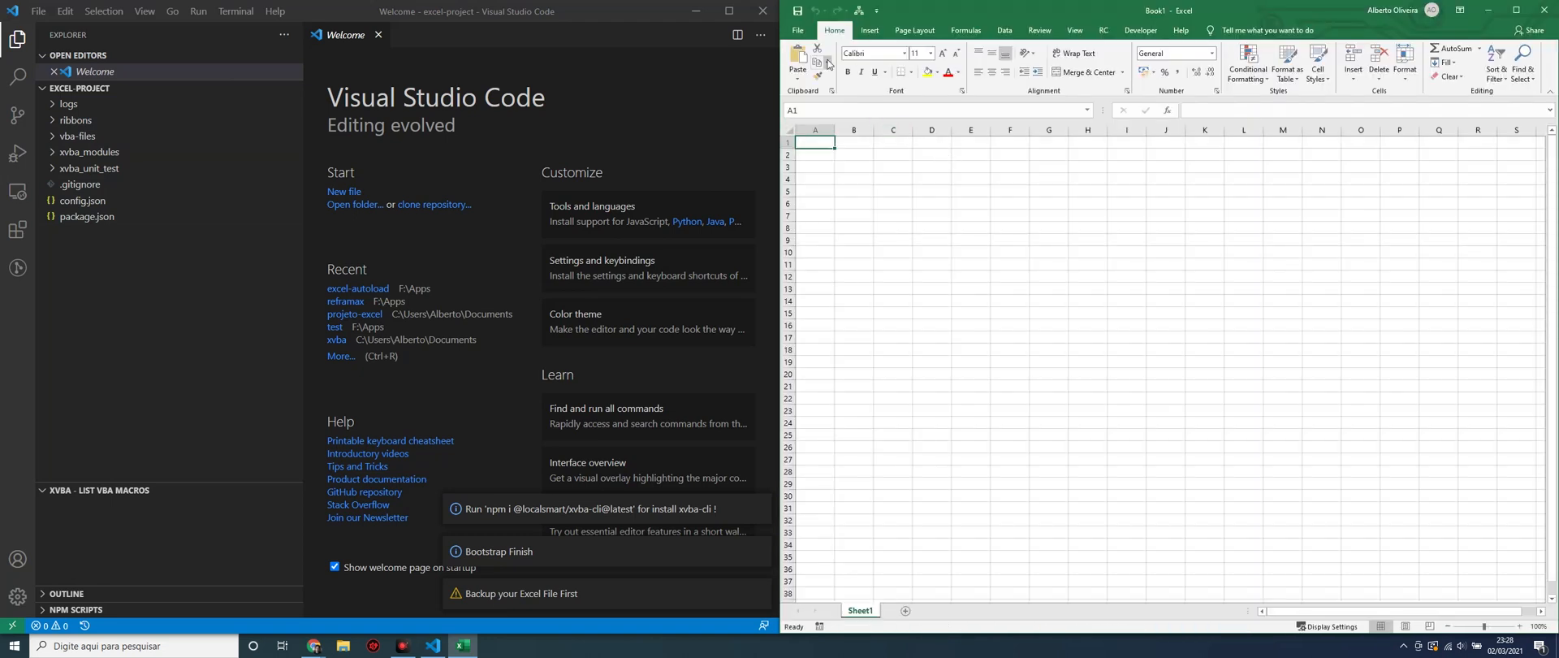
{"action": "left_click", "coordinate": [797, 30]}
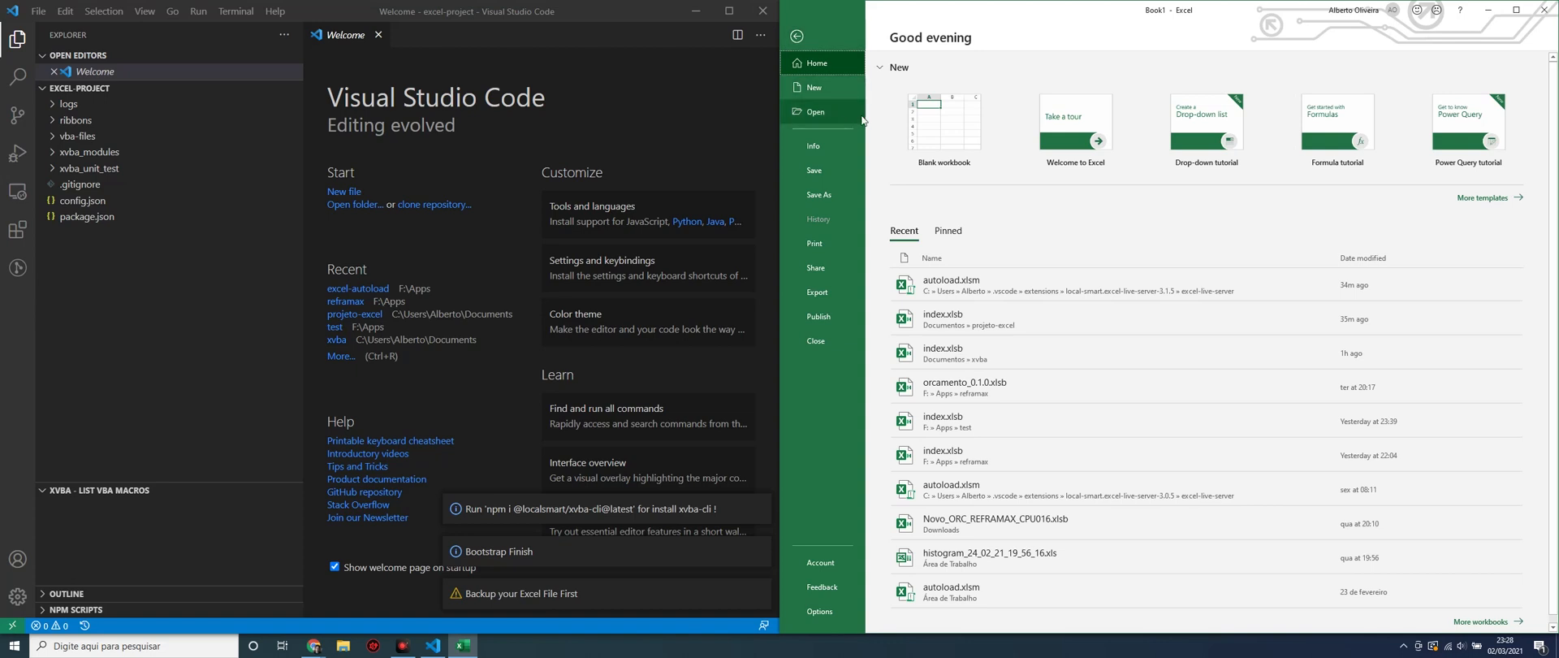
{"action": "mouse_move", "coordinate": [823, 89]}
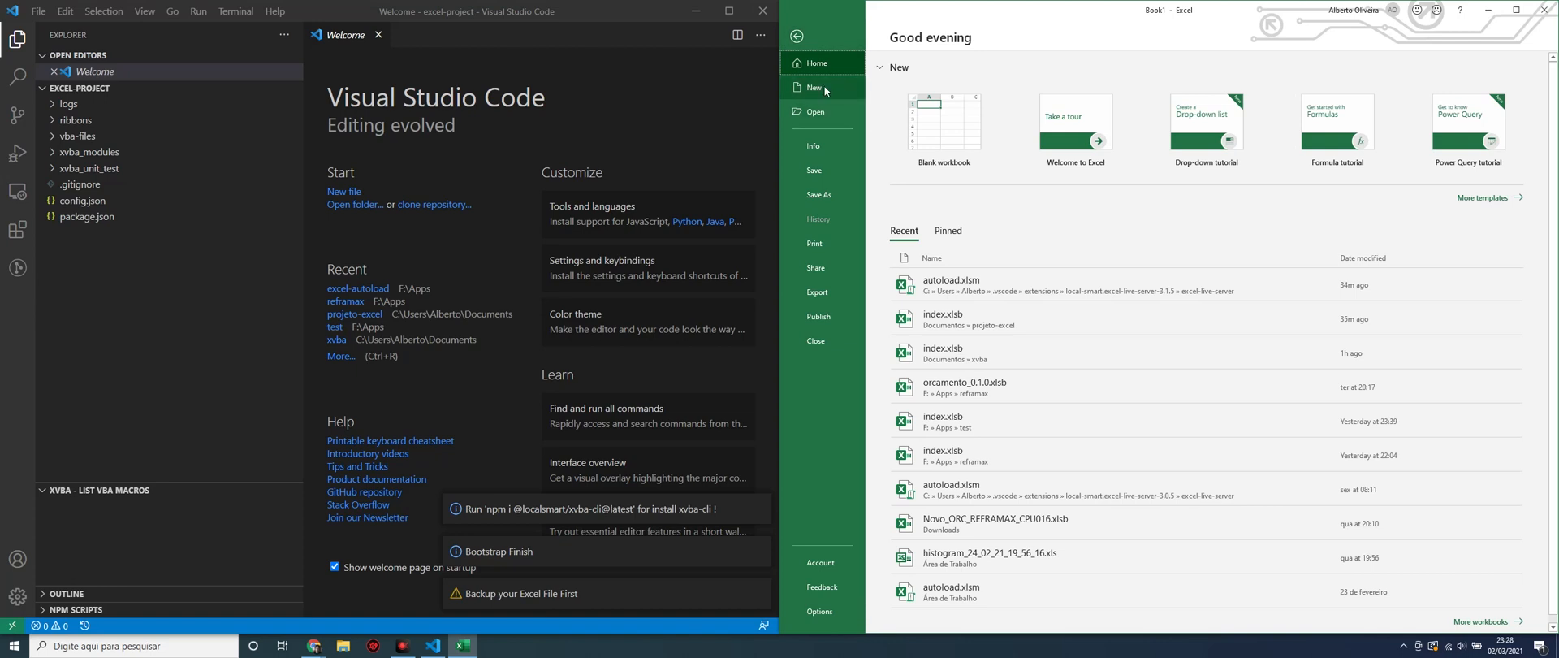
{"action": "left_click", "coordinate": [814, 194]}
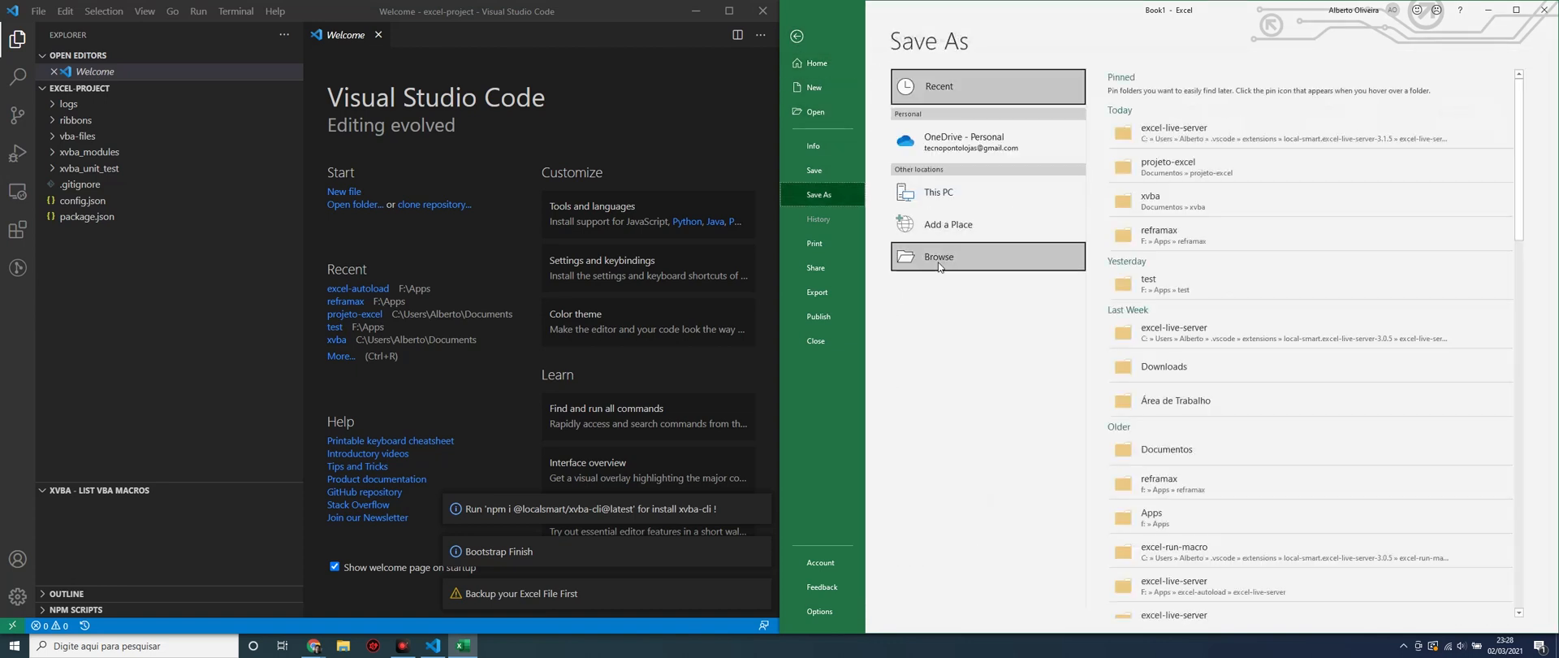
{"action": "left_click", "coordinate": [938, 256]}
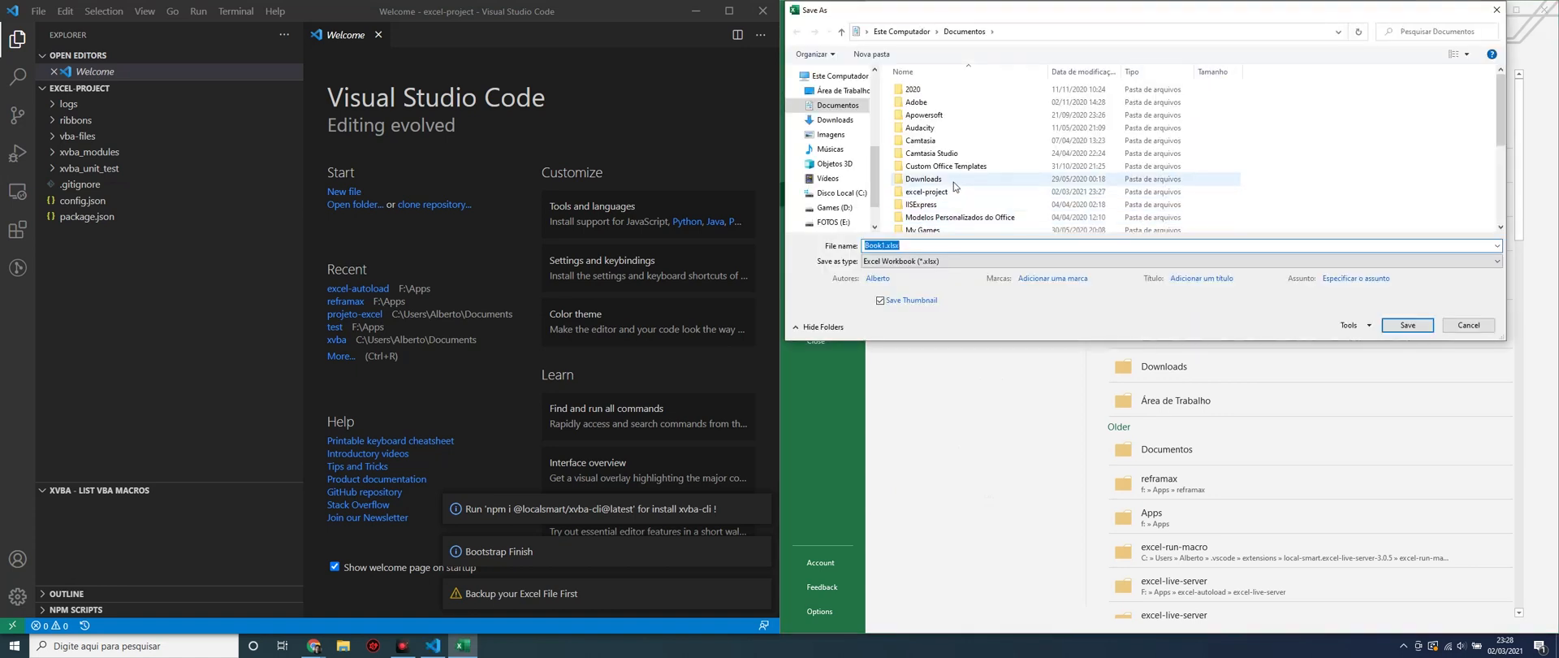
{"action": "scroll", "scroll_direction": "down", "scroll_amount": 3}
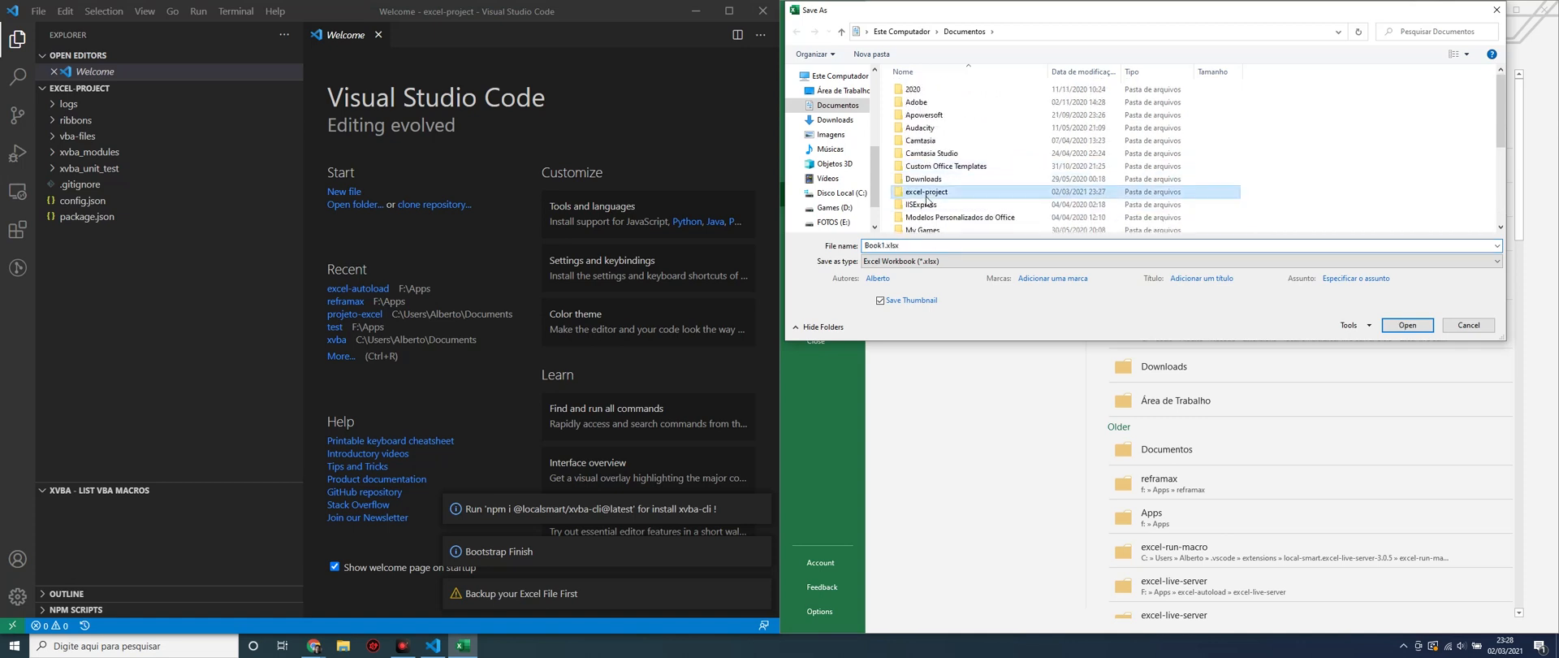
{"action": "double_click", "coordinate": [925, 191]}
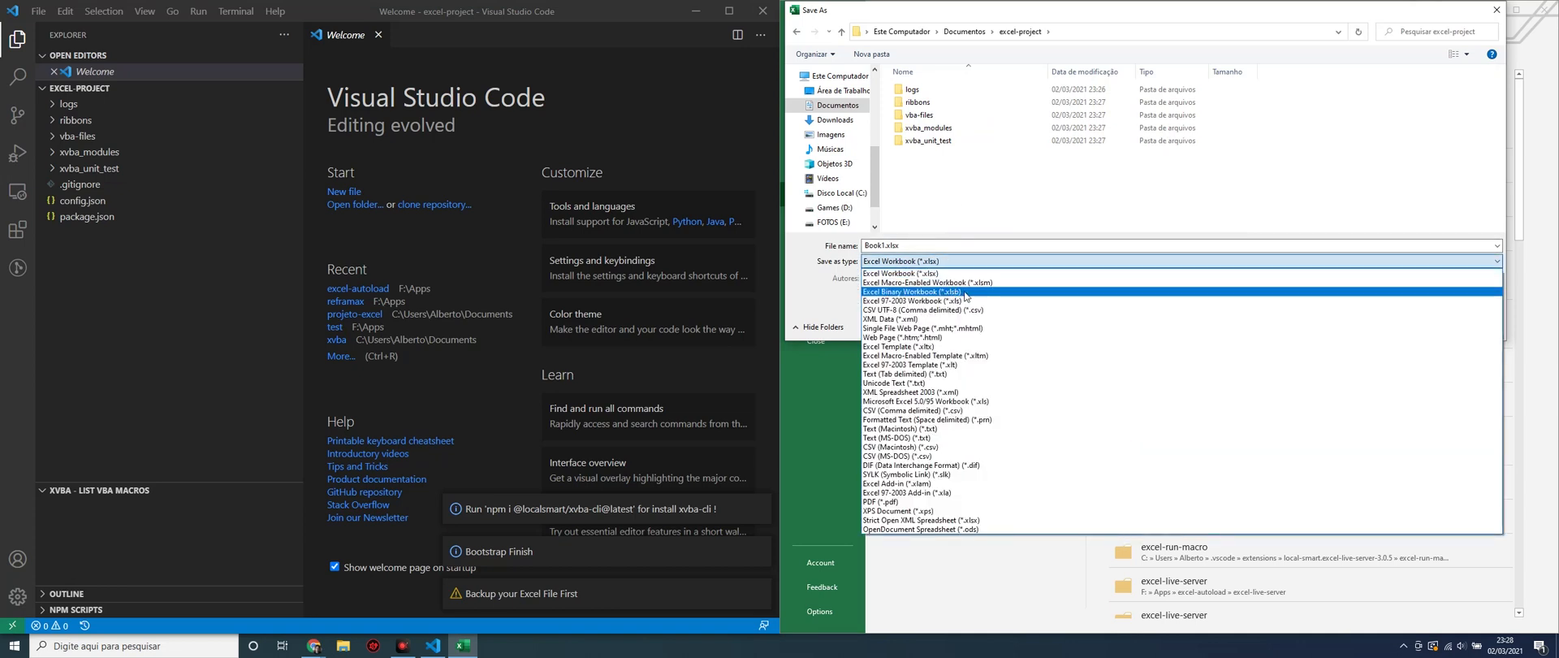
{"action": "left_click", "coordinate": [911, 292]}
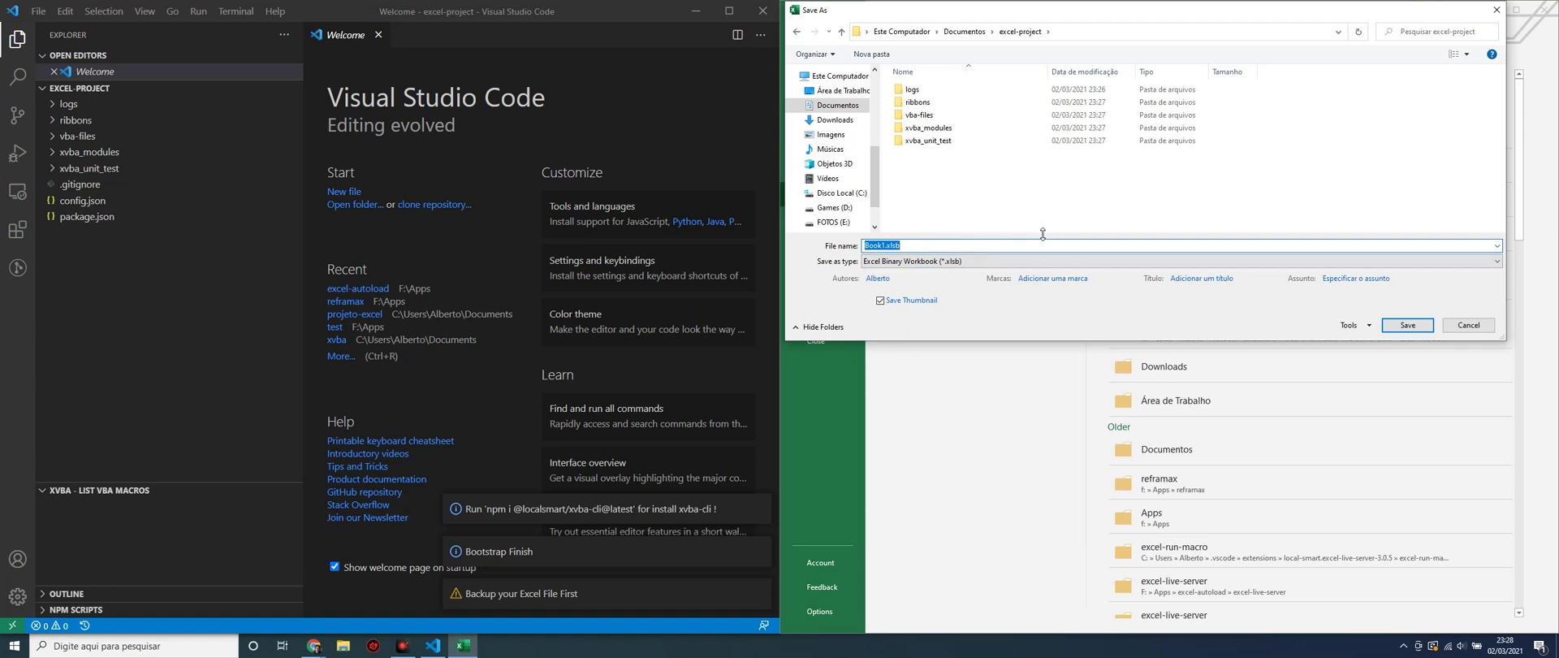
{"action": "type", "text": "index"}
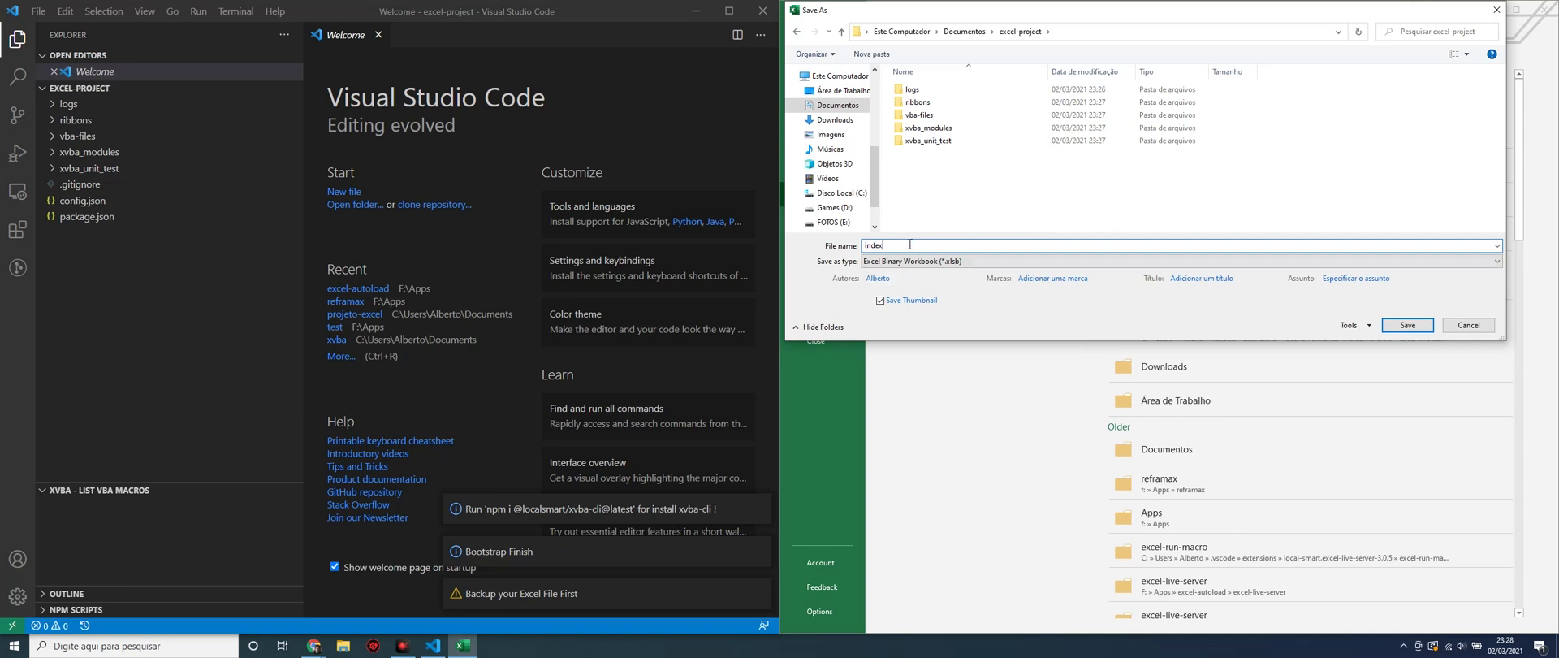
{"action": "mouse_move", "coordinate": [1405, 324]}
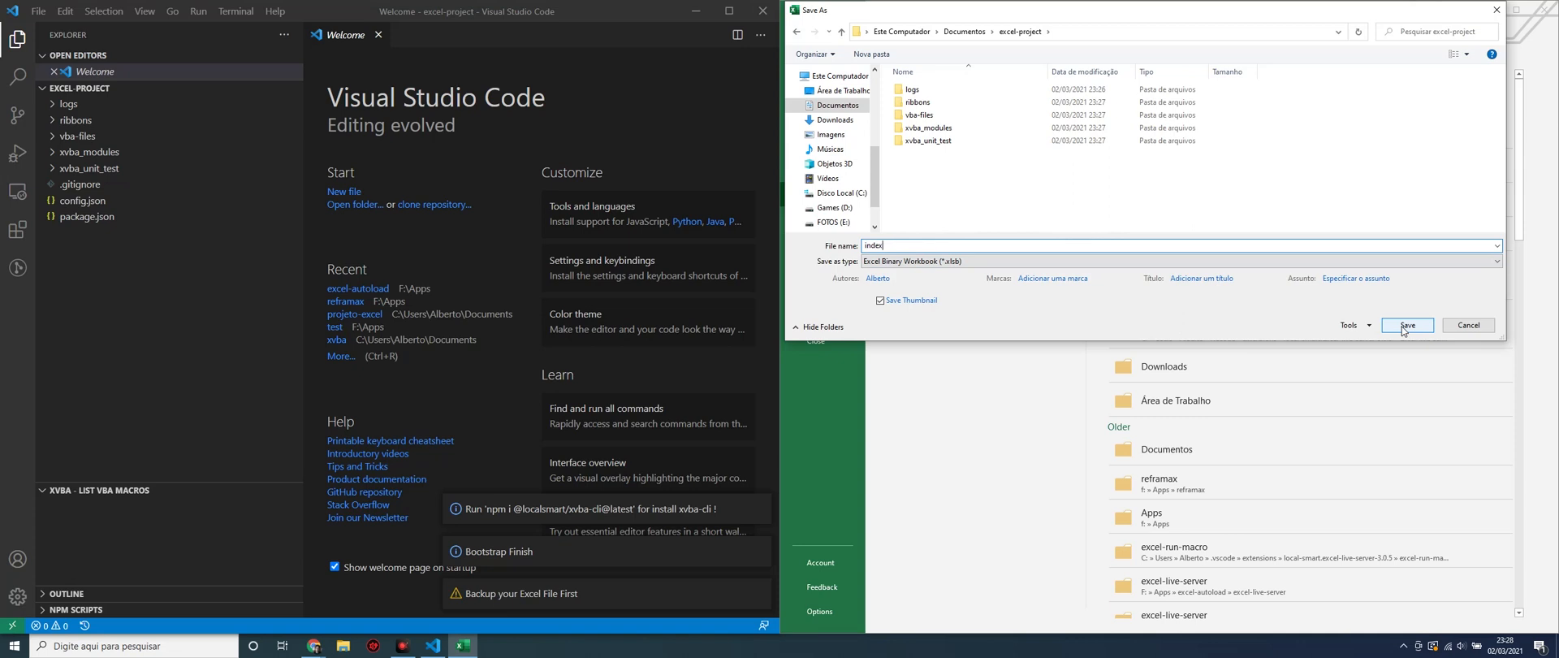
{"action": "left_click", "coordinate": [1405, 324]}
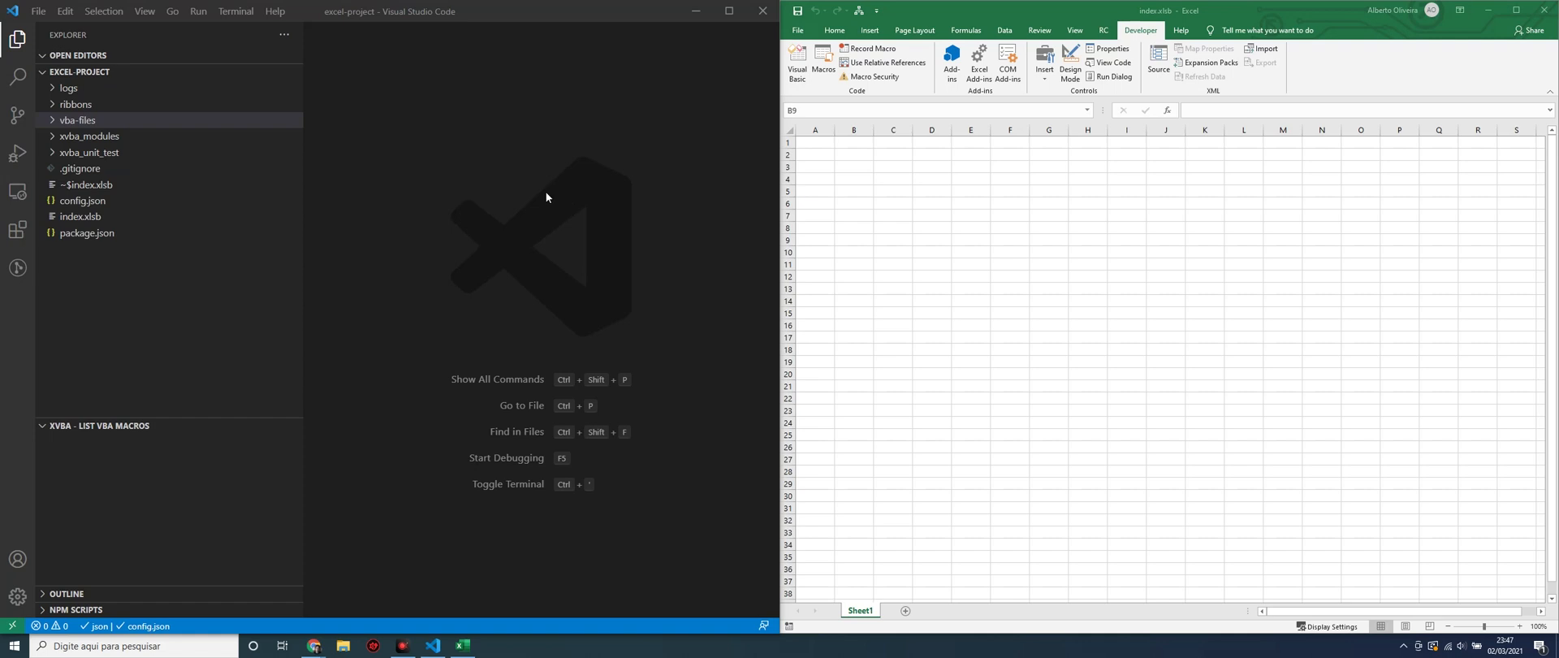
{"action": "mouse_move", "coordinate": [542, 193]}
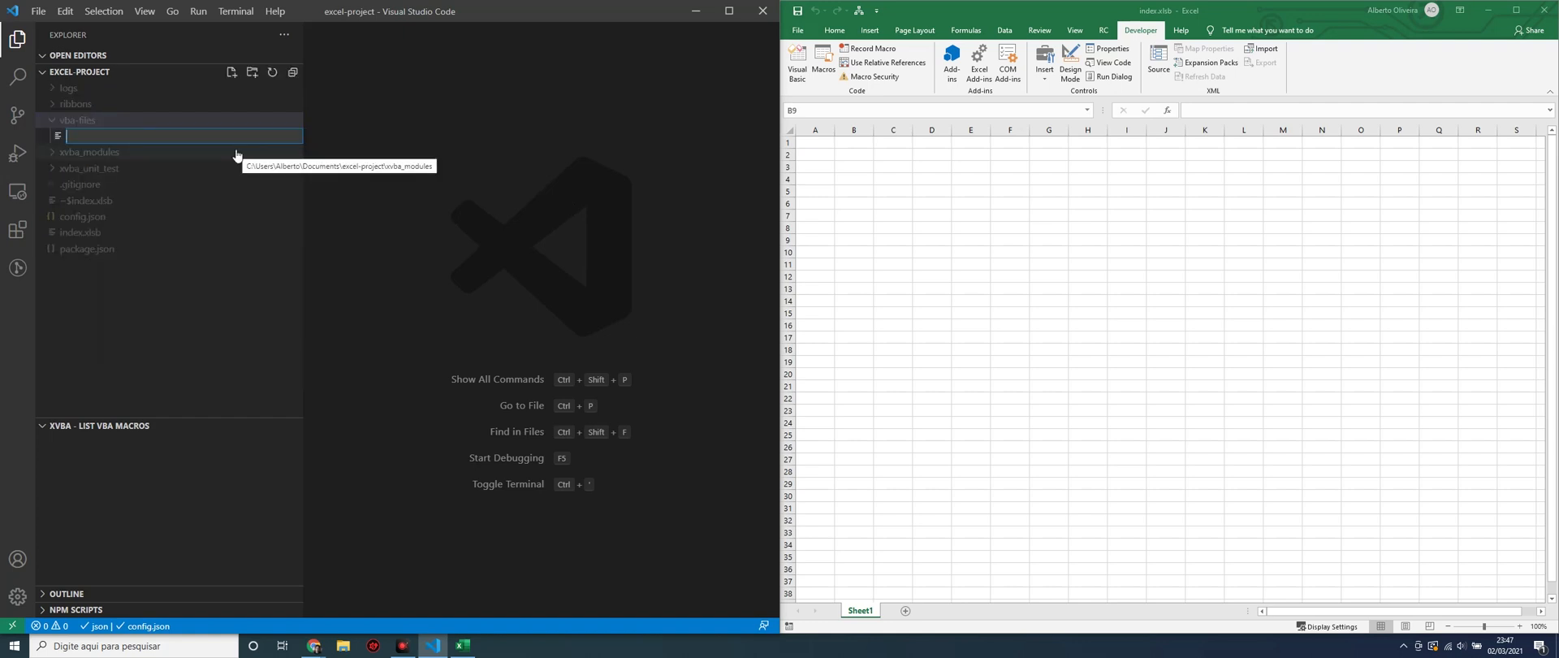
Create test.bas inside the vba-files folder.
{"action": "type", "text": "test.bas"}
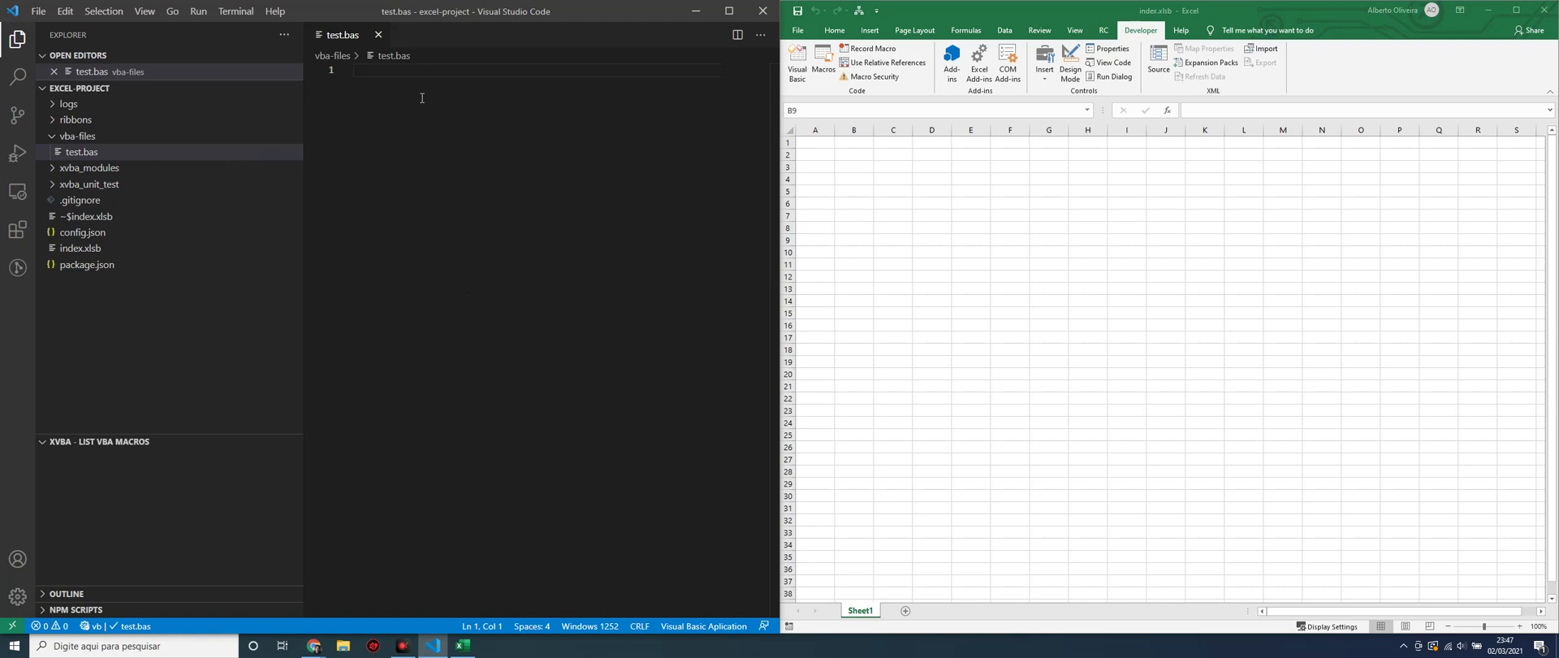
Write Public Sub Test with MsgBox "Test Xbva",,"title" below the Attribute line.
{"action": "type", "text": "x-"}
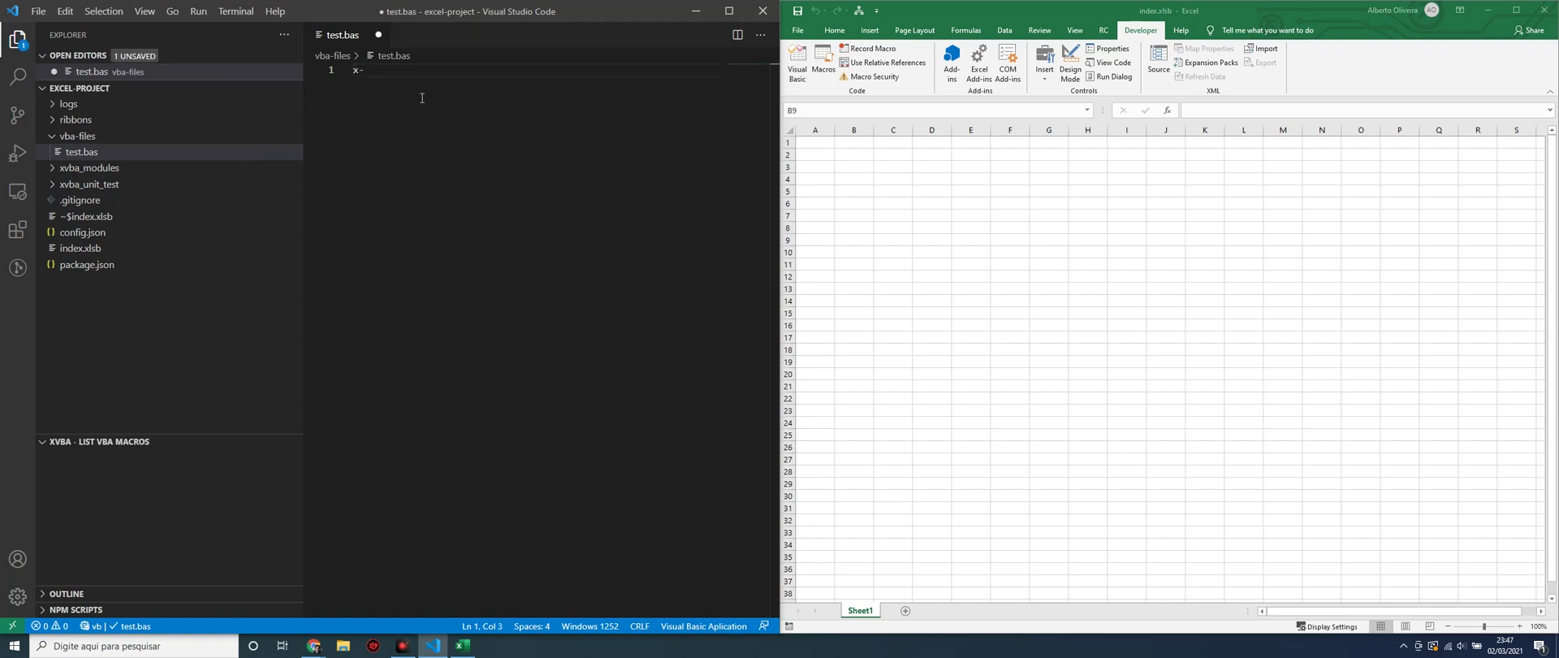
{"action": "type", "text": "me = \""}
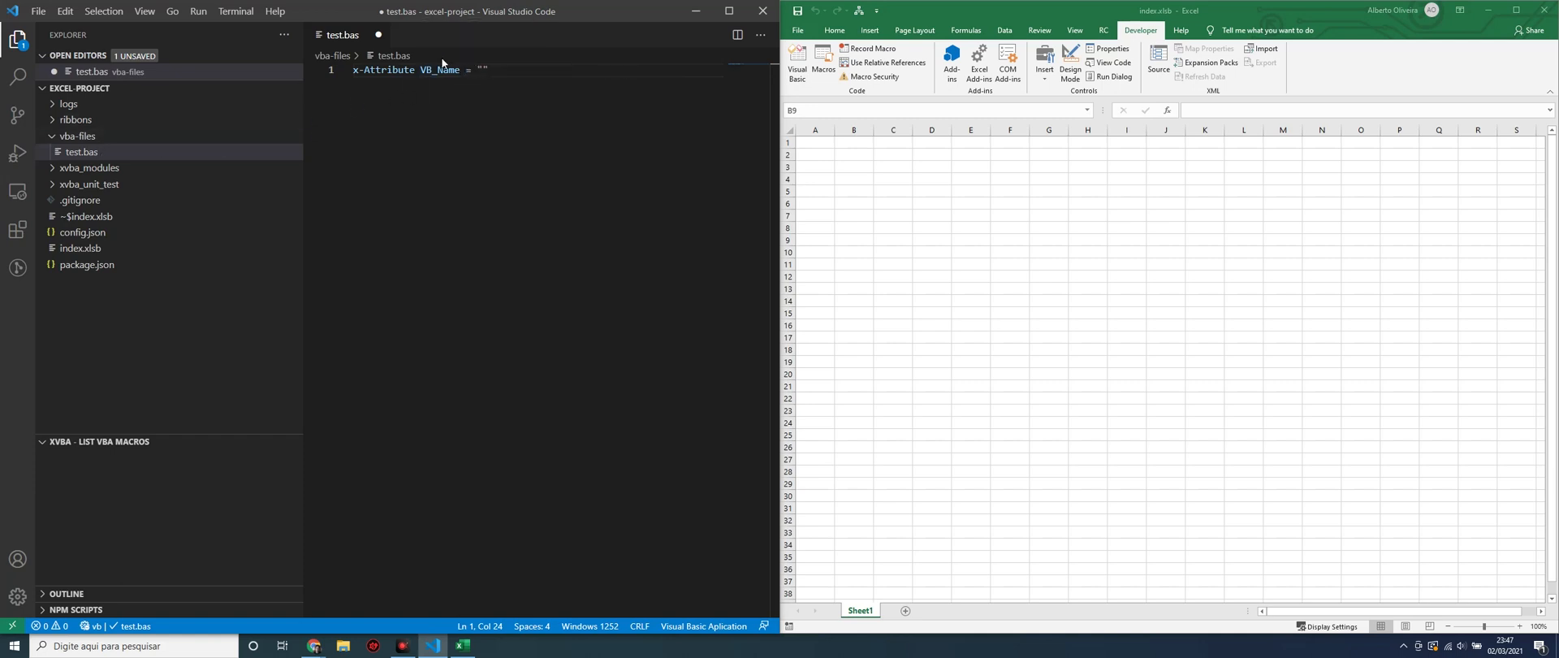
{"action": "mouse_move", "coordinate": [515, 139]}
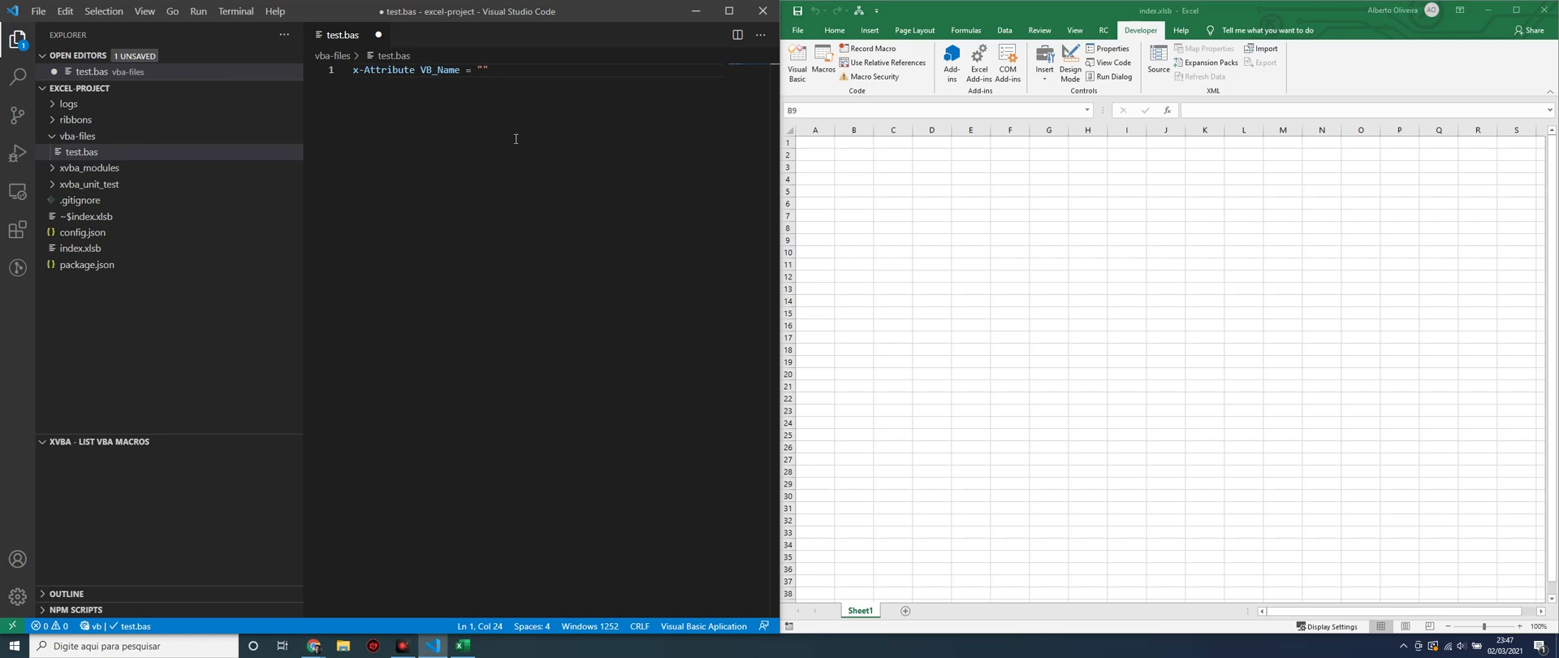
{"action": "type", "text": "test"}
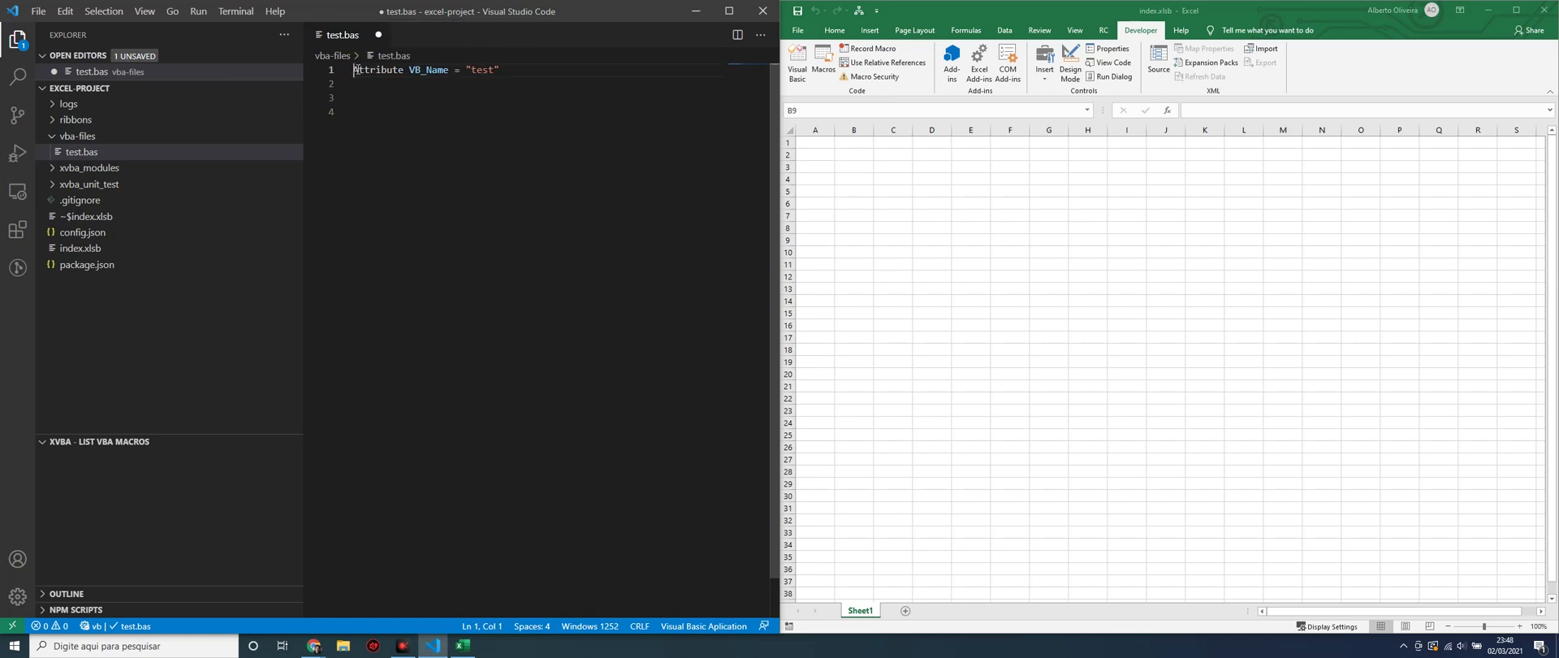
{"action": "left_click", "coordinate": [417, 112]}
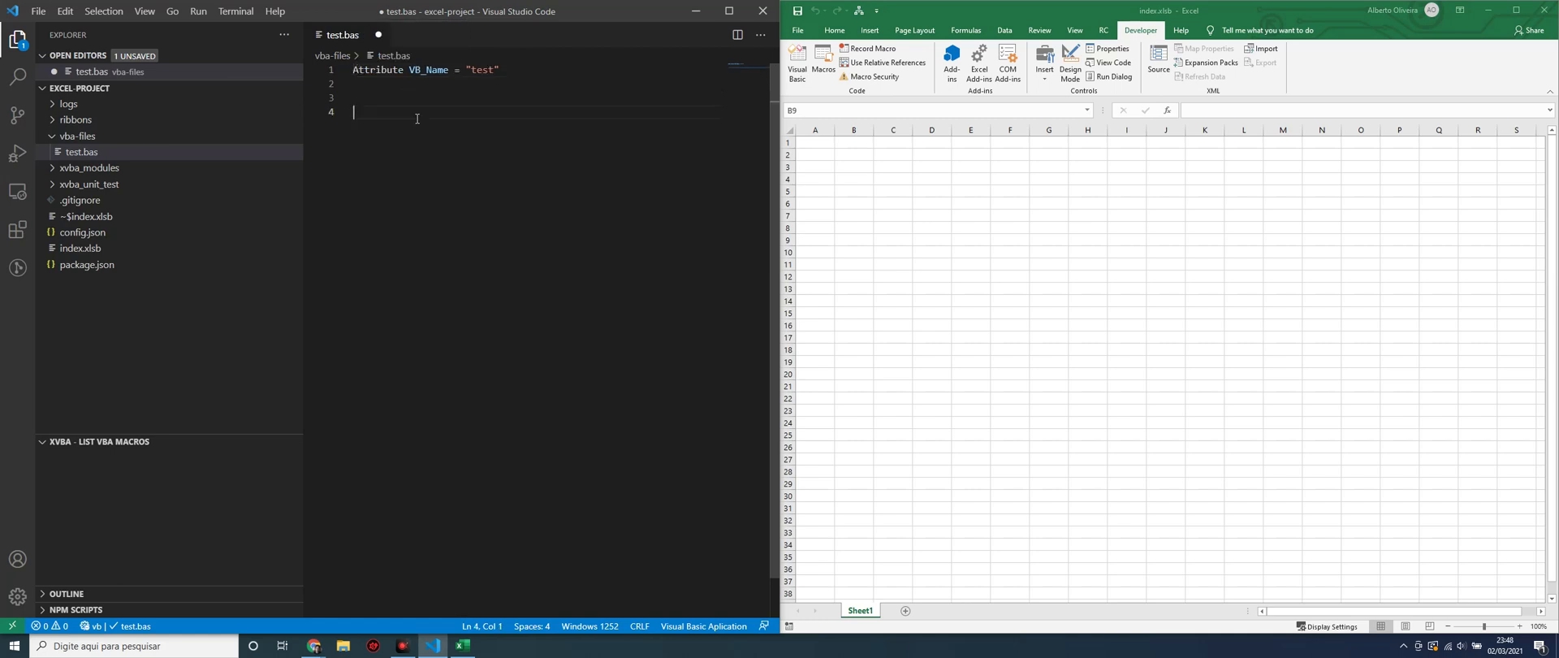
{"action": "type", "text": "su"}
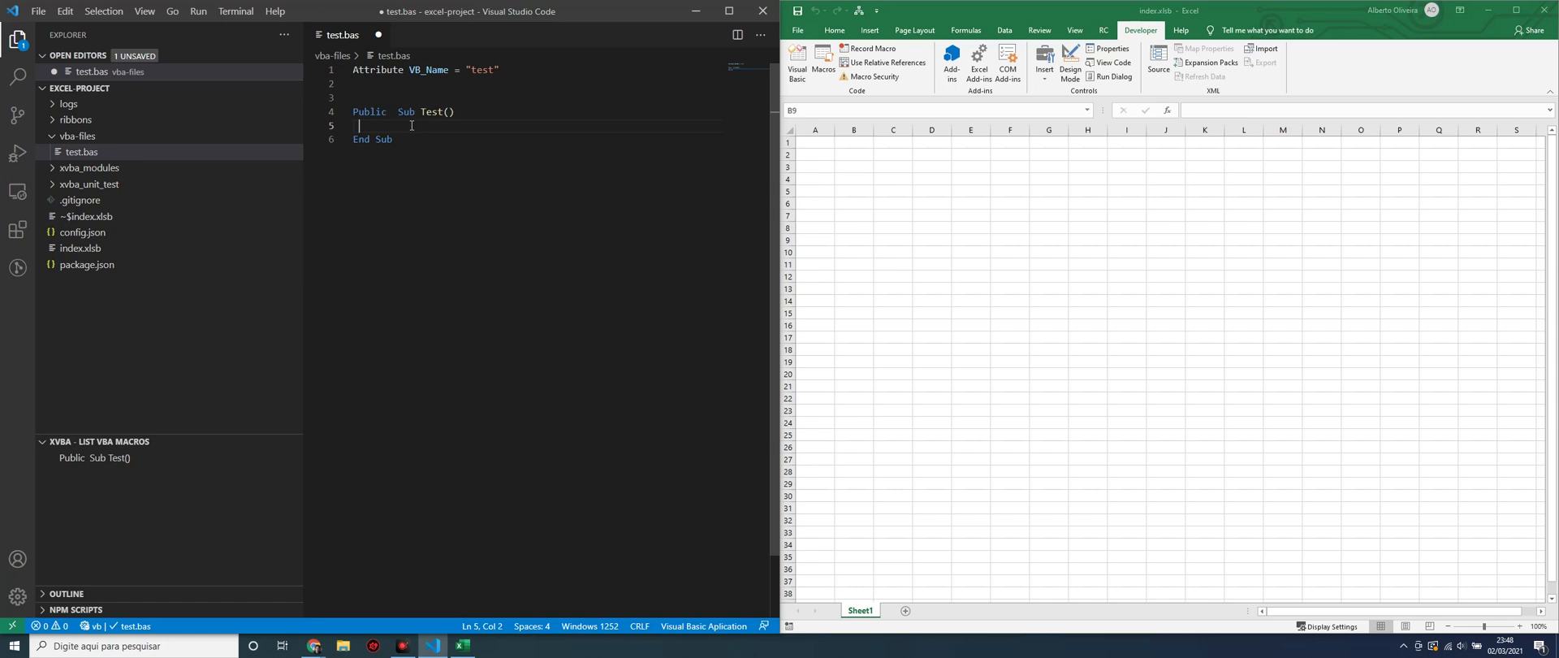
{"action": "type", "text": "MsgBox \"message\",,\"title\""}
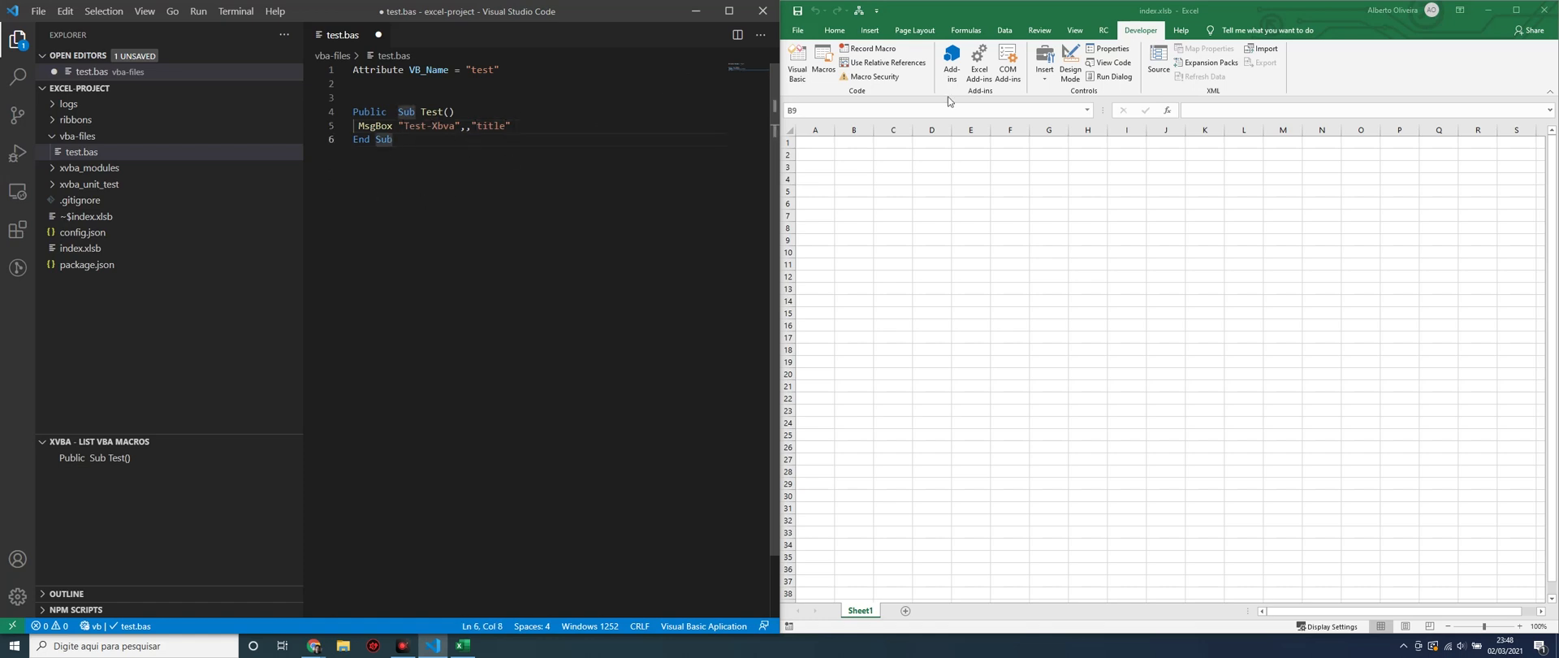
{"action": "mouse_move", "coordinate": [979, 161]}
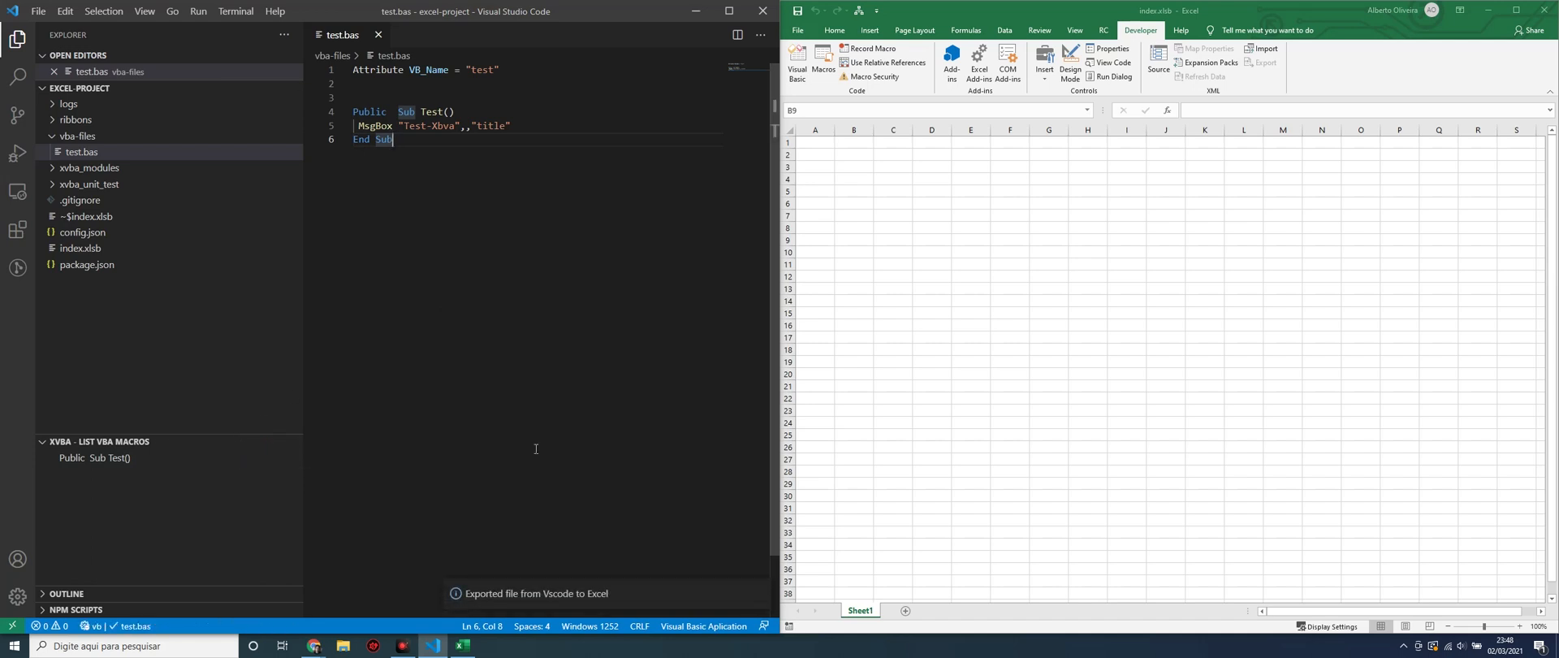
Confirm the test module appears under Modules in Excel's Visual Basic editor.
{"action": "left_click", "coordinate": [853, 239]}
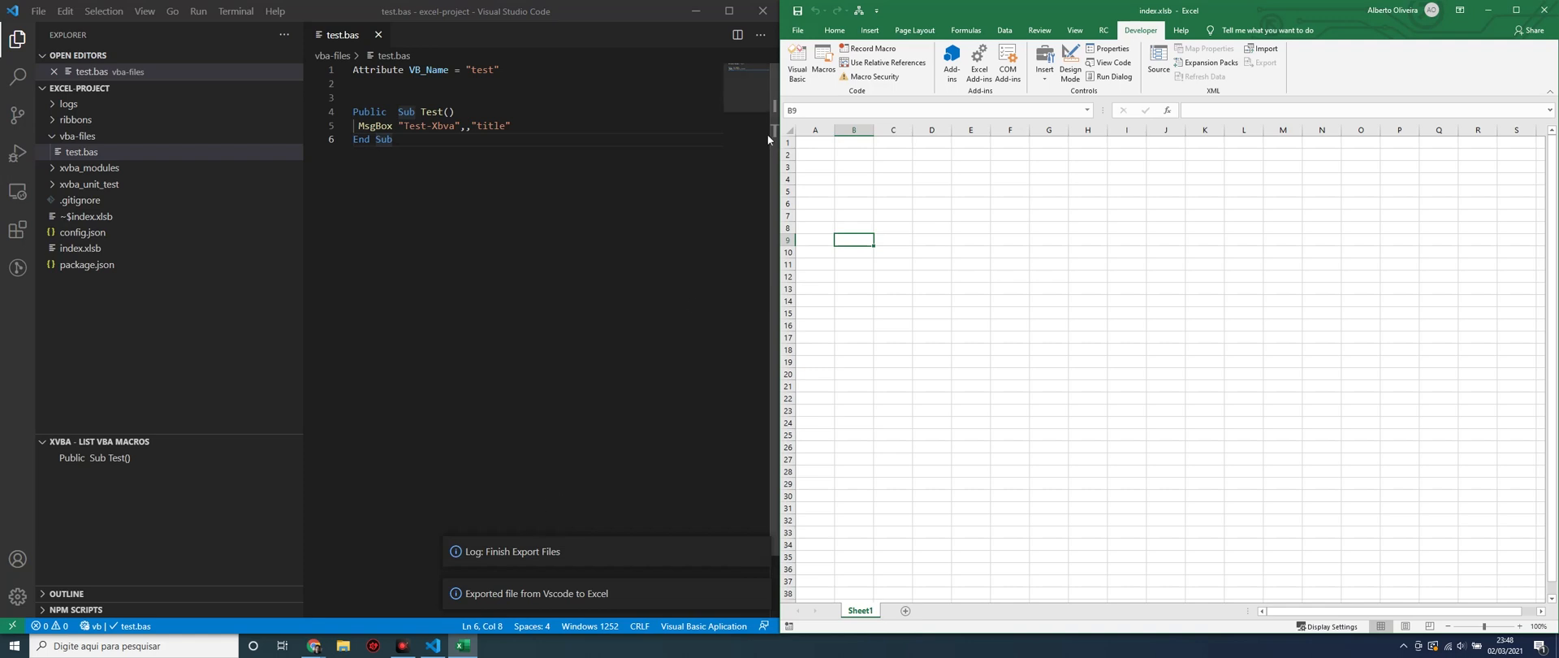
{"action": "left_click", "coordinate": [797, 57]}
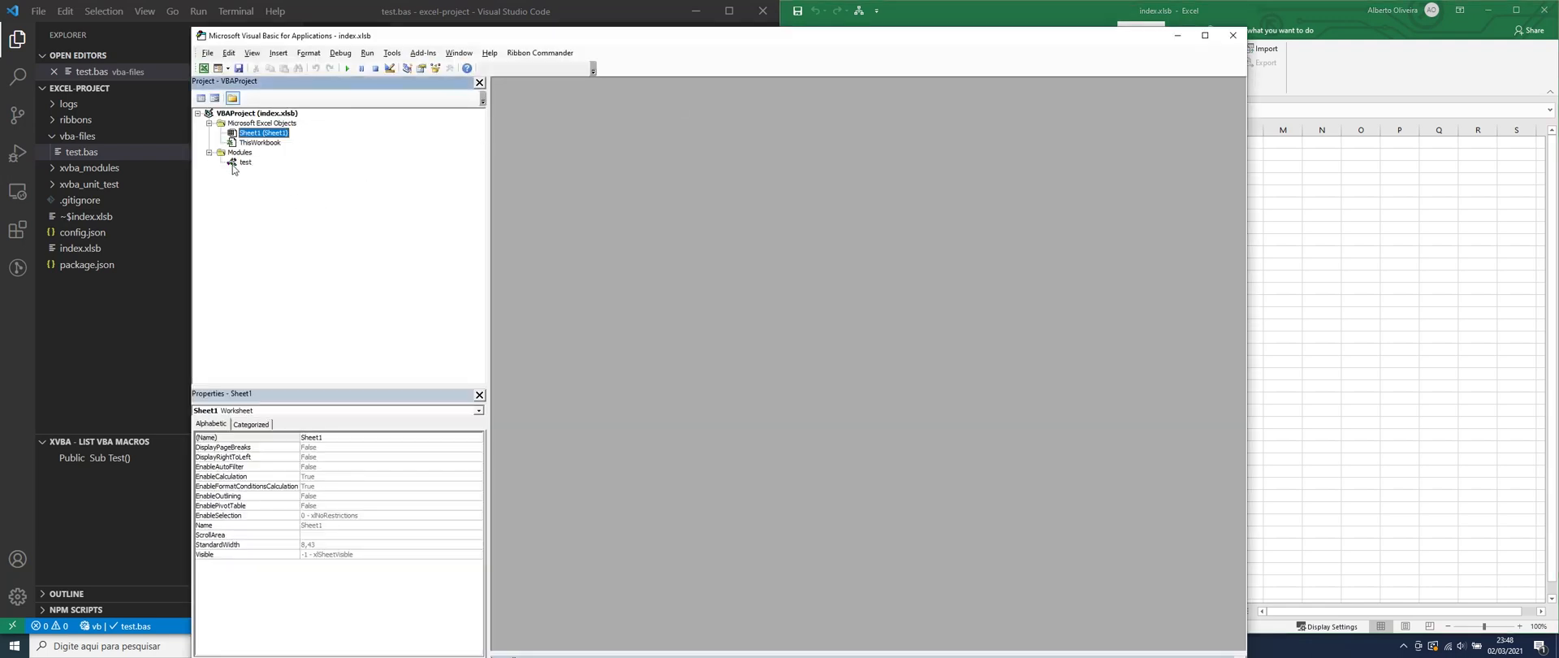
{"action": "double_click", "coordinate": [244, 162]}
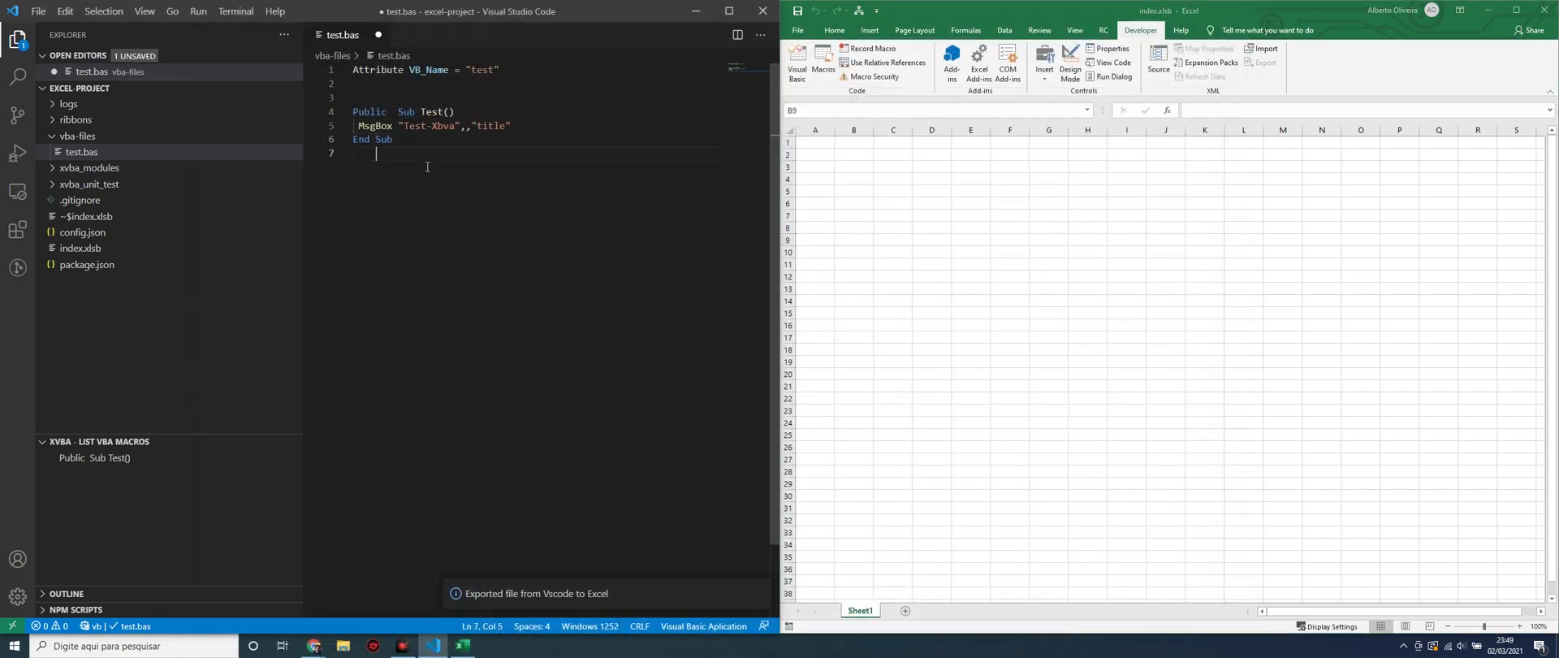
Add Public Sub Alert with MsgBox "Alert",,"title" and save test.bas.
{"action": "type", "text": "p"}
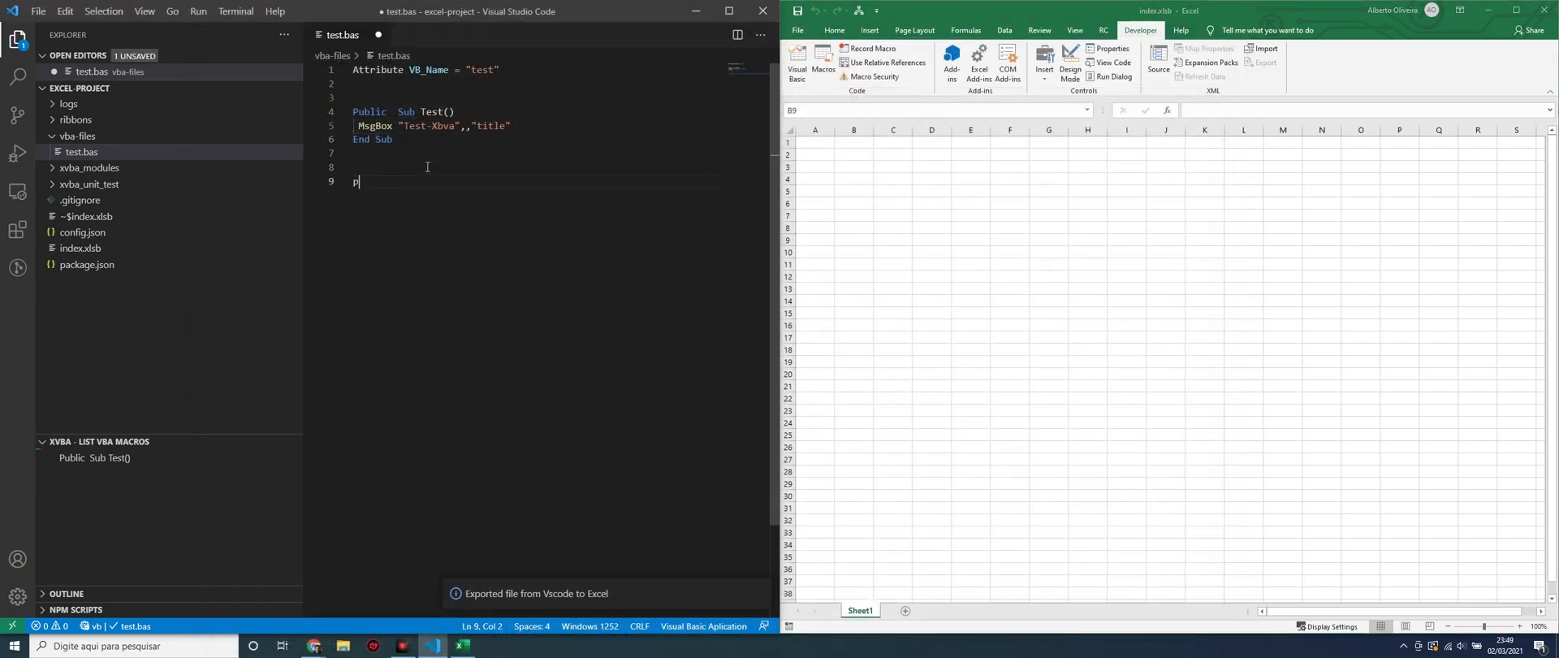
{"action": "type", "text": "ublic  Sub Alert("}
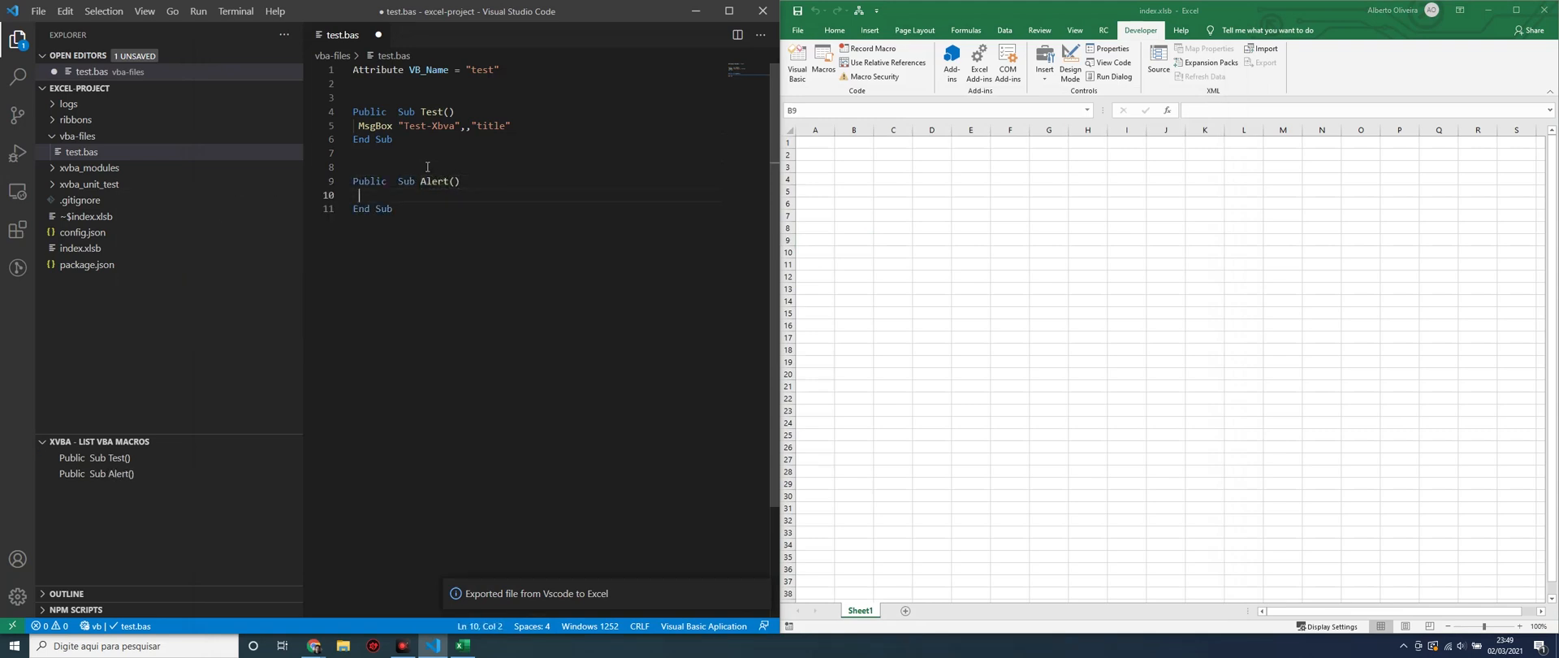
{"action": "type", "text": "MsgBox \"A\",,\"title\""}
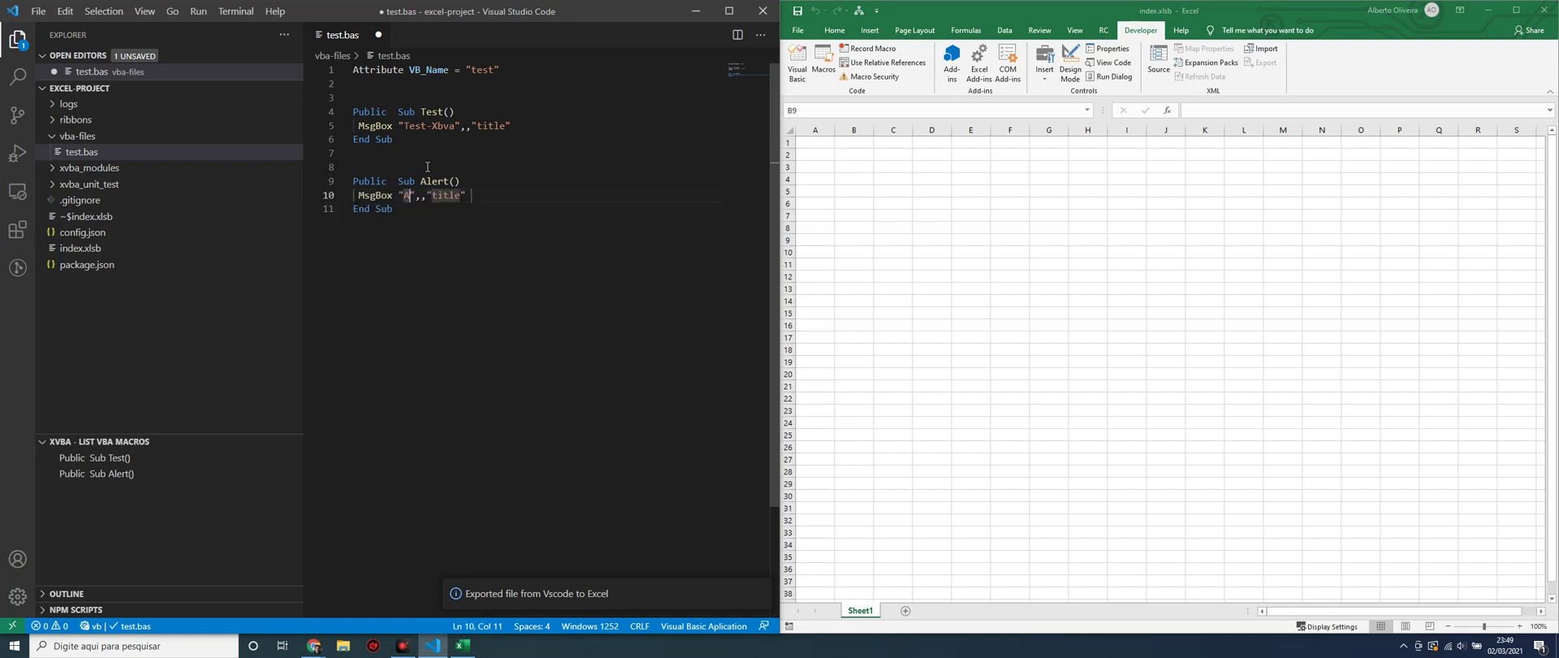
{"action": "type", "text": "lert"}
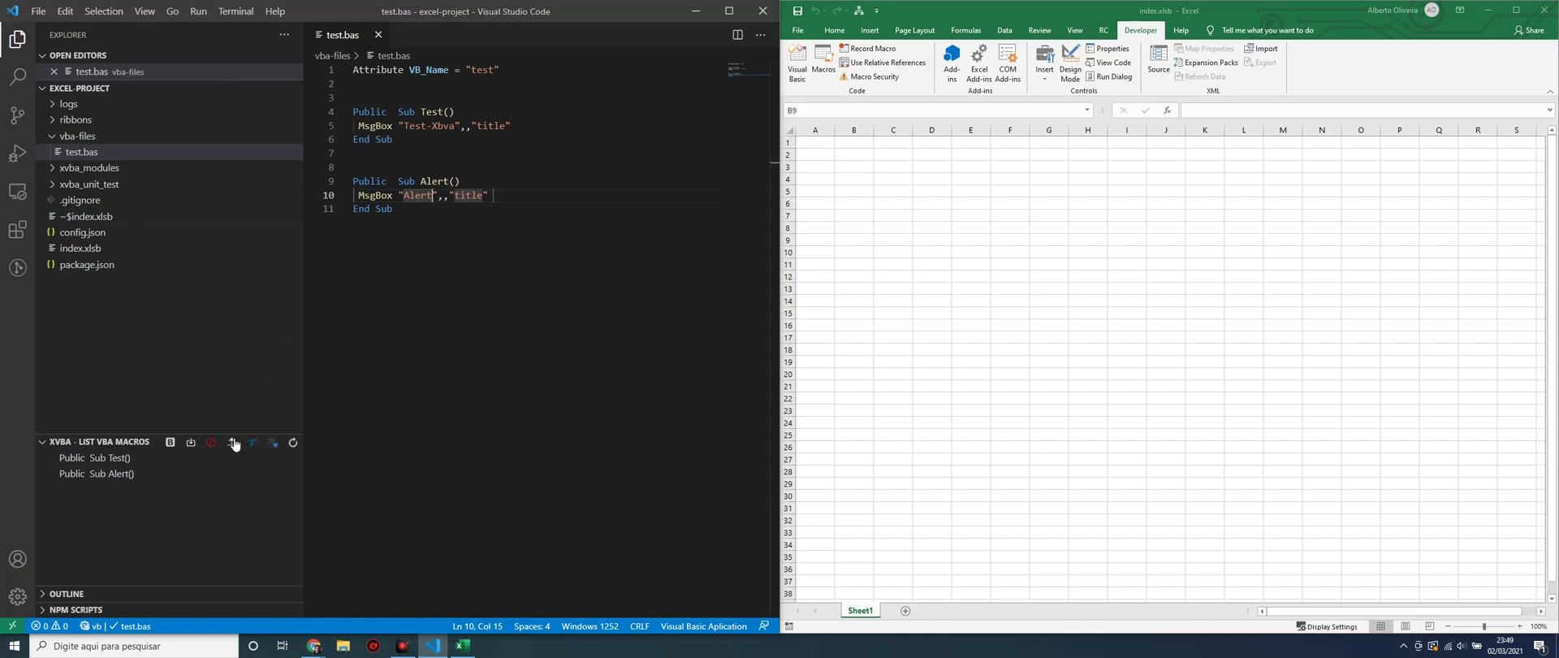
{"action": "left_click", "coordinate": [231, 442]}
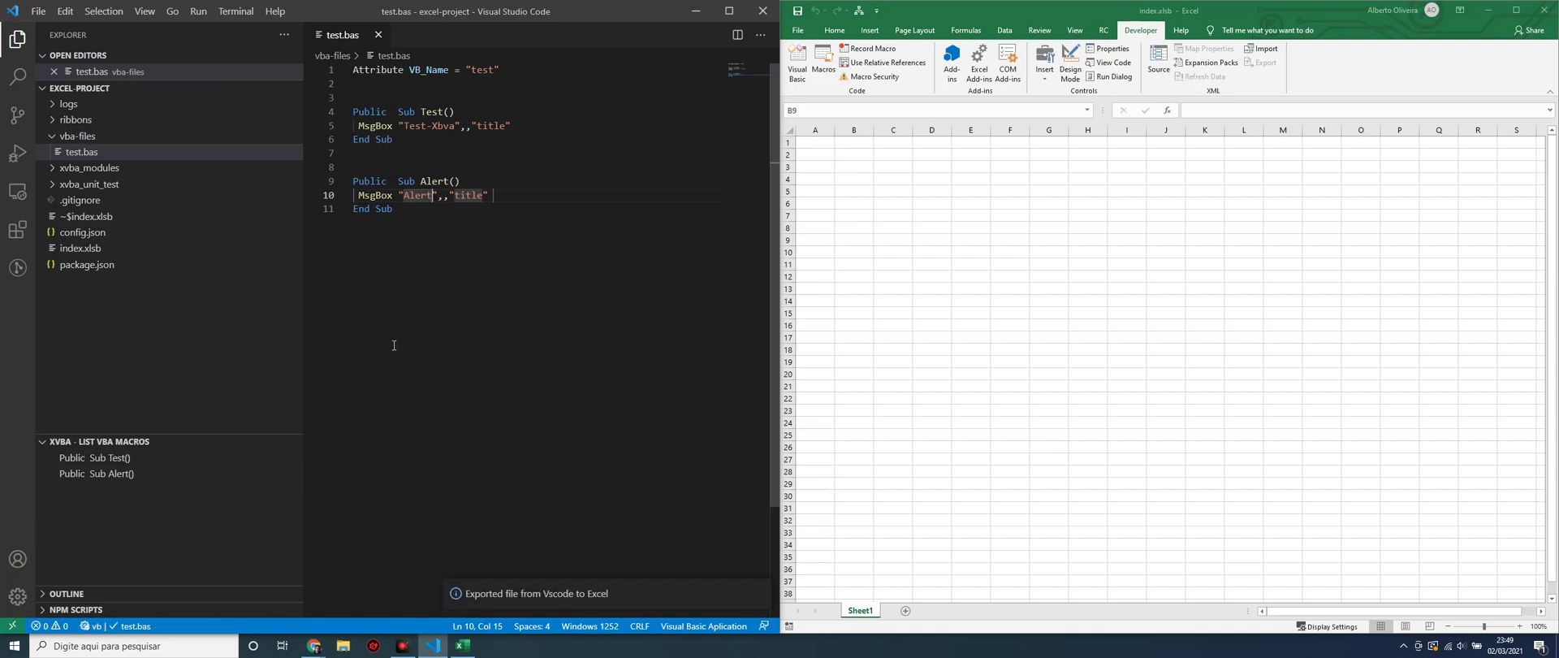
{"action": "left_click", "coordinate": [853, 240]}
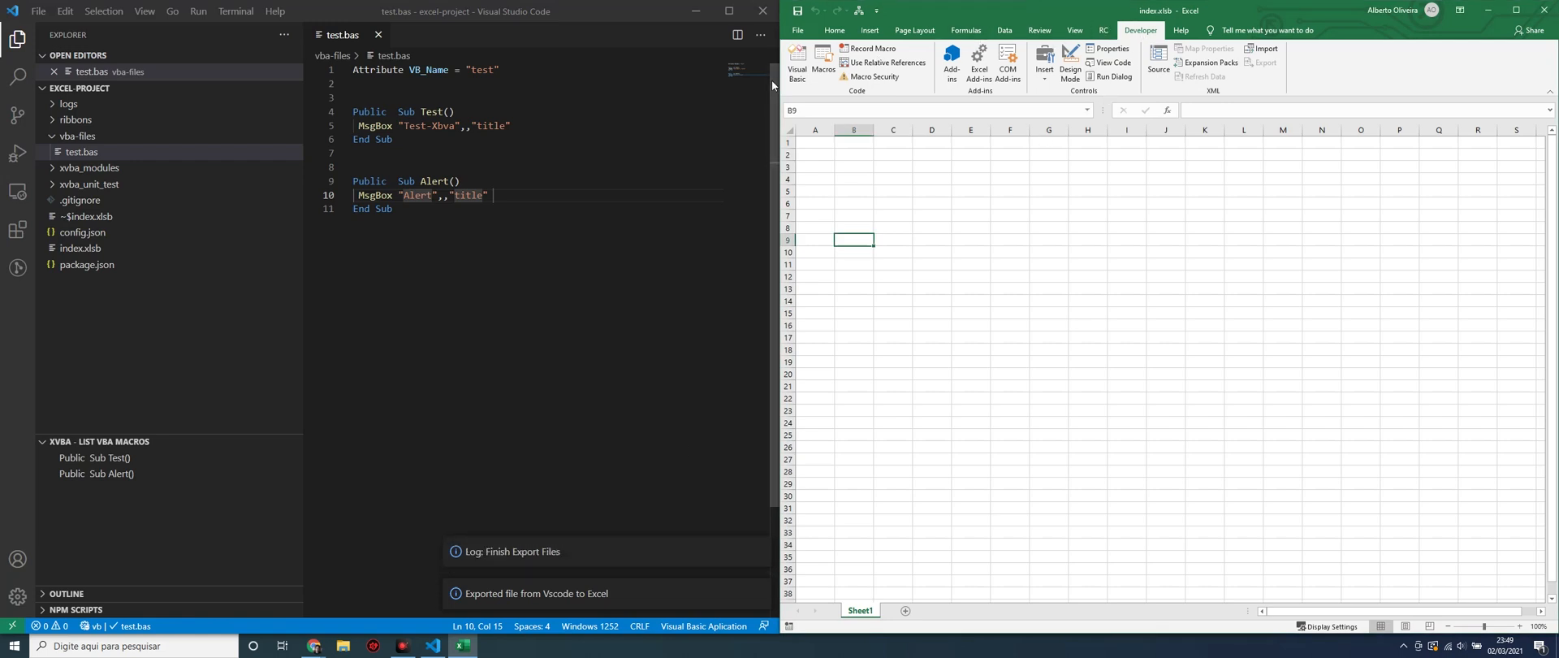
{"action": "left_click", "coordinate": [797, 57]}
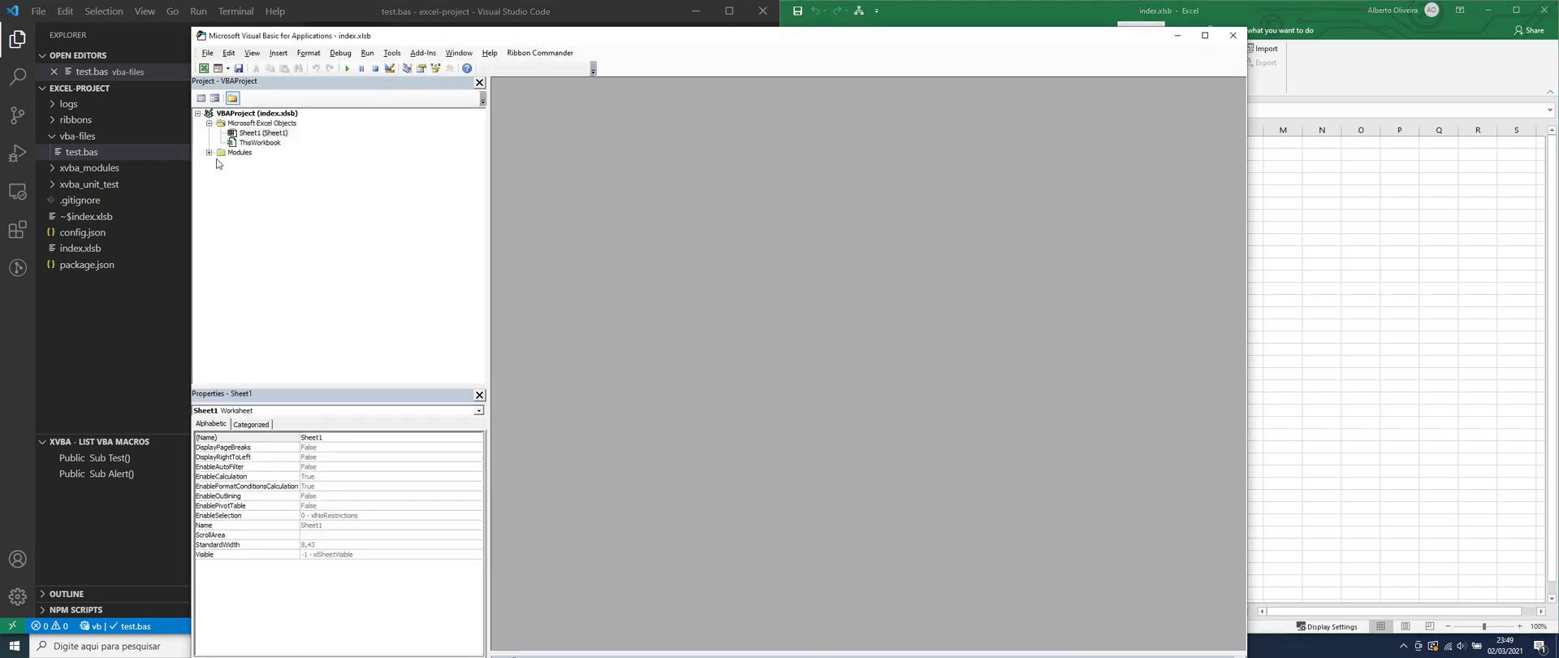
{"action": "double_click", "coordinate": [244, 162]}
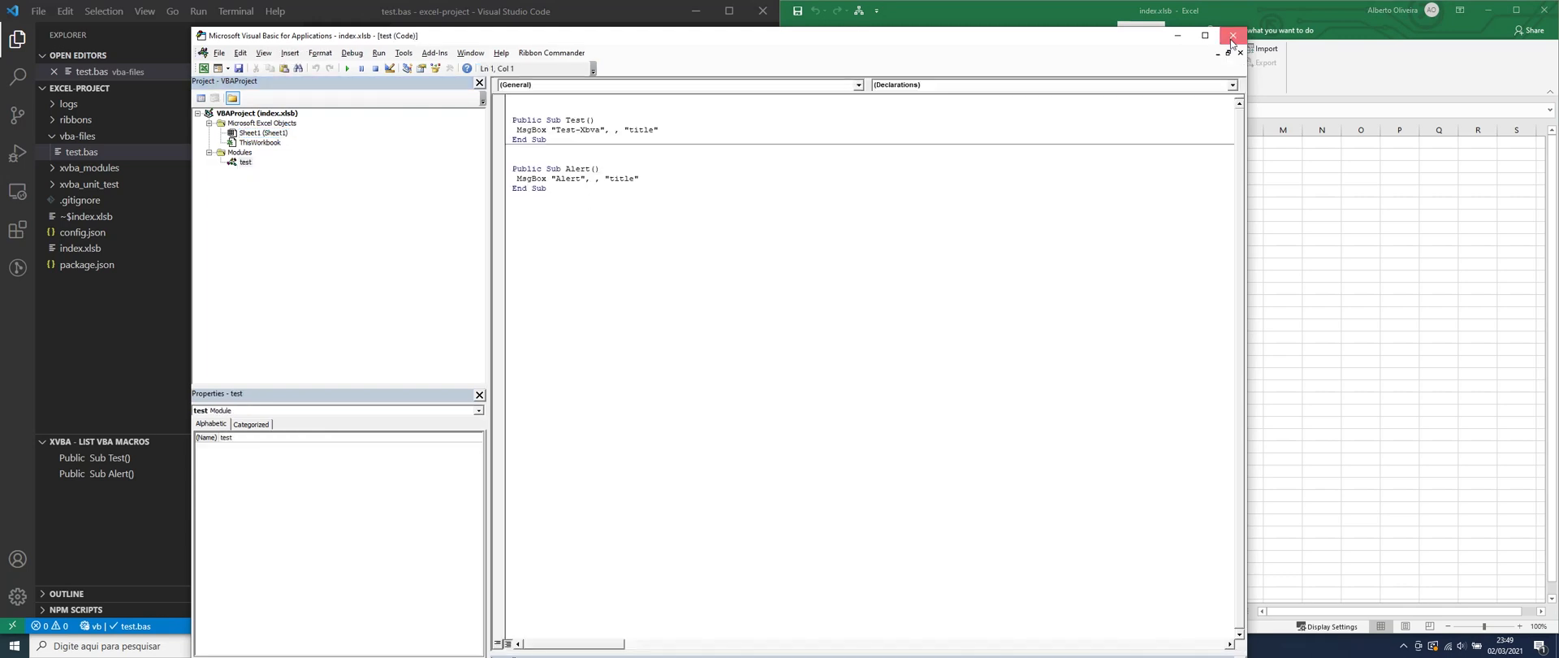
{"action": "left_click", "coordinate": [1232, 37]}
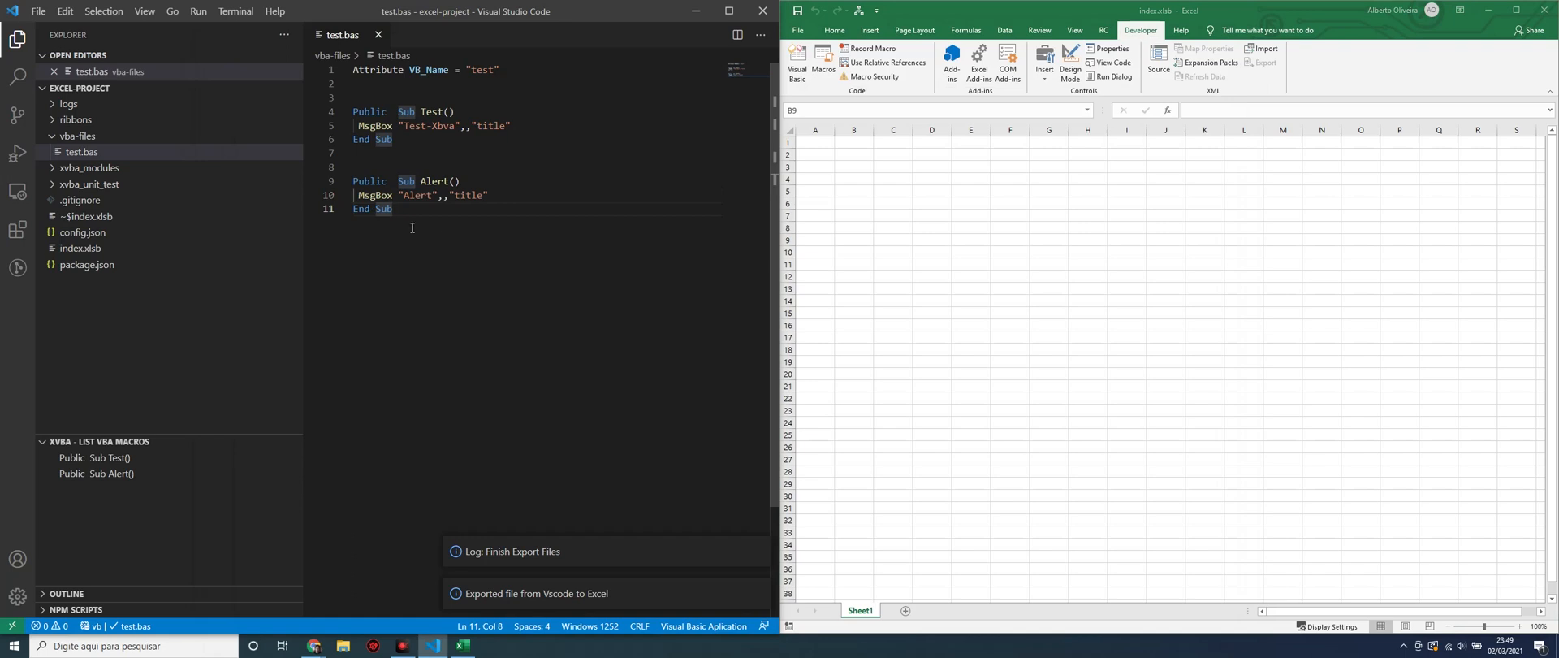
{"action": "mouse_move", "coordinate": [195, 463]}
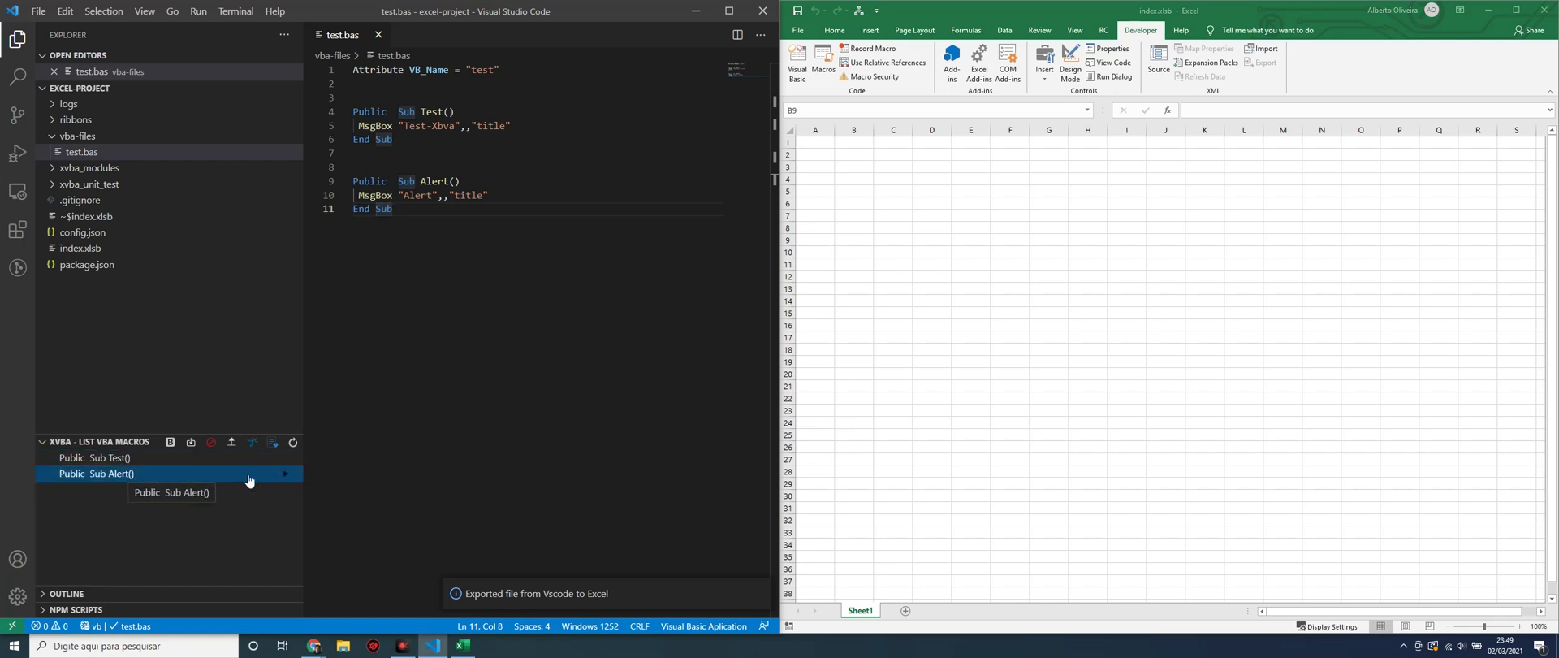
{"action": "mouse_move", "coordinate": [285, 481]}
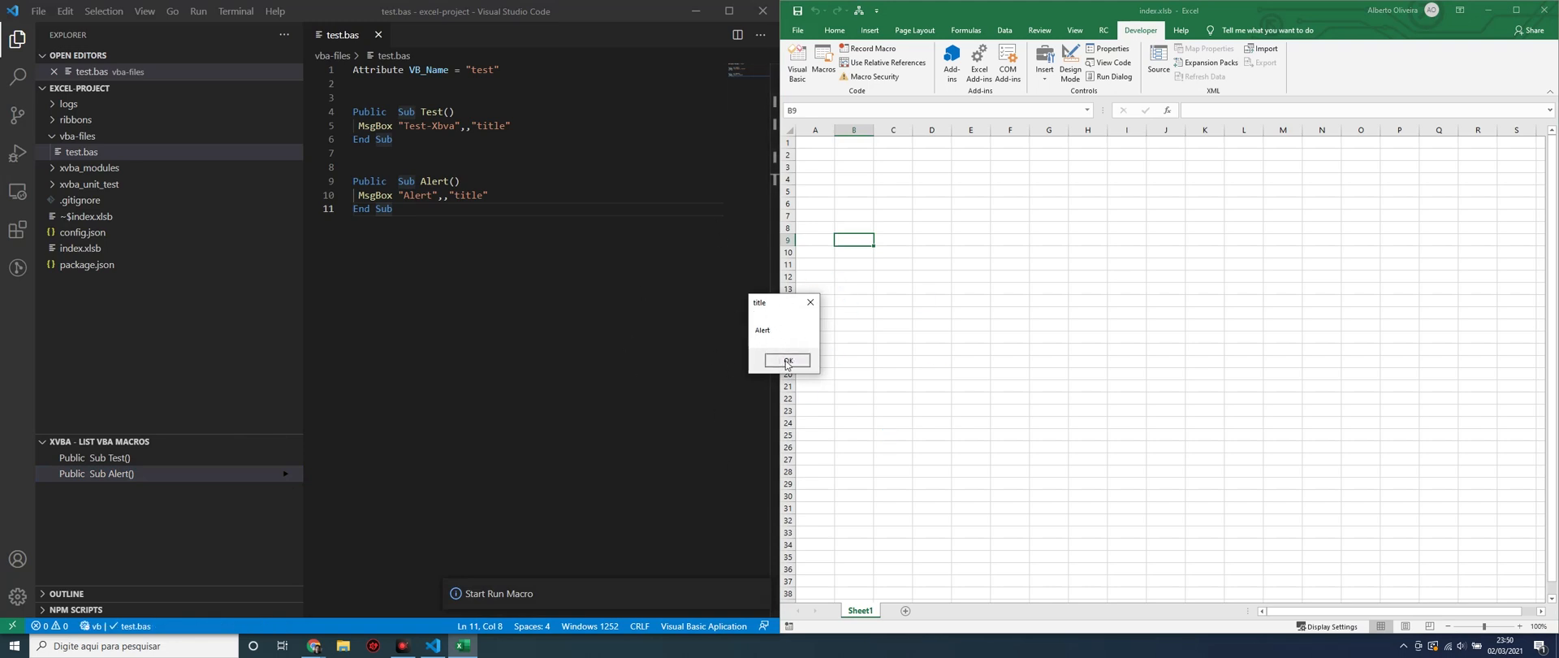
{"action": "left_click", "coordinate": [787, 360]}
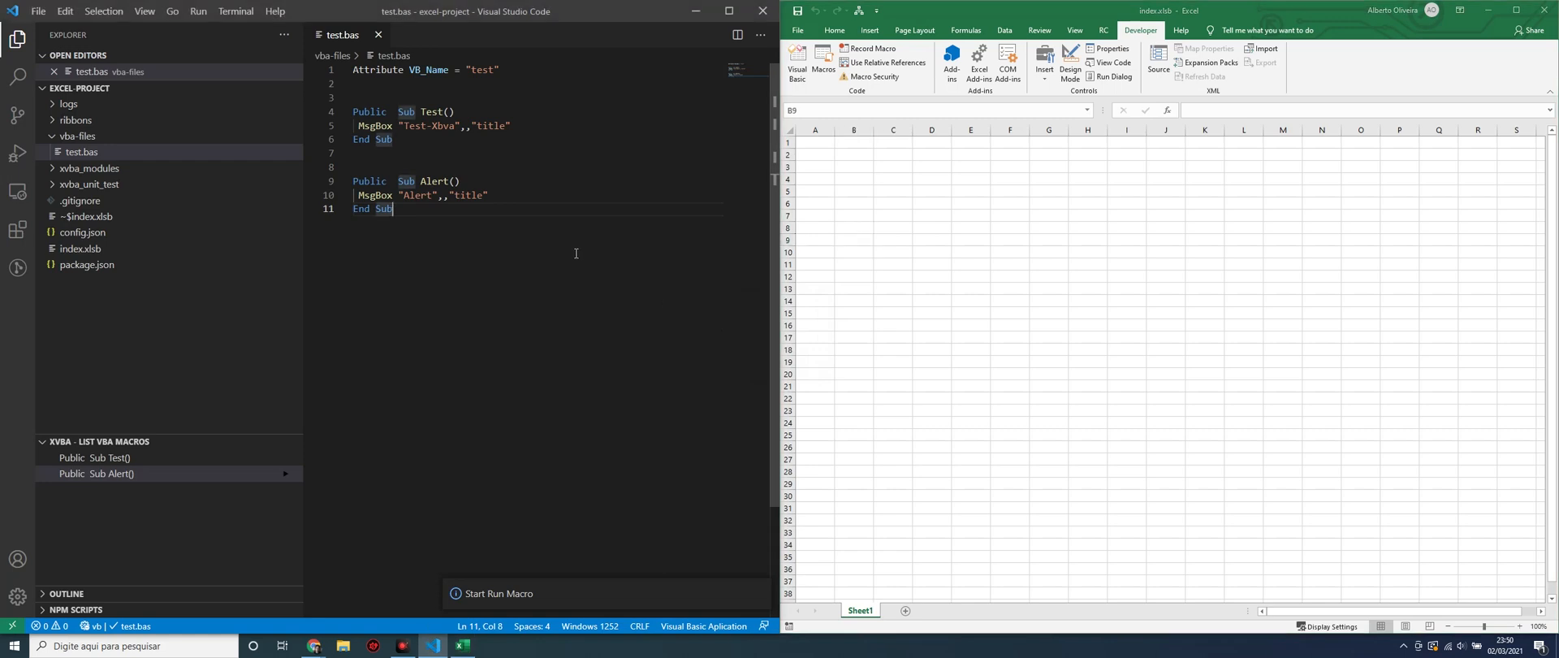
{"action": "mouse_move", "coordinate": [492, 84]}
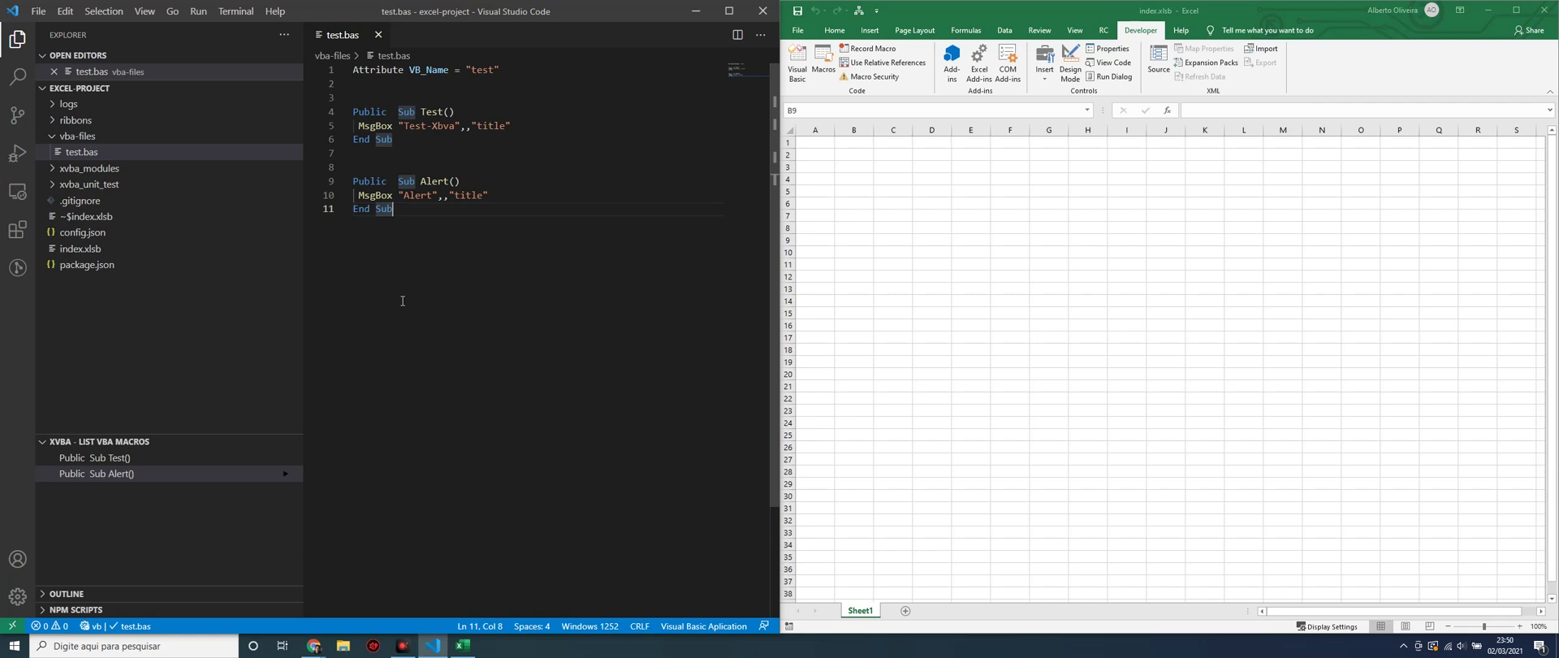
{"action": "mouse_move", "coordinate": [422, 165]}
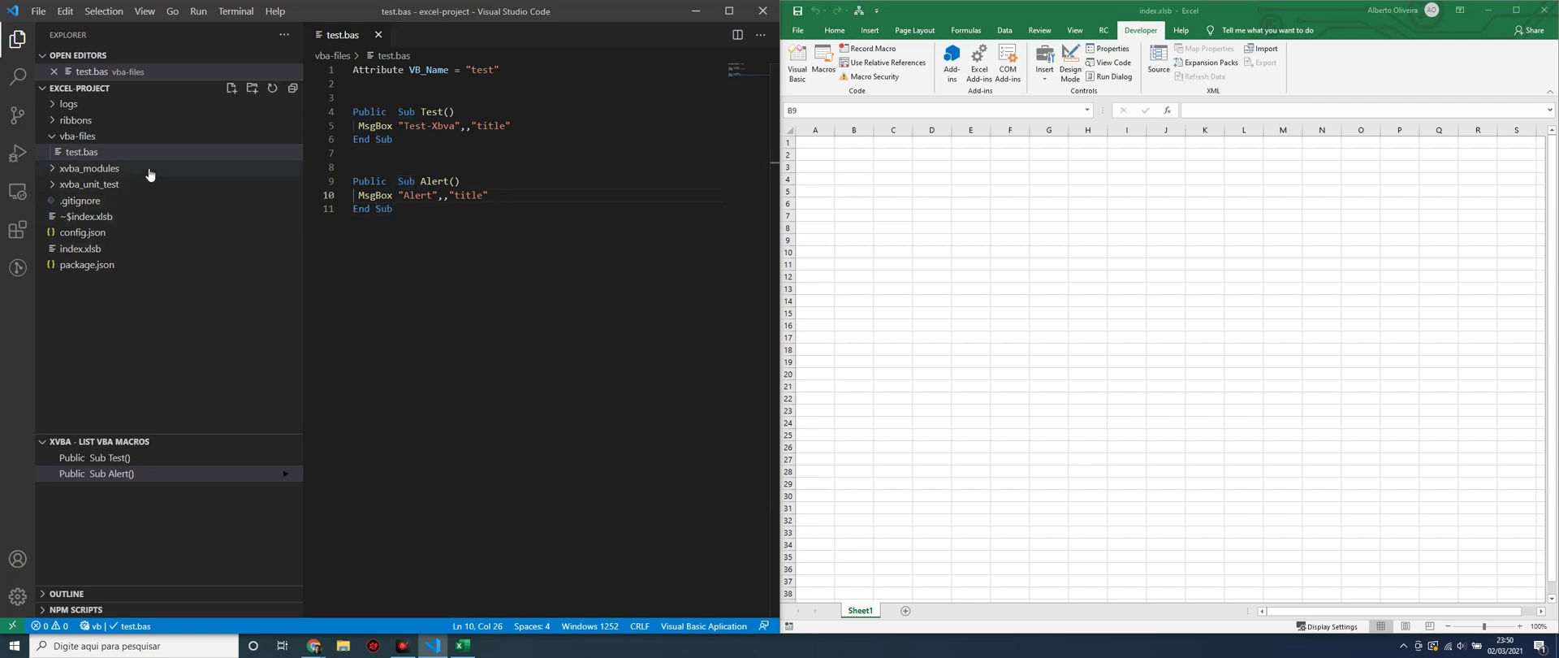
{"action": "left_click", "coordinate": [89, 168]}
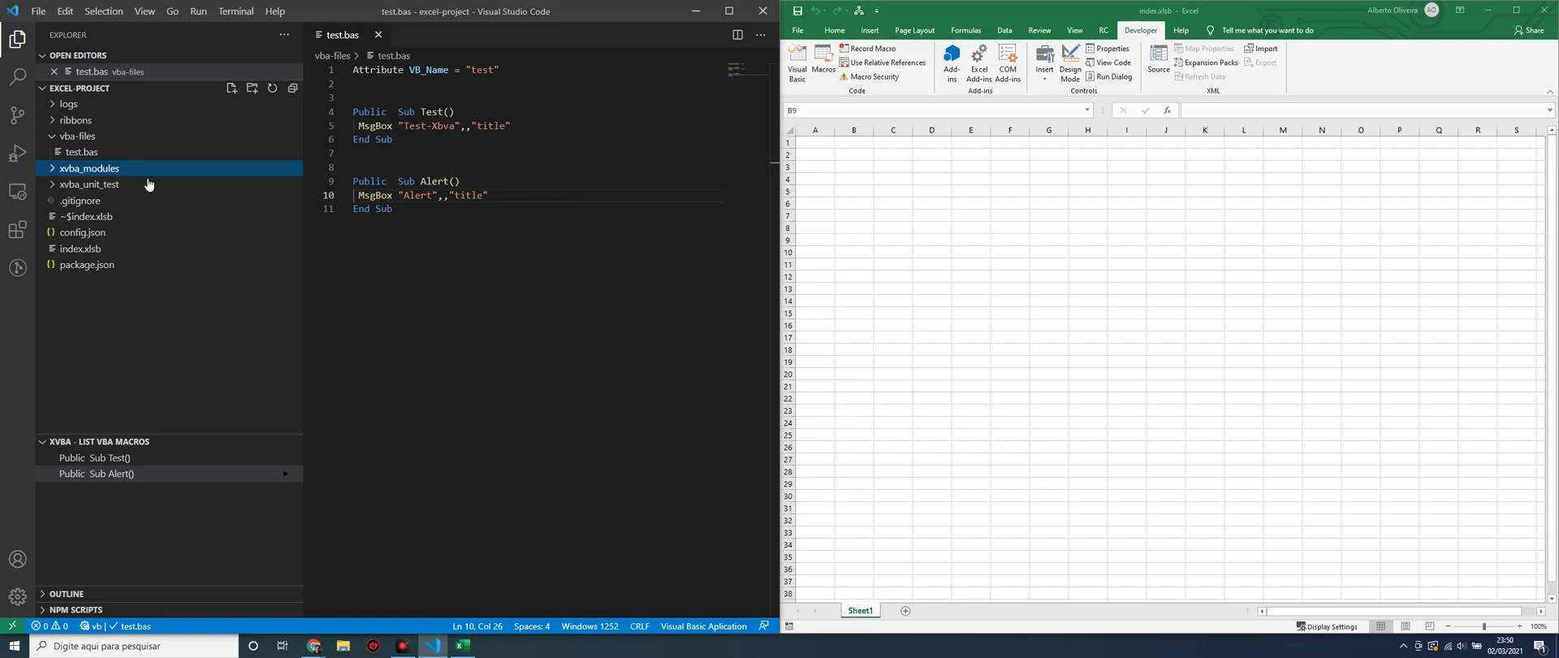
{"action": "left_click", "coordinate": [486, 268]}
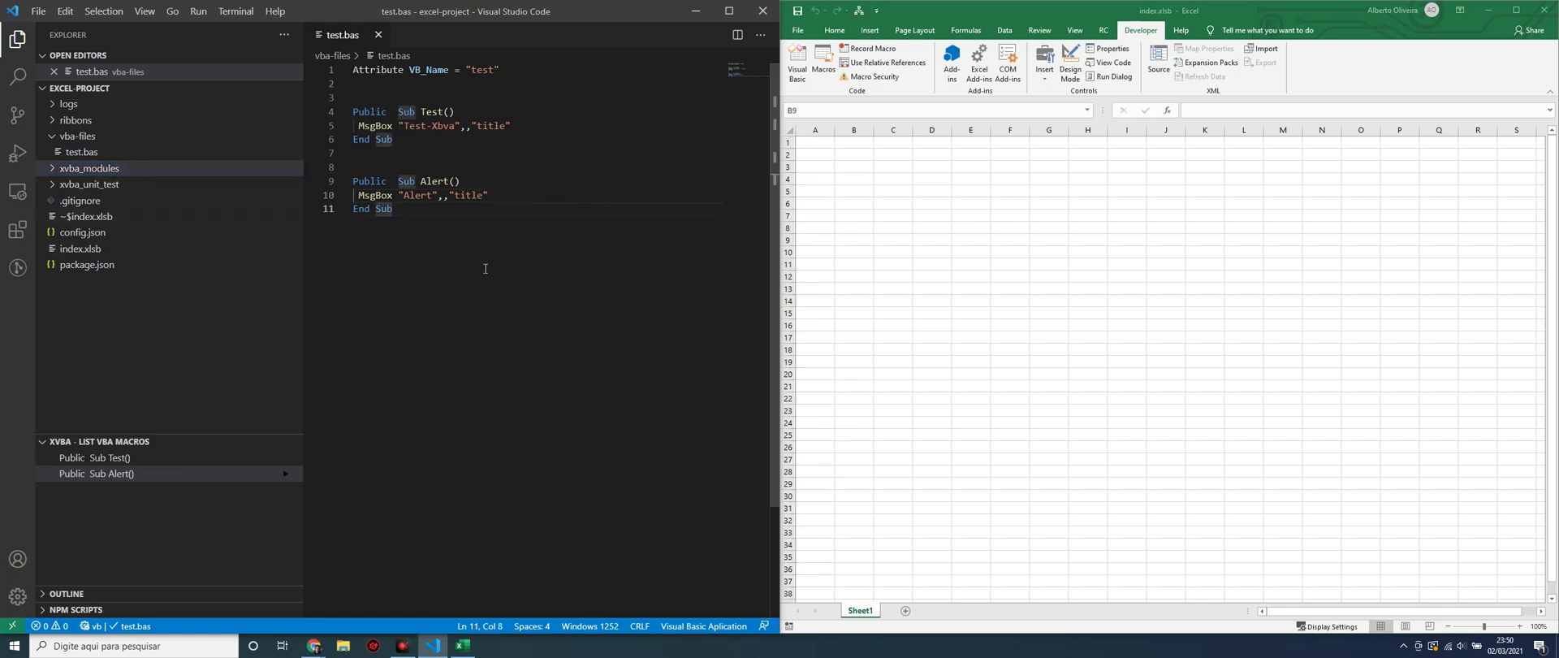